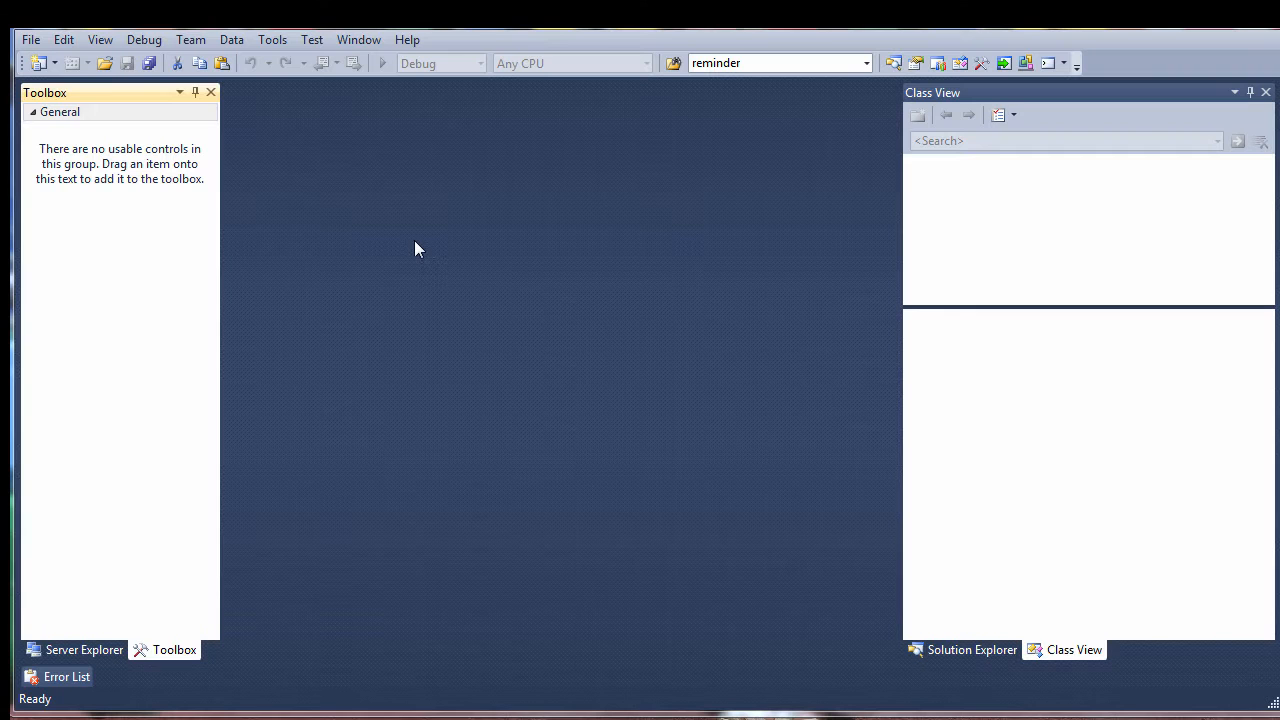
Step: Create a Visual C# ASP.NET Empty Web Application project named 'Calendar'
{"action": "left_click", "coordinate": [30, 39]}
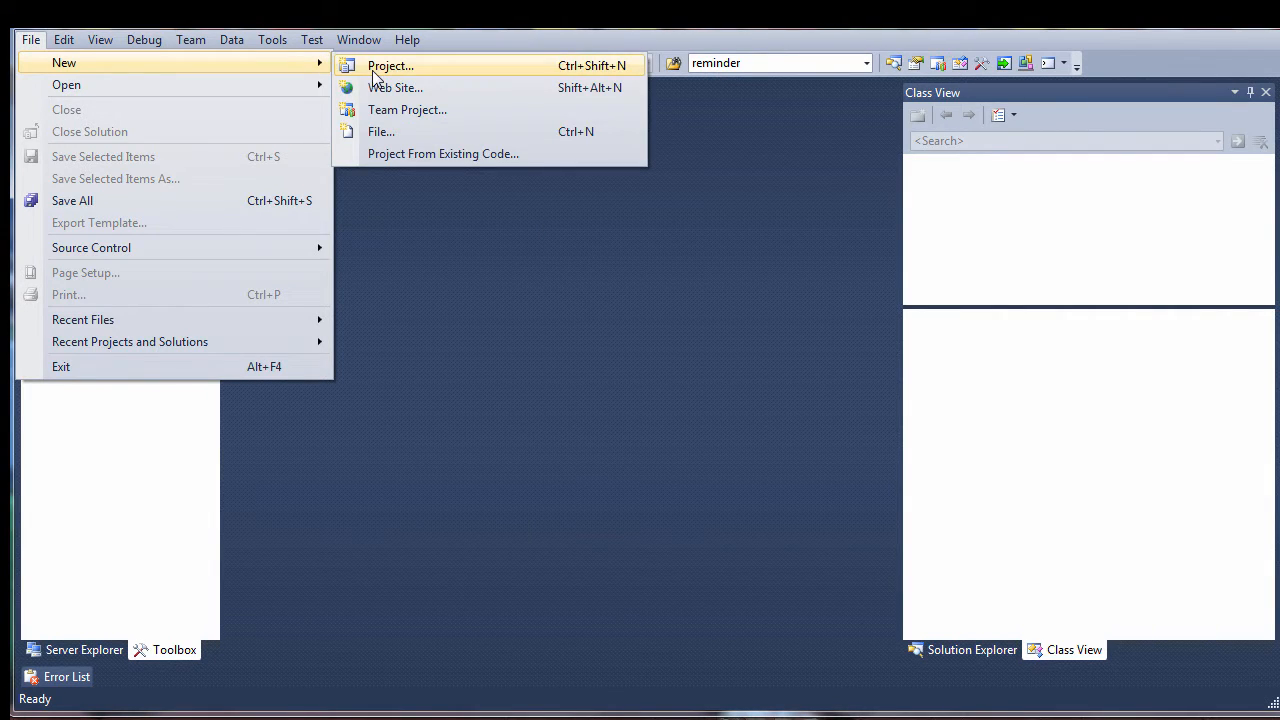
{"action": "left_click", "coordinate": [390, 65]}
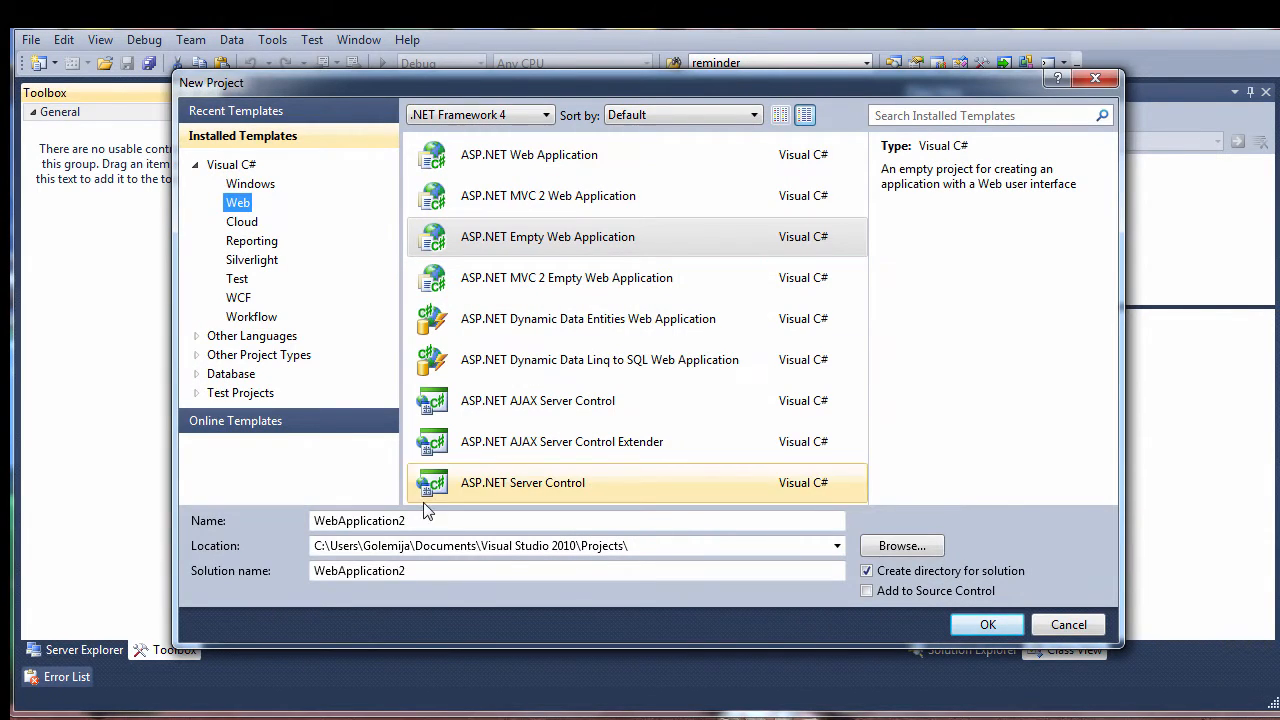
{"action": "left_click", "coordinate": [987, 624]}
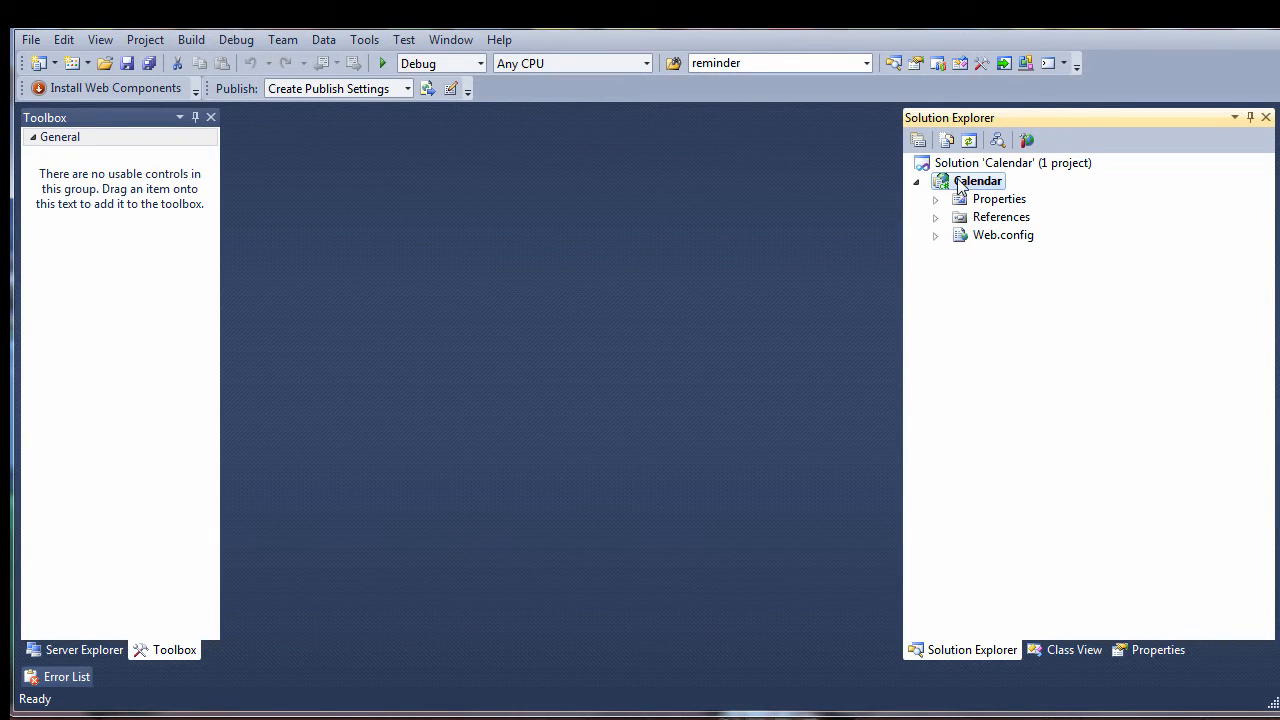
Step: Add a new Web Form item, WebForm1.aspx, to the Calendar project
{"action": "right_click", "coordinate": [977, 181]}
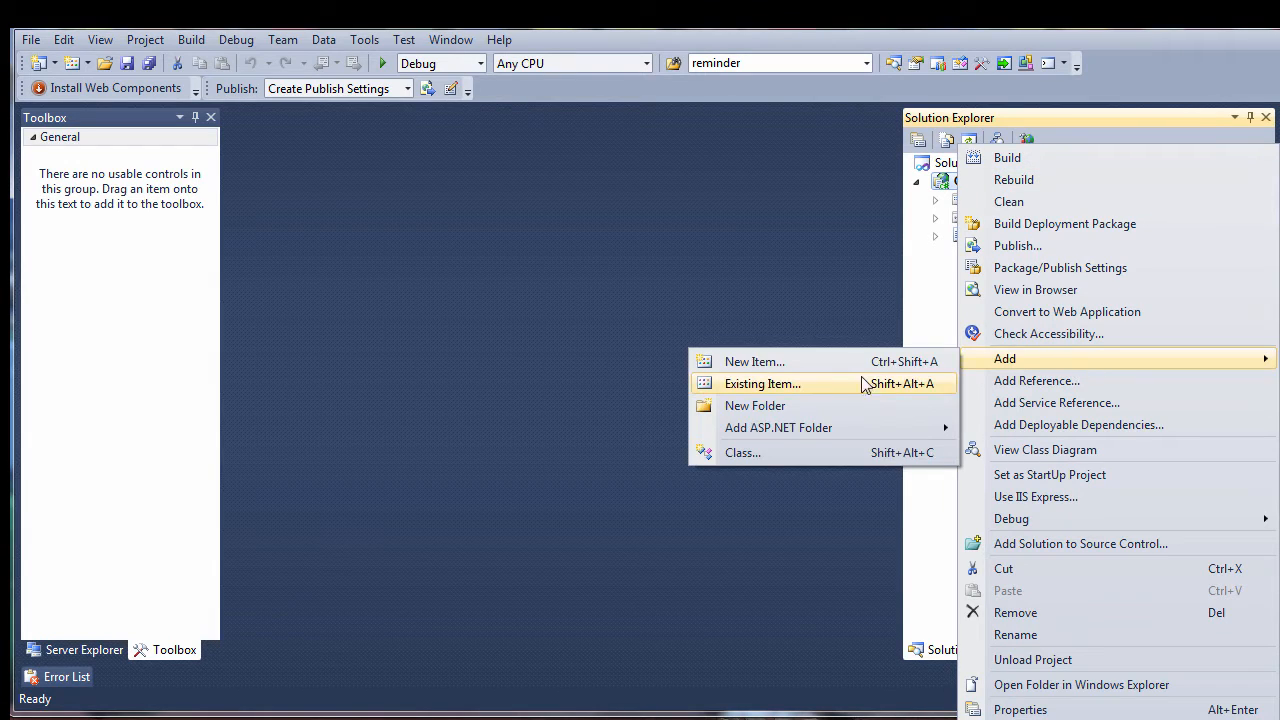
{"action": "left_click", "coordinate": [754, 361]}
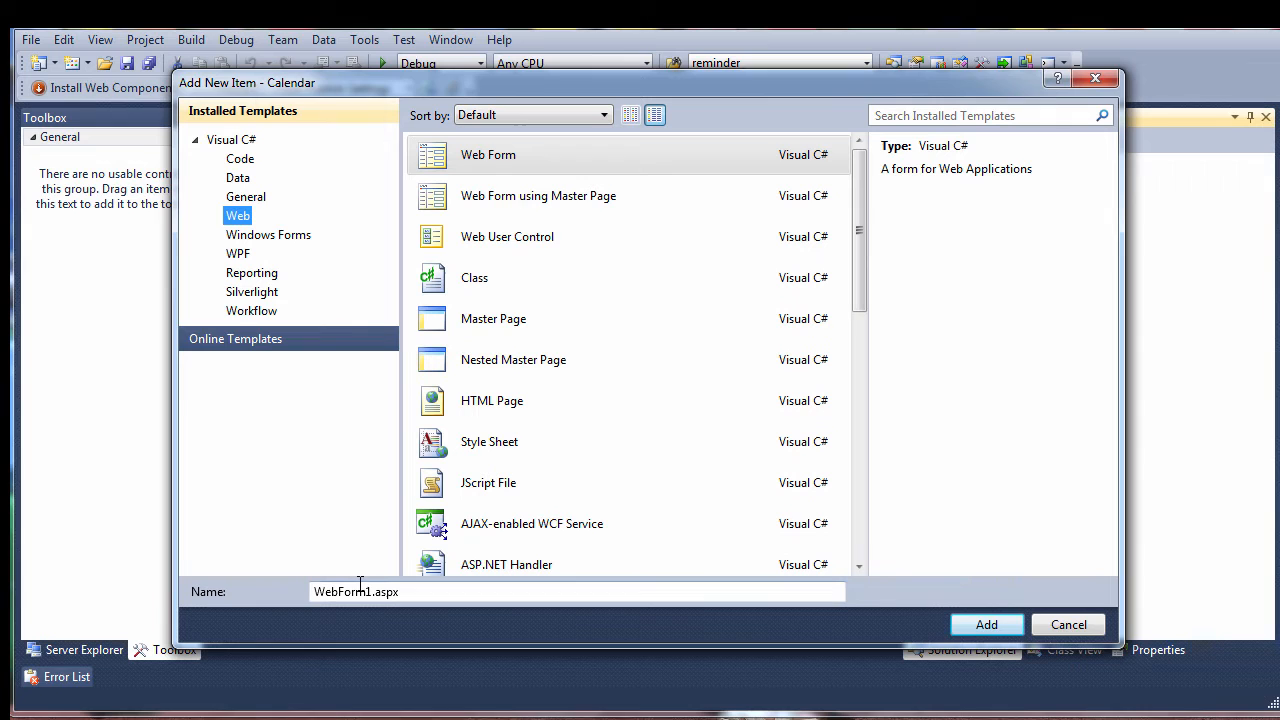
{"action": "left_click", "coordinate": [986, 624]}
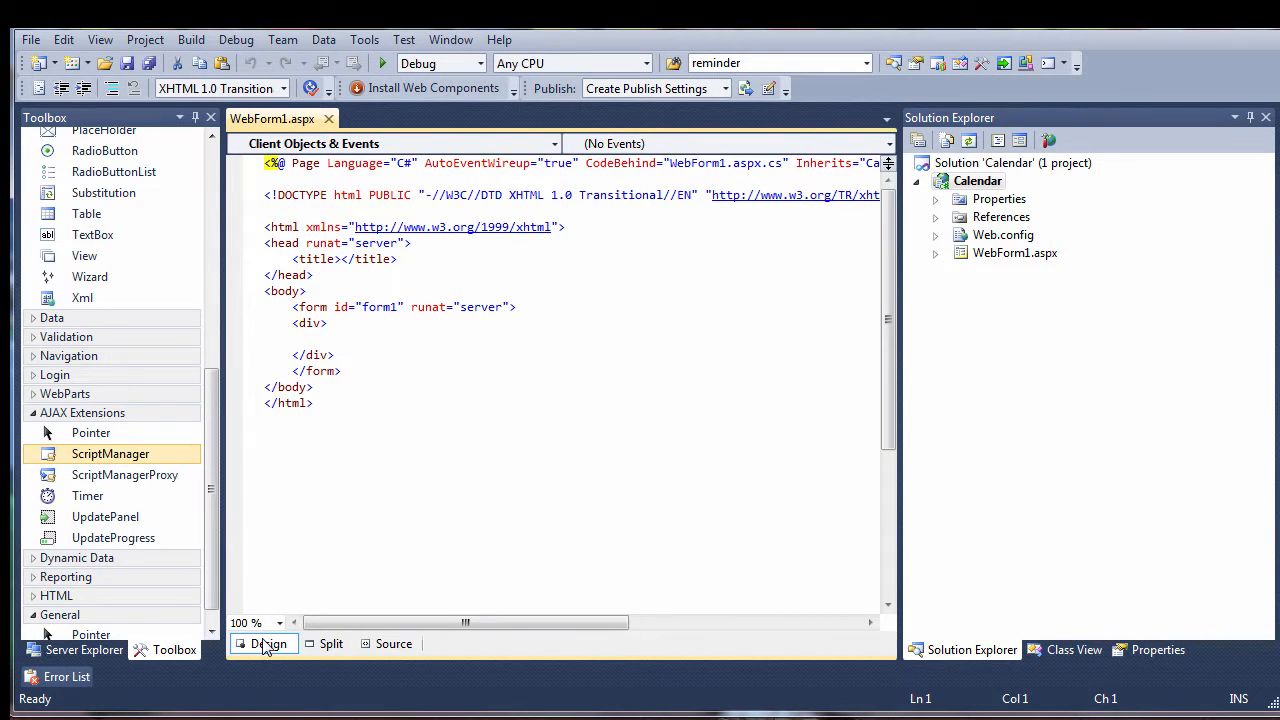
Step: In Design view, try MonthRange, Timetable and ResourceView, ending on WeekRange
{"action": "left_click", "coordinate": [264, 643]}
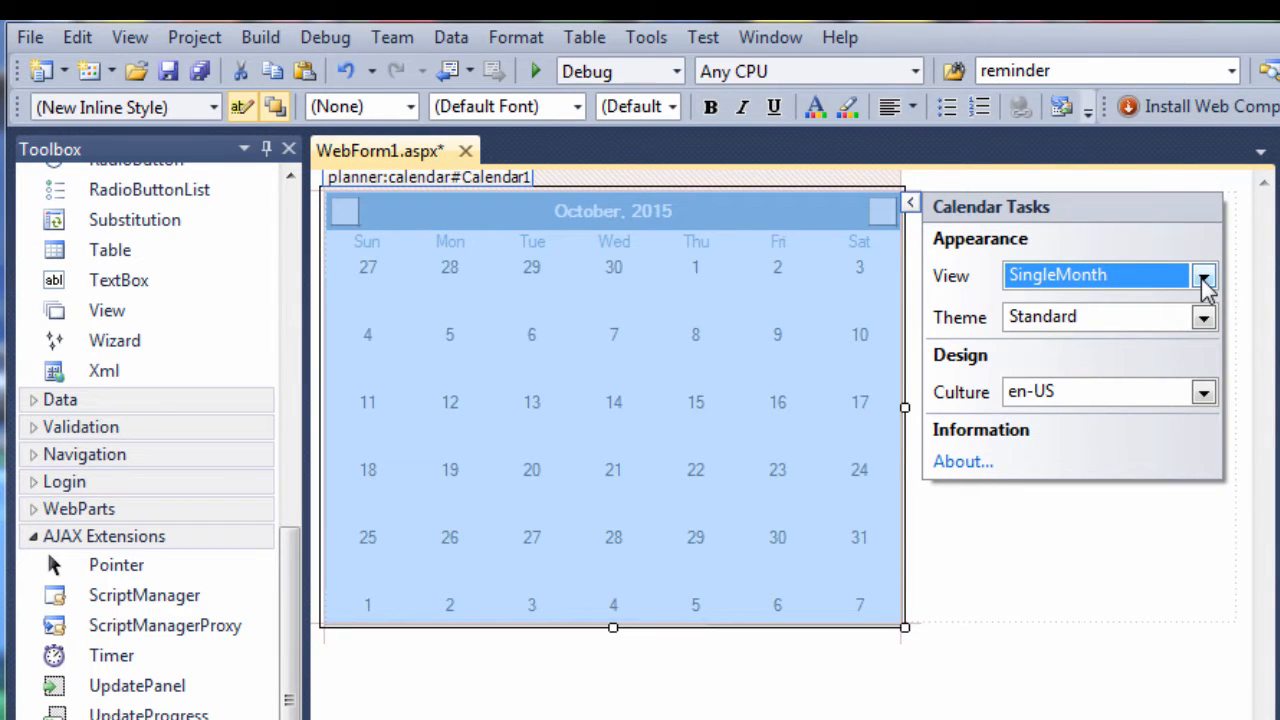
{"action": "left_click", "coordinate": [1204, 275]}
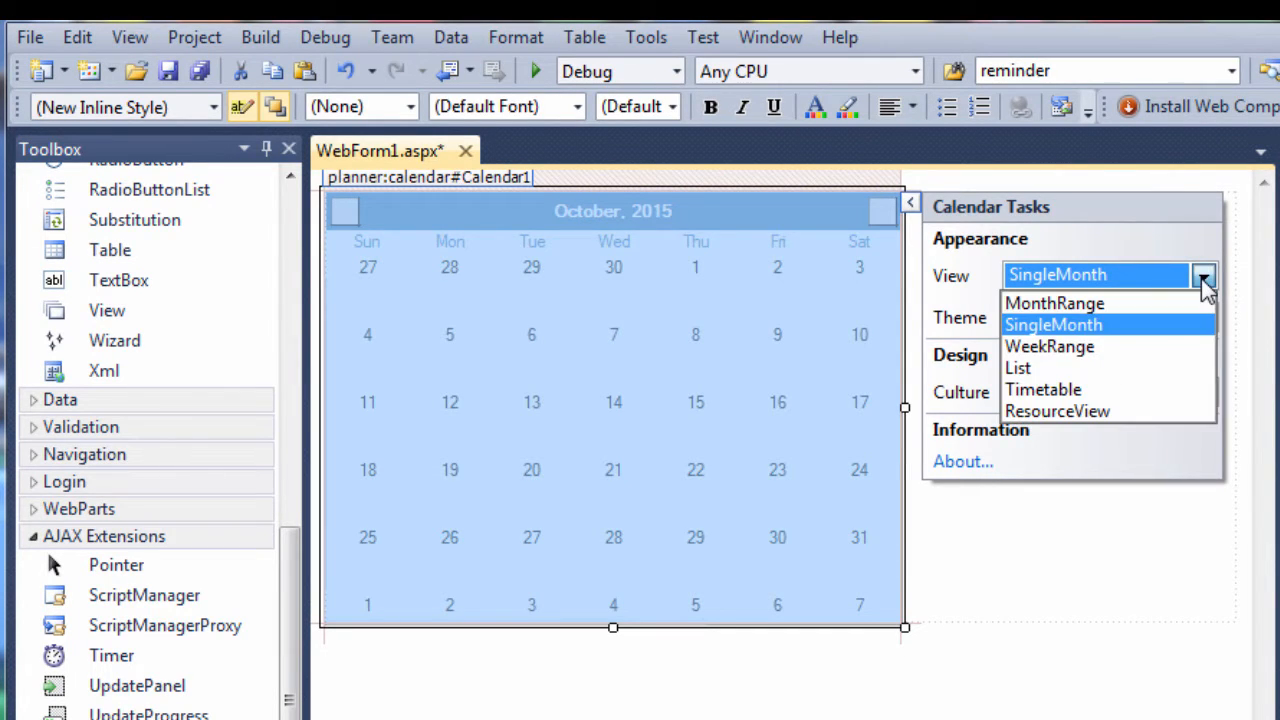
{"action": "mouse_move", "coordinate": [1080, 345]}
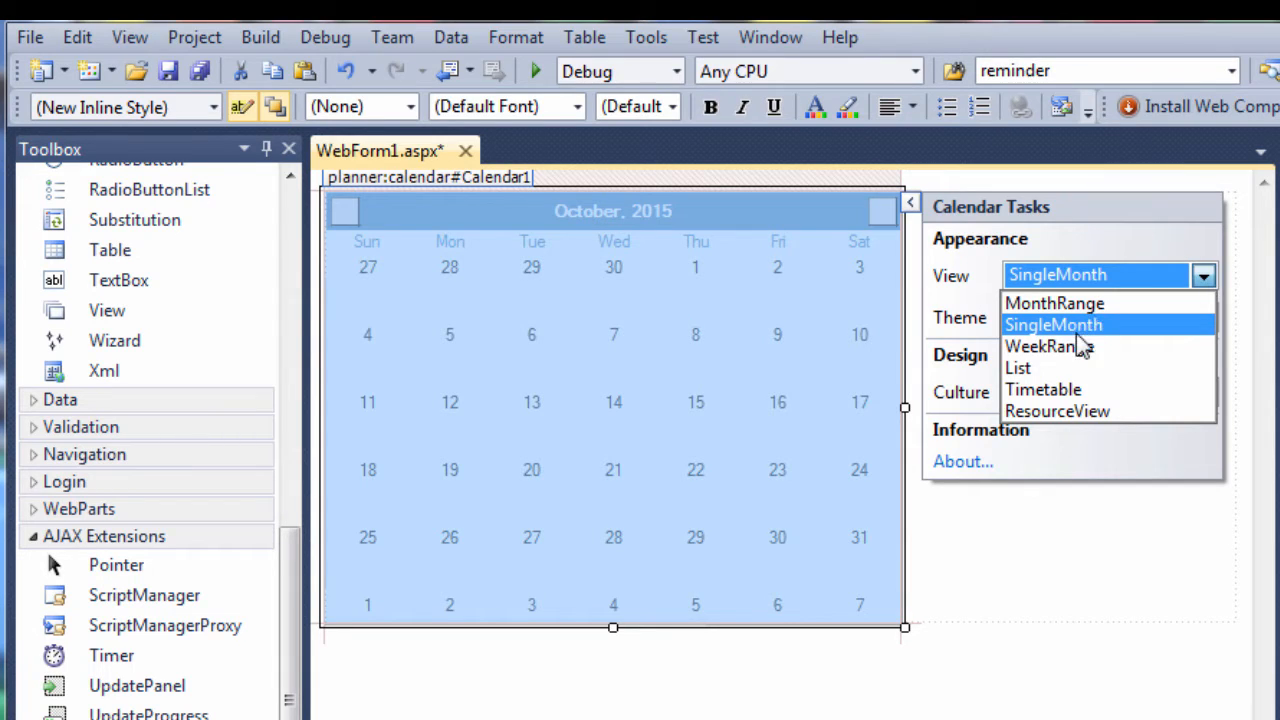
{"action": "left_click", "coordinate": [1054, 303]}
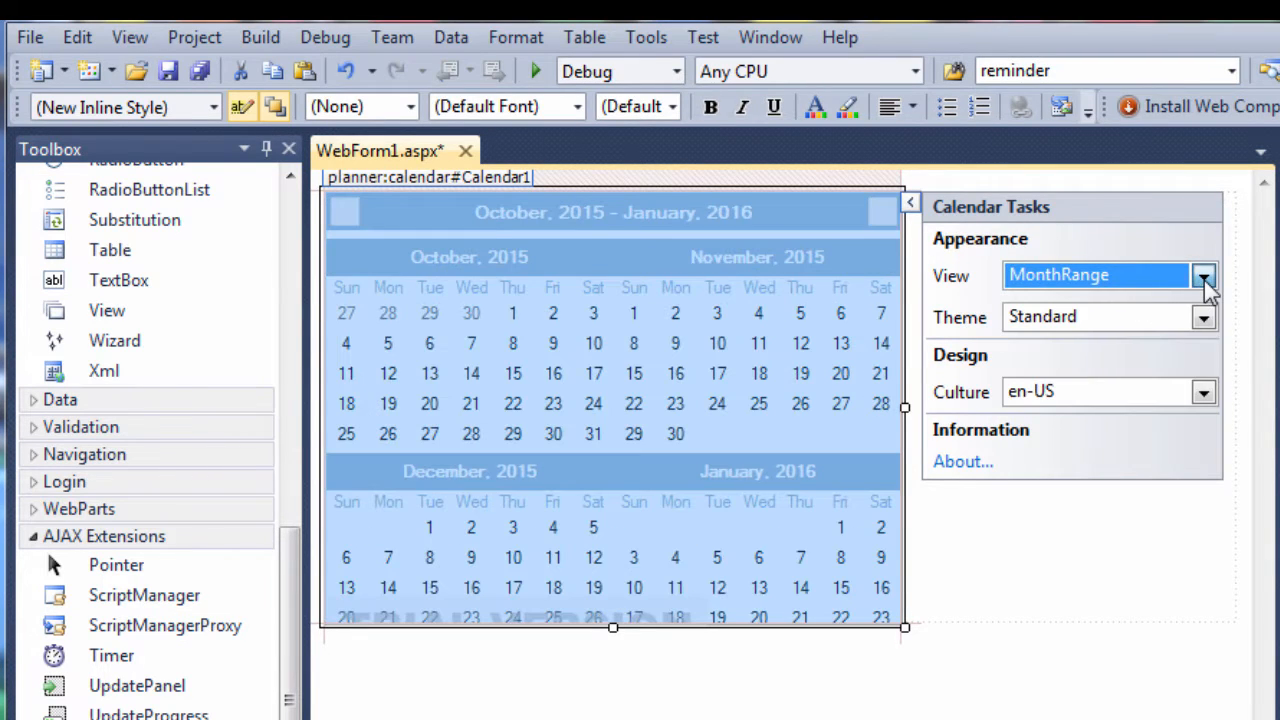
{"action": "left_click", "coordinate": [1204, 275]}
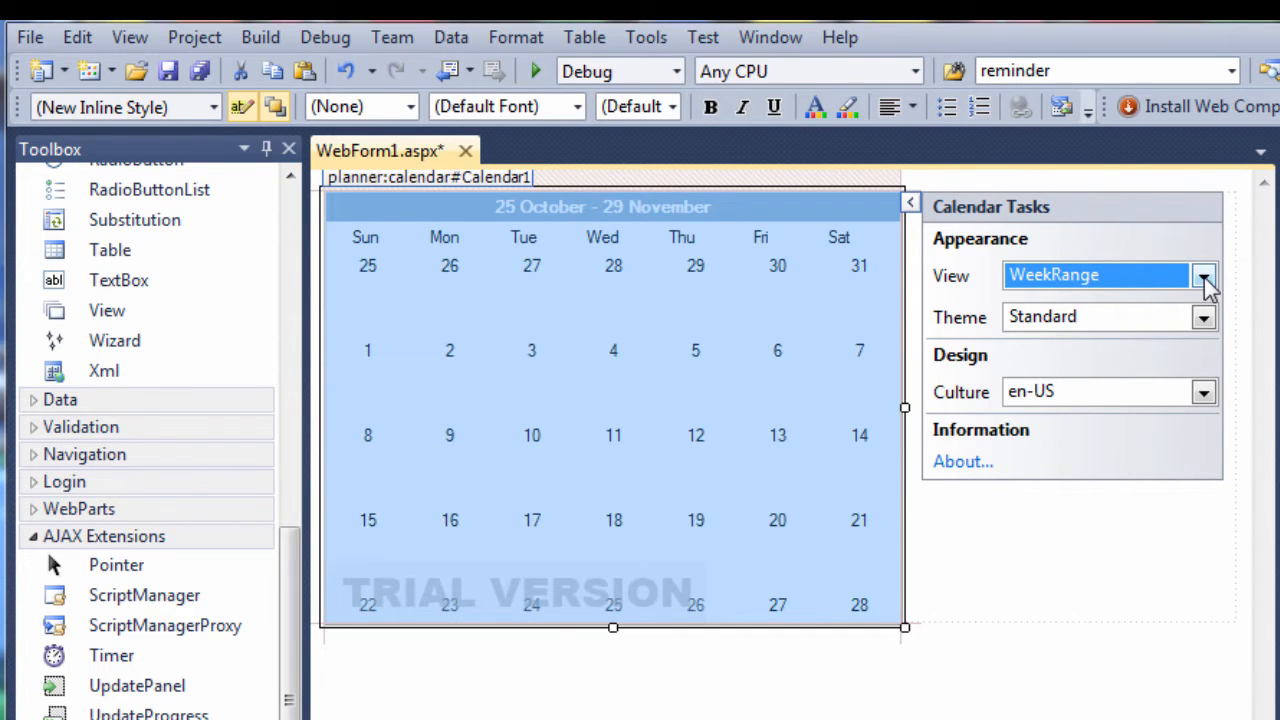
{"action": "left_click", "coordinate": [1203, 275]}
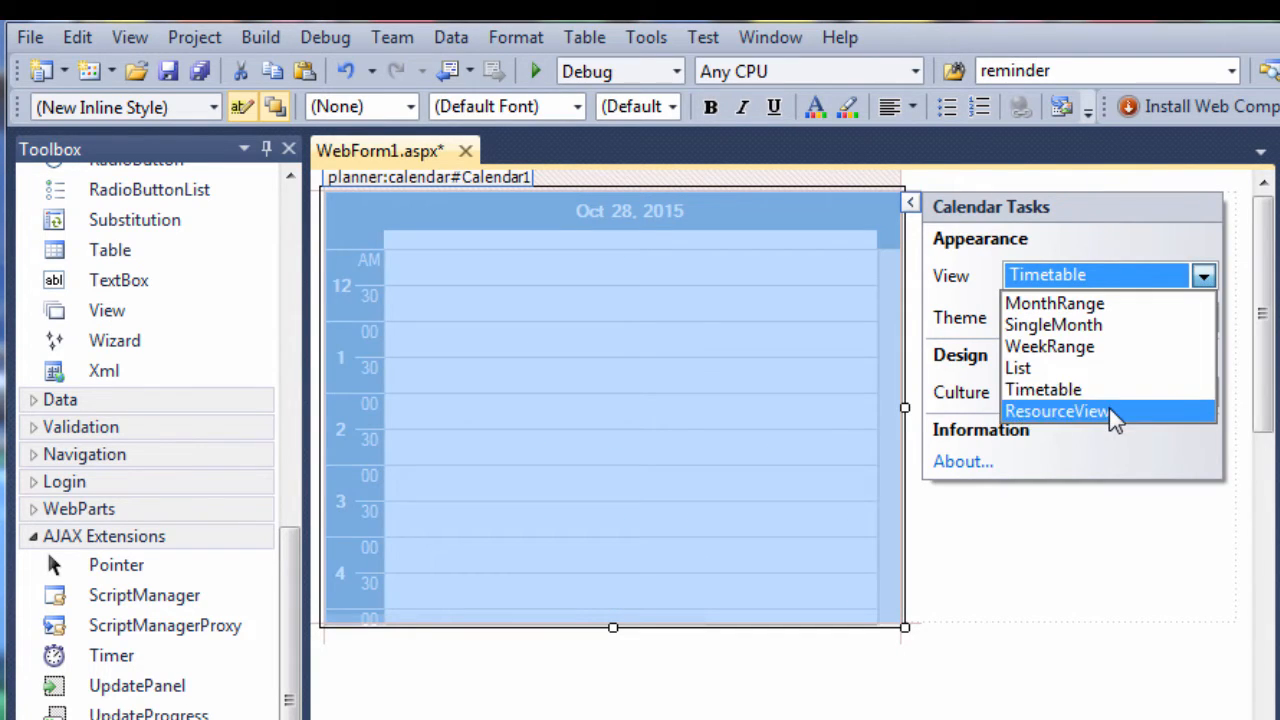
{"action": "left_click", "coordinate": [1056, 411]}
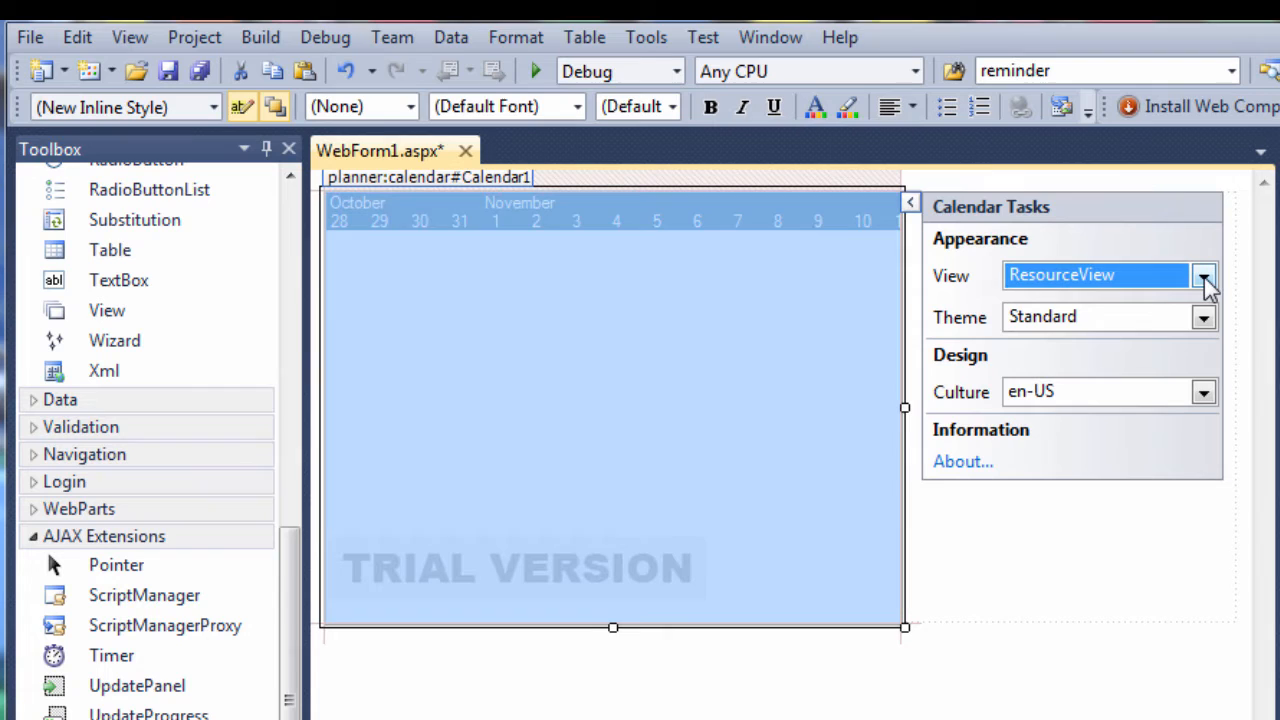
{"action": "left_click", "coordinate": [1204, 275]}
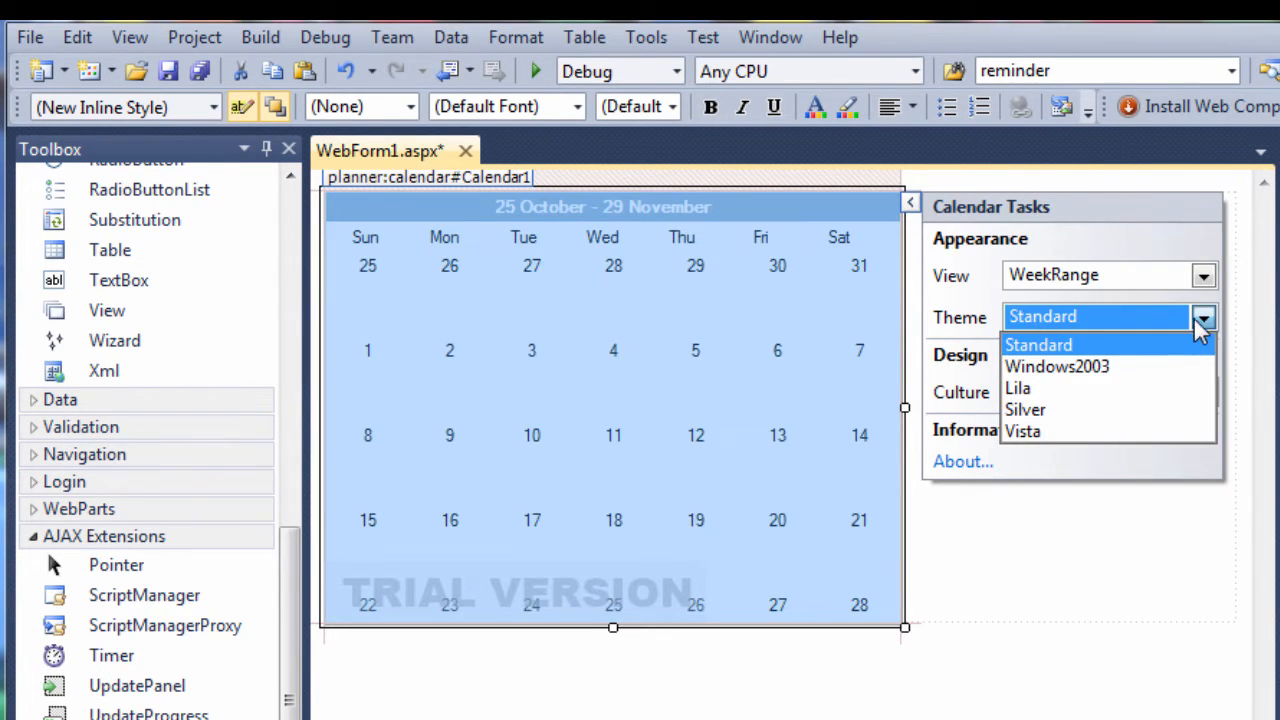
Step: Apply the Lila theme to the calendar, then switch to Silver
{"action": "left_click", "coordinate": [1057, 366]}
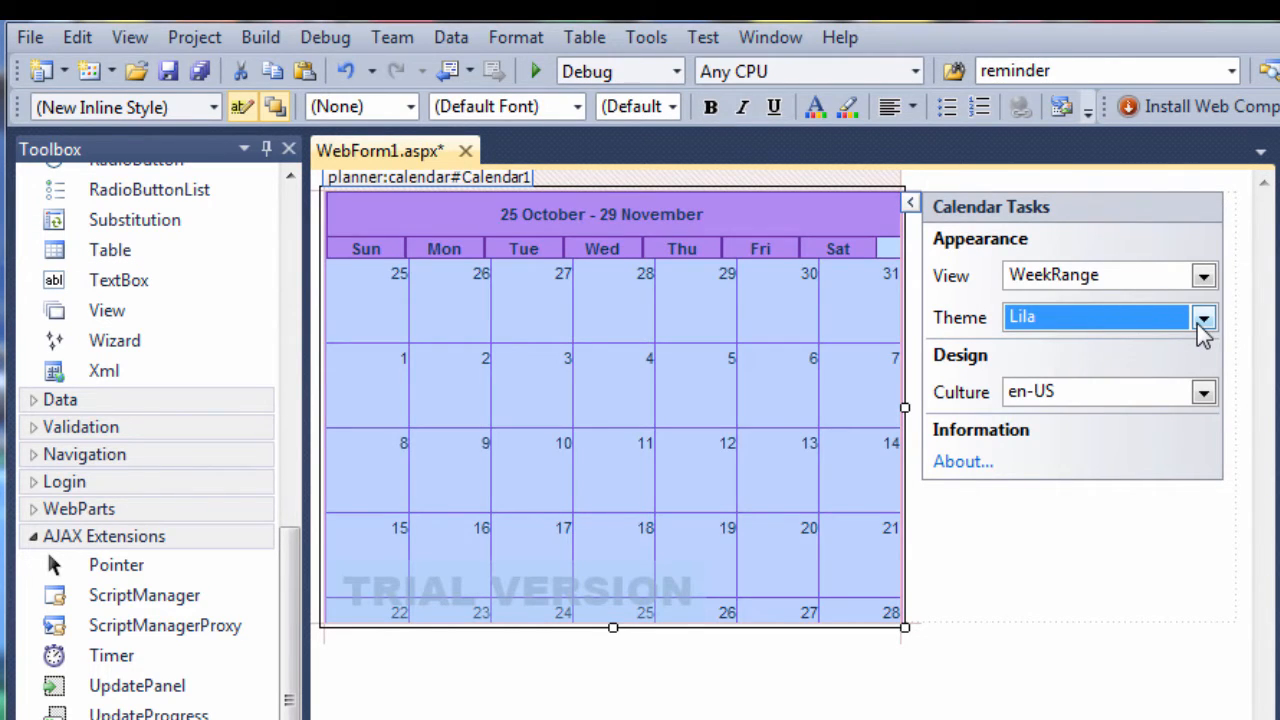
{"action": "left_click", "coordinate": [1204, 317]}
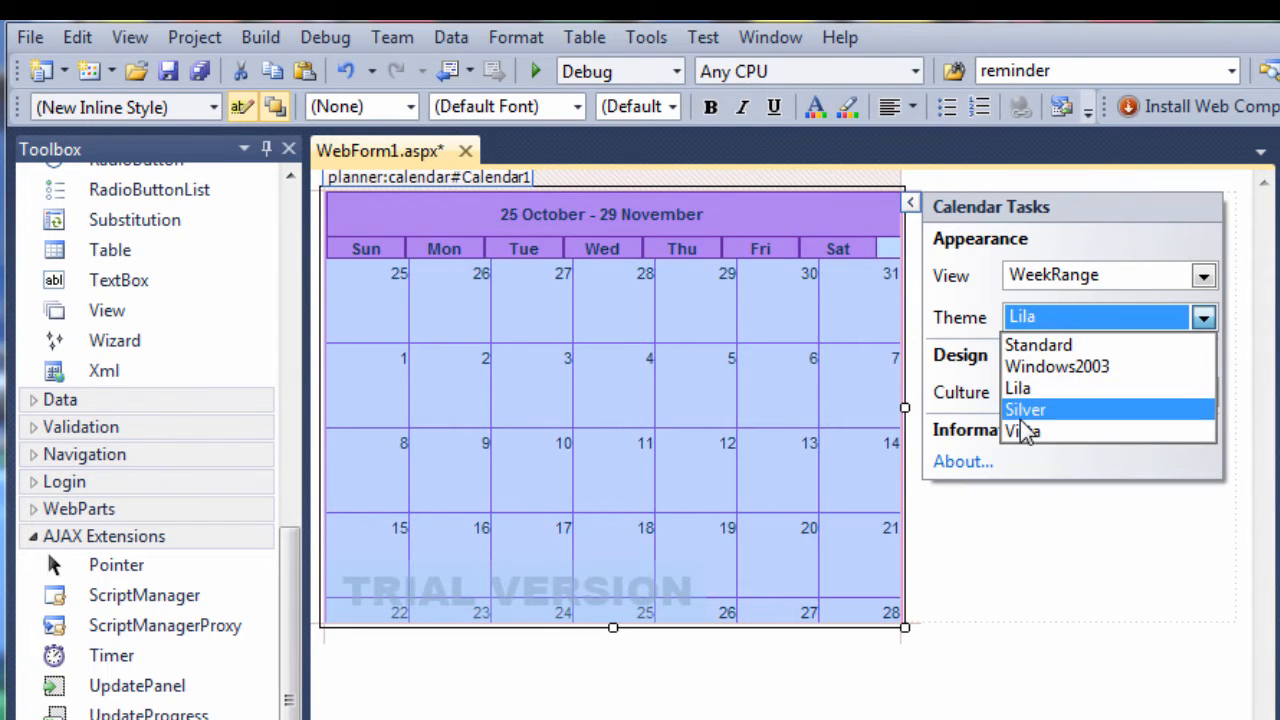
{"action": "left_click", "coordinate": [1025, 409]}
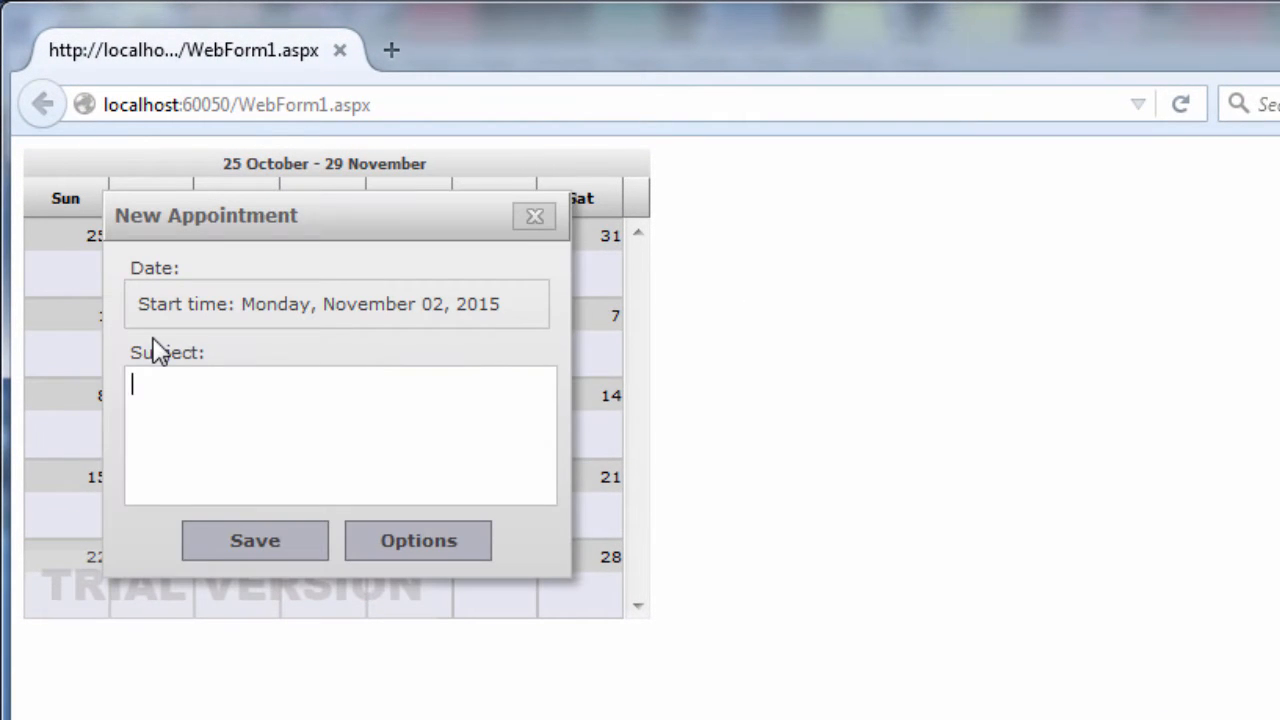
Step: Save 'test' on November 2 and 'test1' across November 10–12, then type 'test 2'
{"action": "type", "text": "tes"}
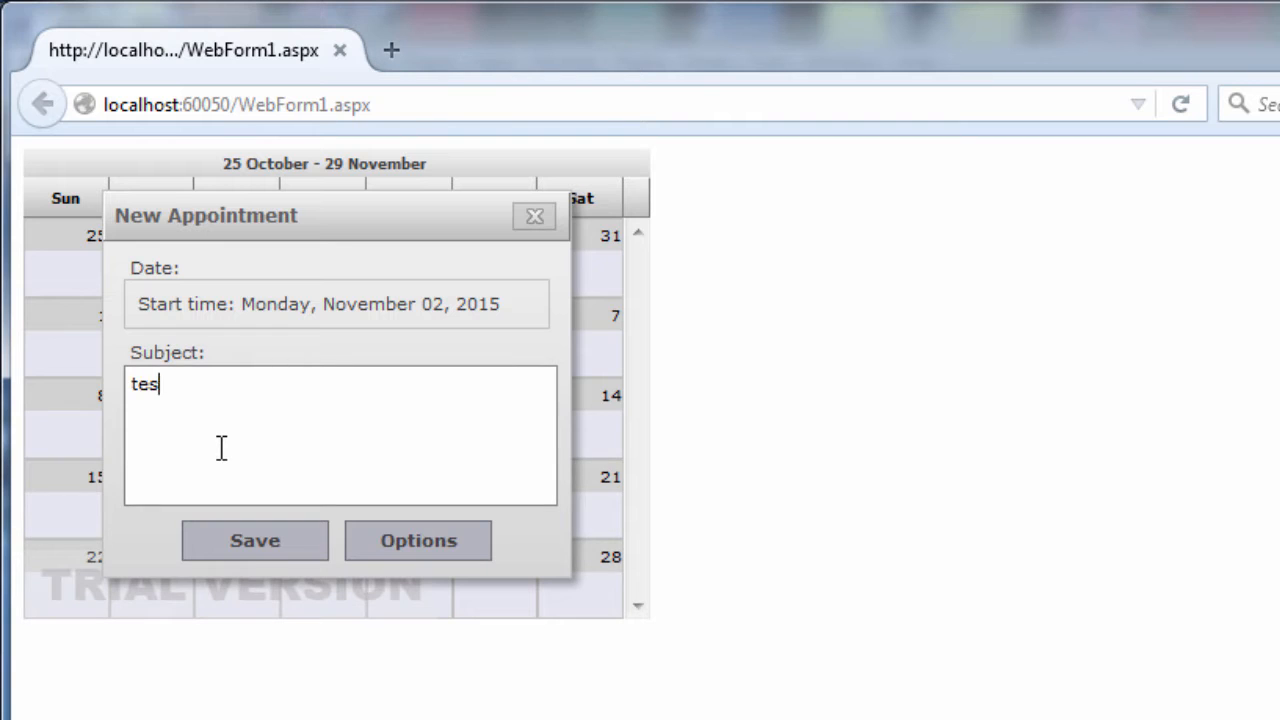
{"action": "left_click", "coordinate": [254, 540]}
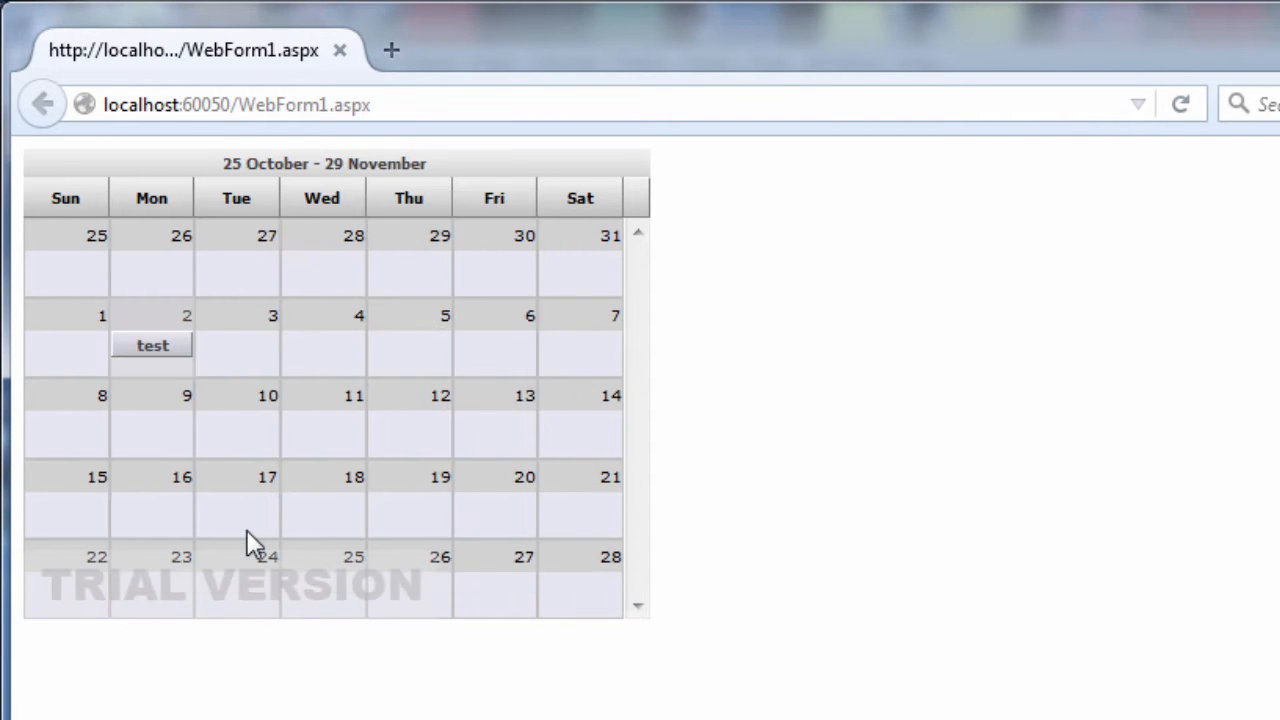
{"action": "mouse_move", "coordinate": [447, 445]}
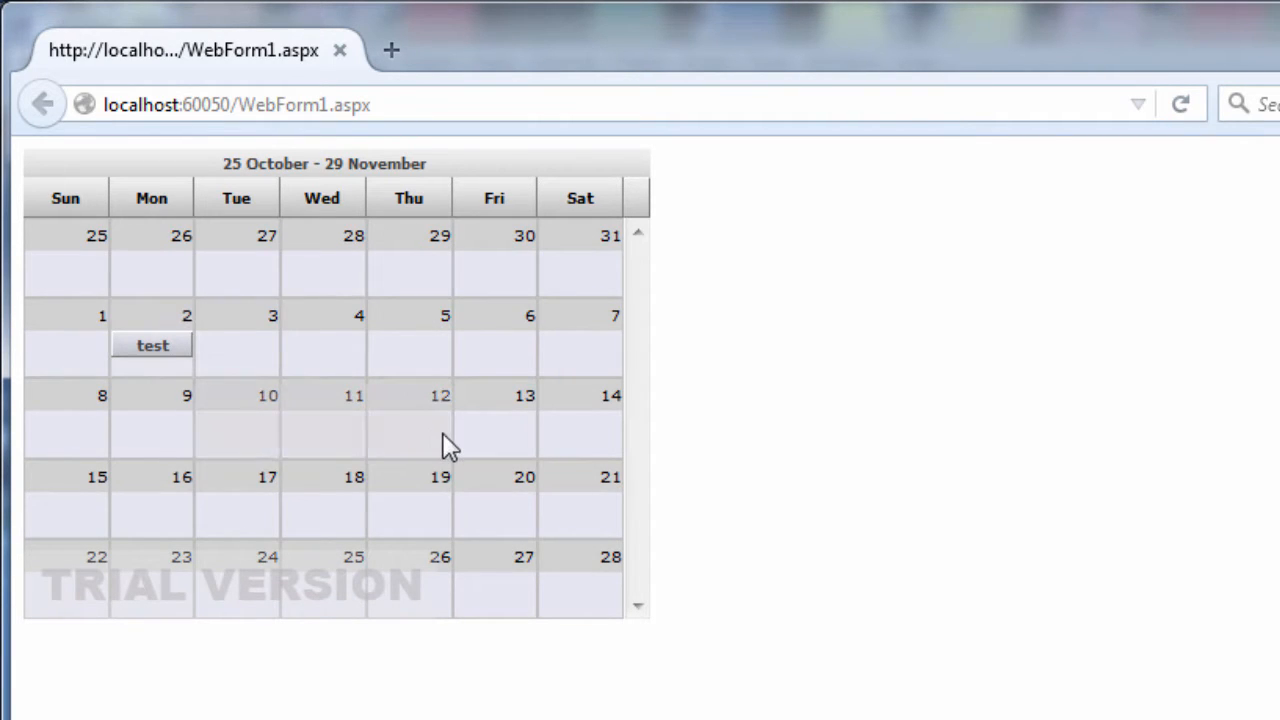
{"action": "type", "text": "tes"}
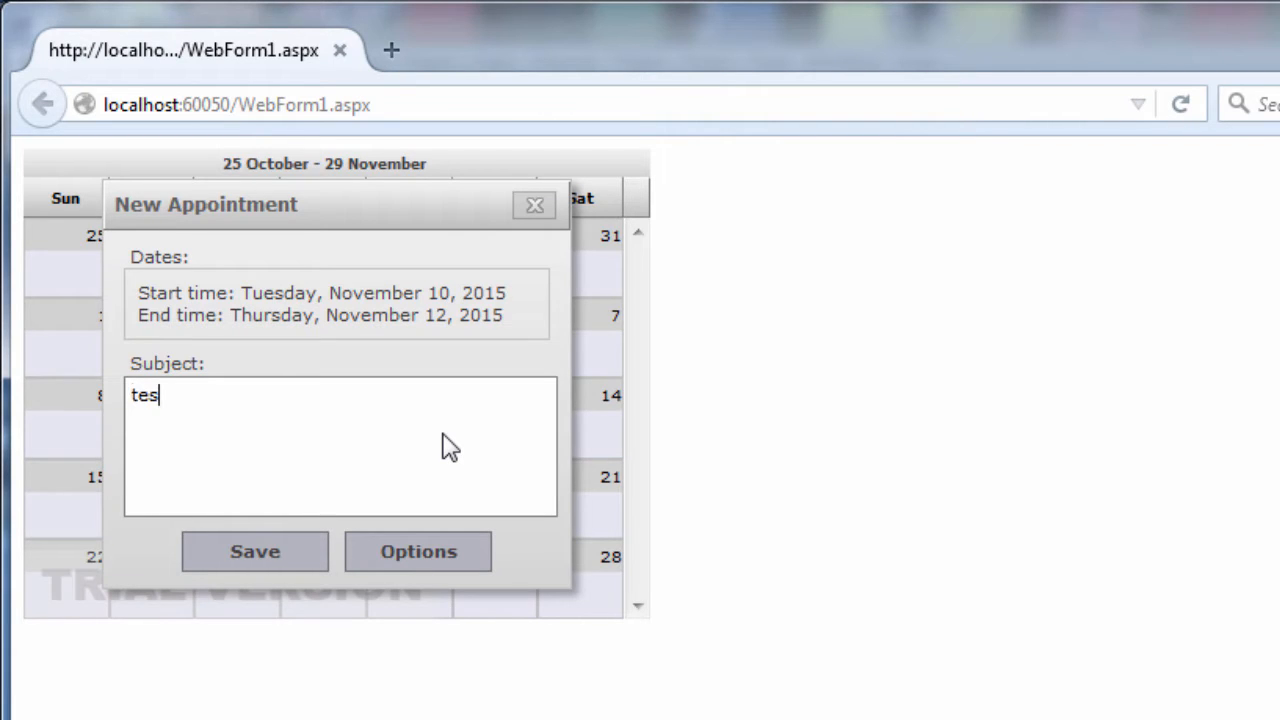
{"action": "left_click", "coordinate": [255, 551]}
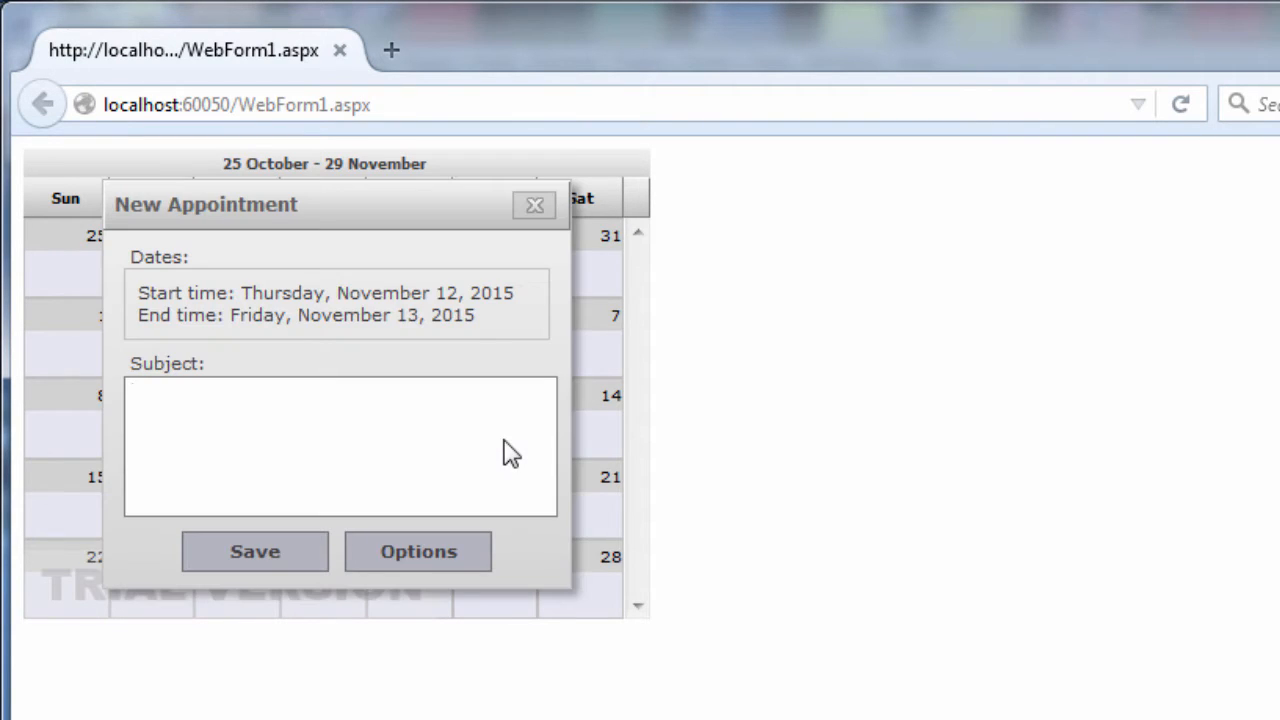
{"action": "type", "text": "test 2"}
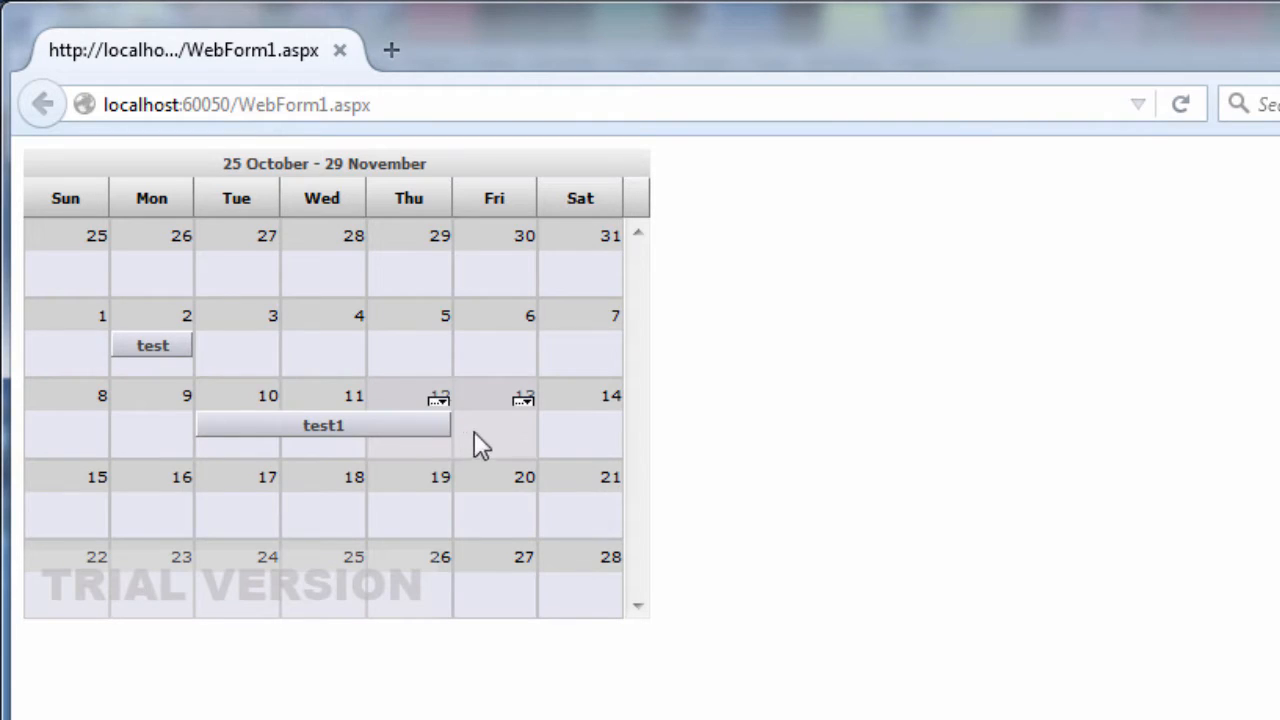
{"action": "mouse_move", "coordinate": [440, 410]}
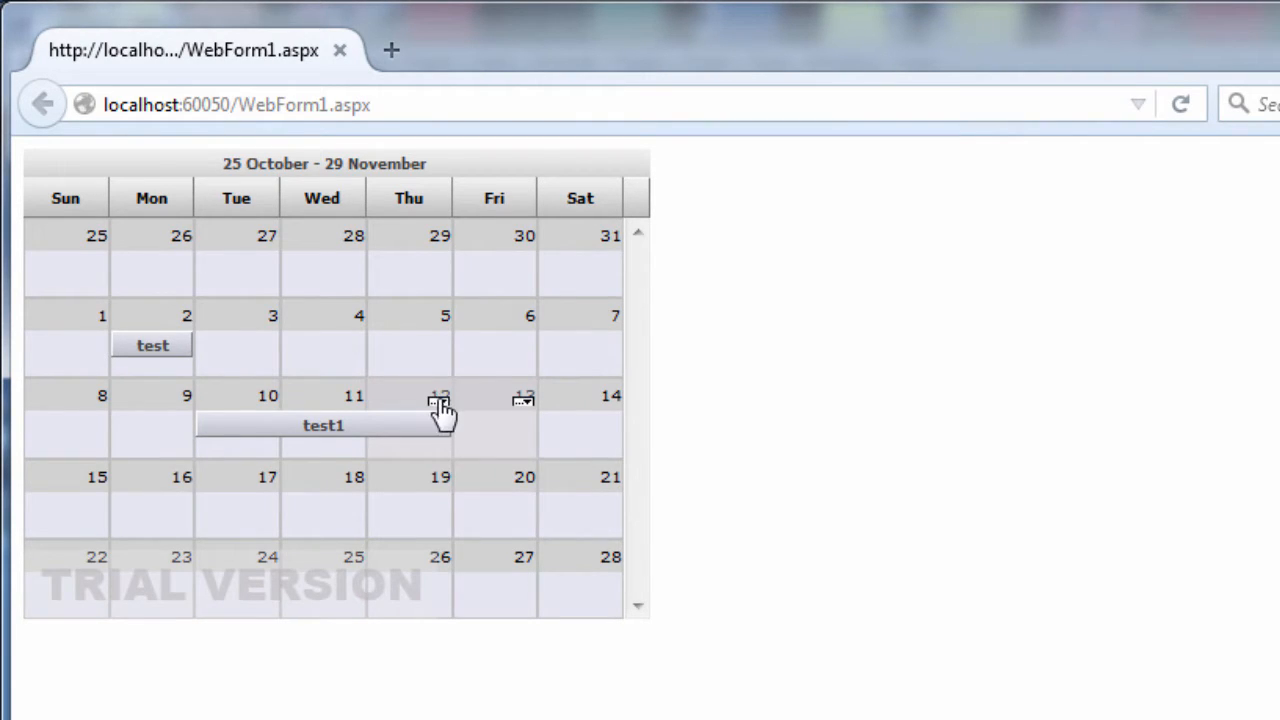
{"action": "left_click", "coordinate": [438, 400]}
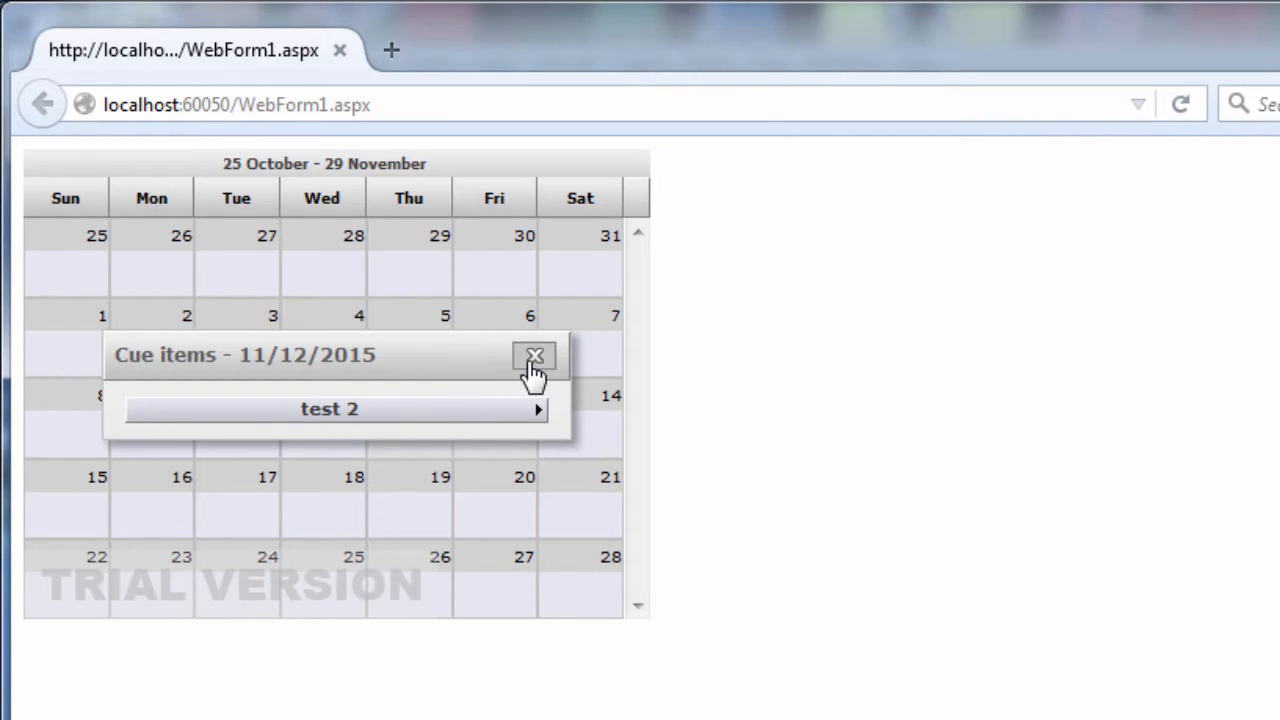
{"action": "left_click", "coordinate": [534, 356]}
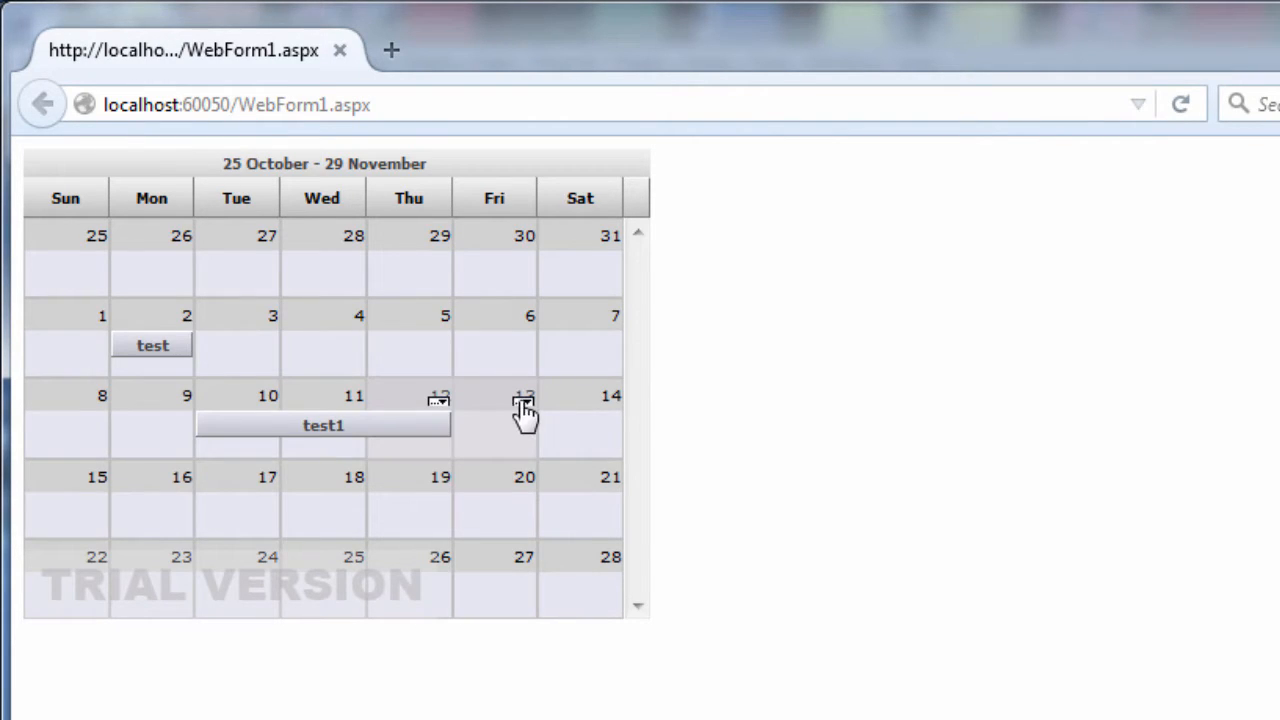
{"action": "left_click", "coordinate": [523, 398]}
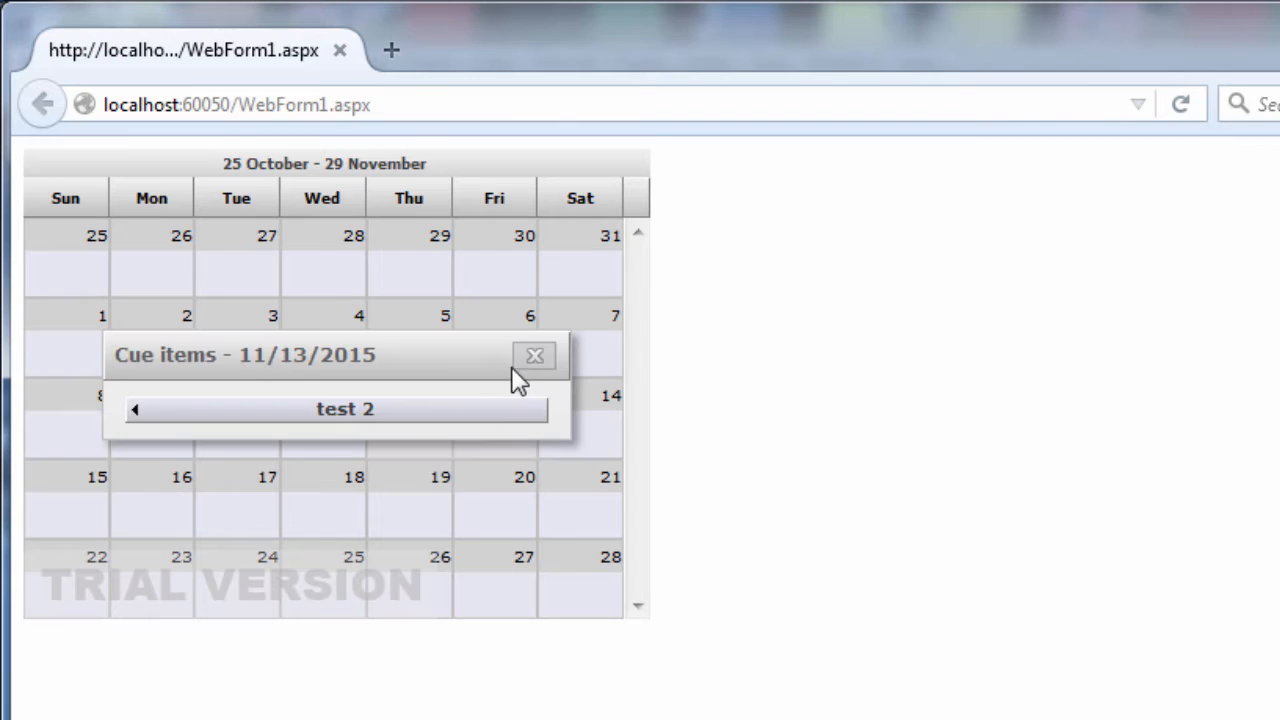
{"action": "left_click", "coordinate": [534, 355]}
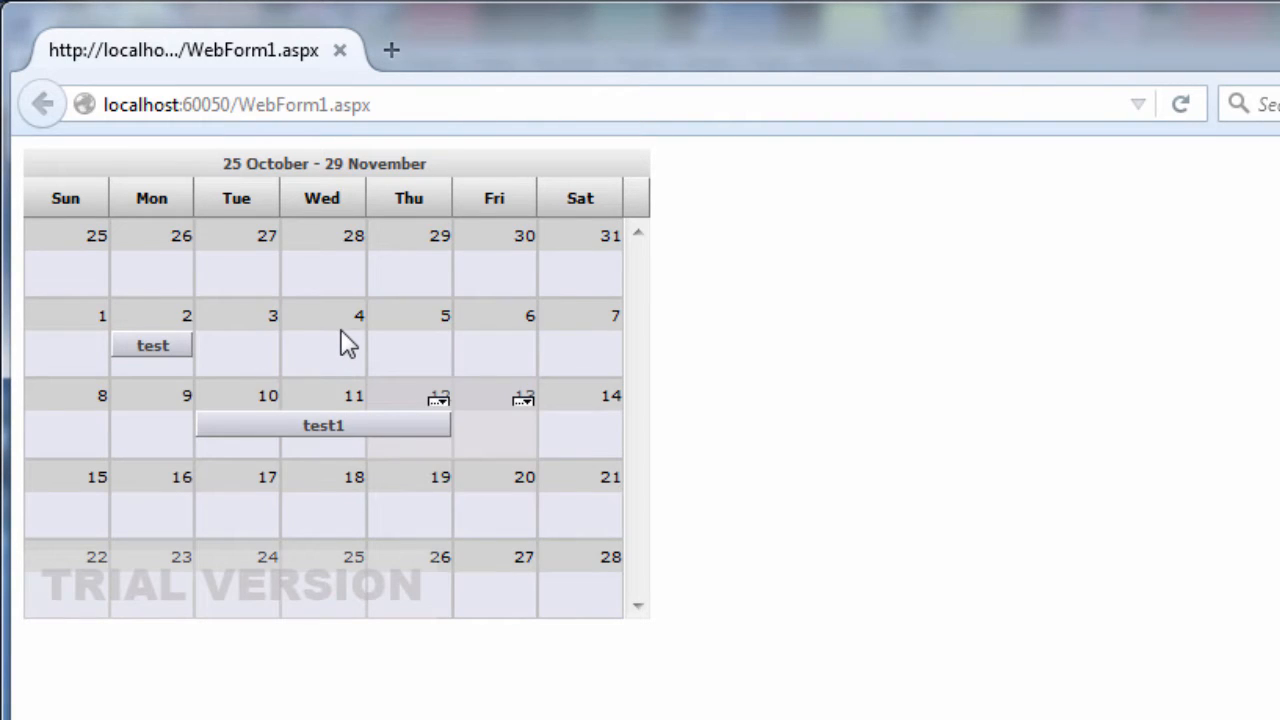
{"action": "mouse_move", "coordinate": [90, 255]}
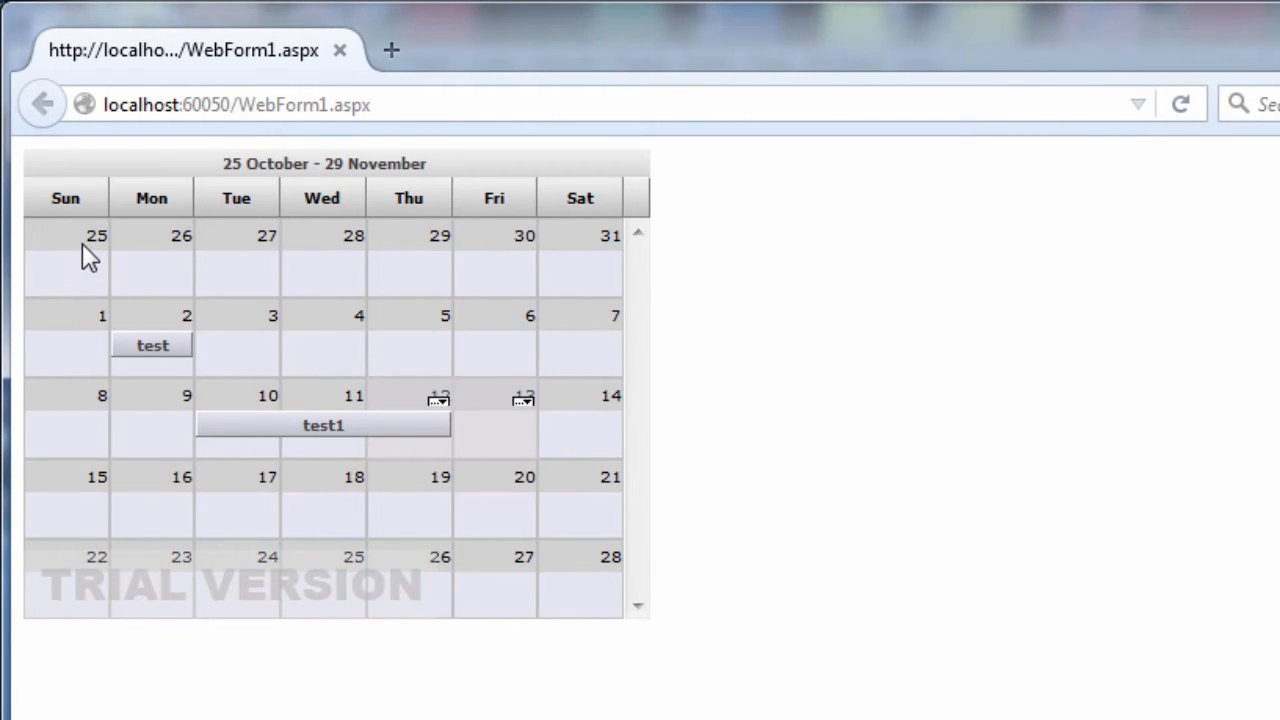
{"action": "mouse_move", "coordinate": [360, 518]}
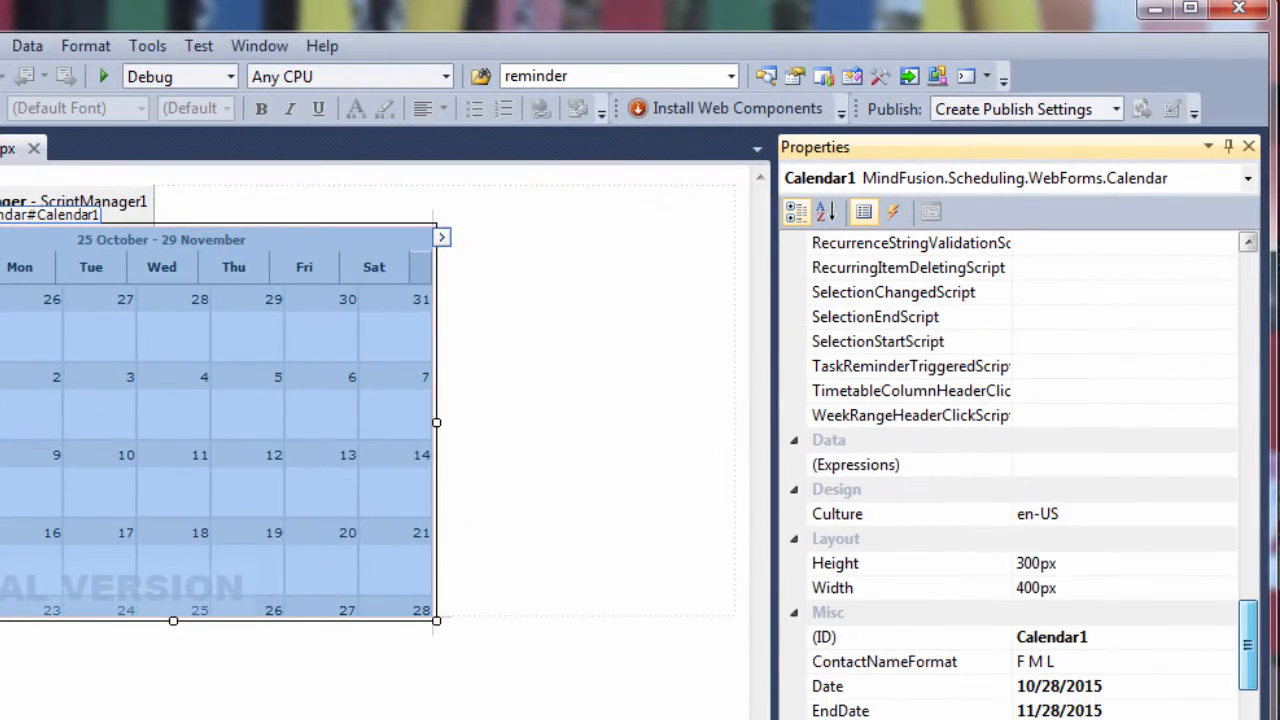
Step: Set the calendar's Date to 10/1/2015 and EndDate to 10/31/2015 in Properties
{"action": "scroll", "scroll_direction": "down", "scroll_amount": 3}
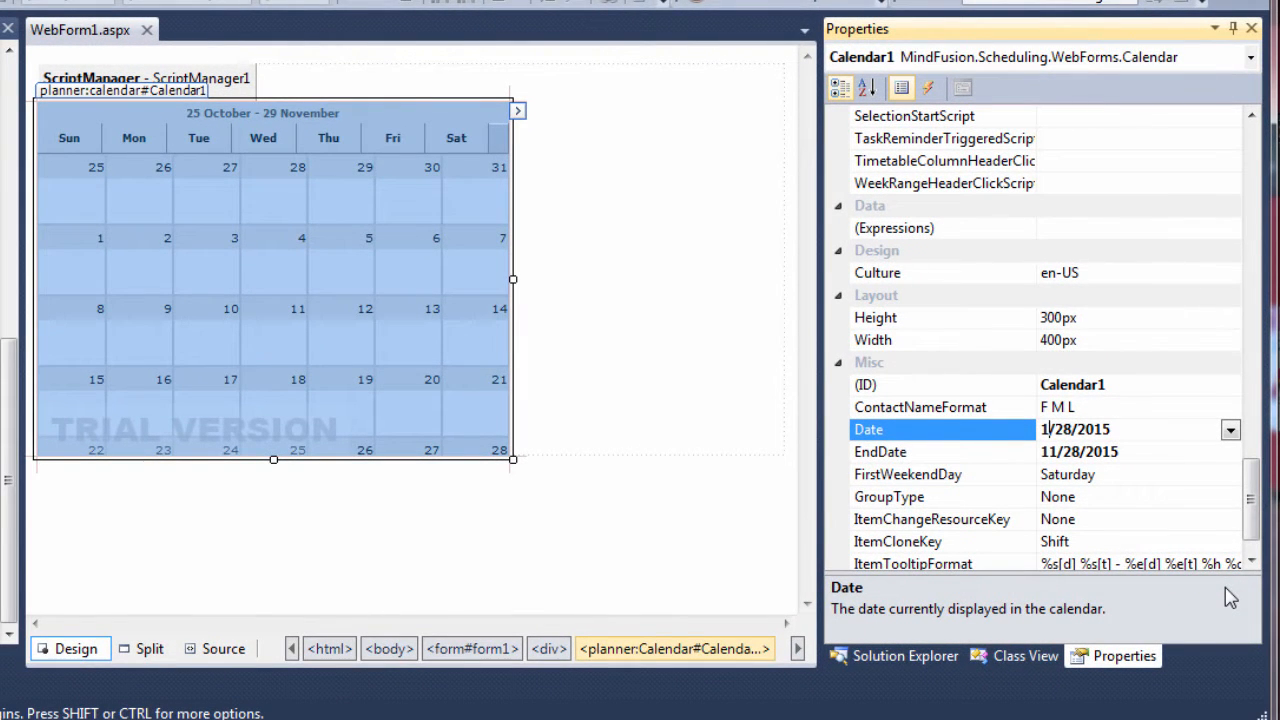
{"action": "type", "text": "10/28/2015"}
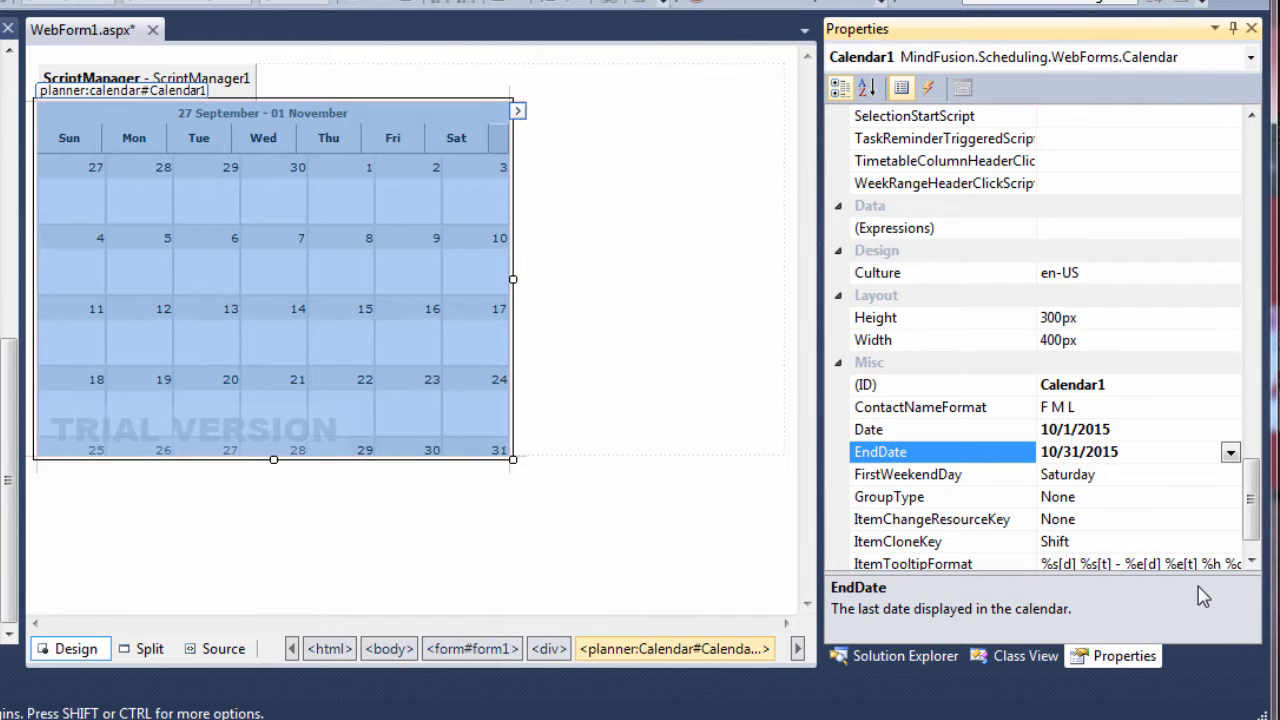
{"action": "mouse_move", "coordinate": [539, 334]}
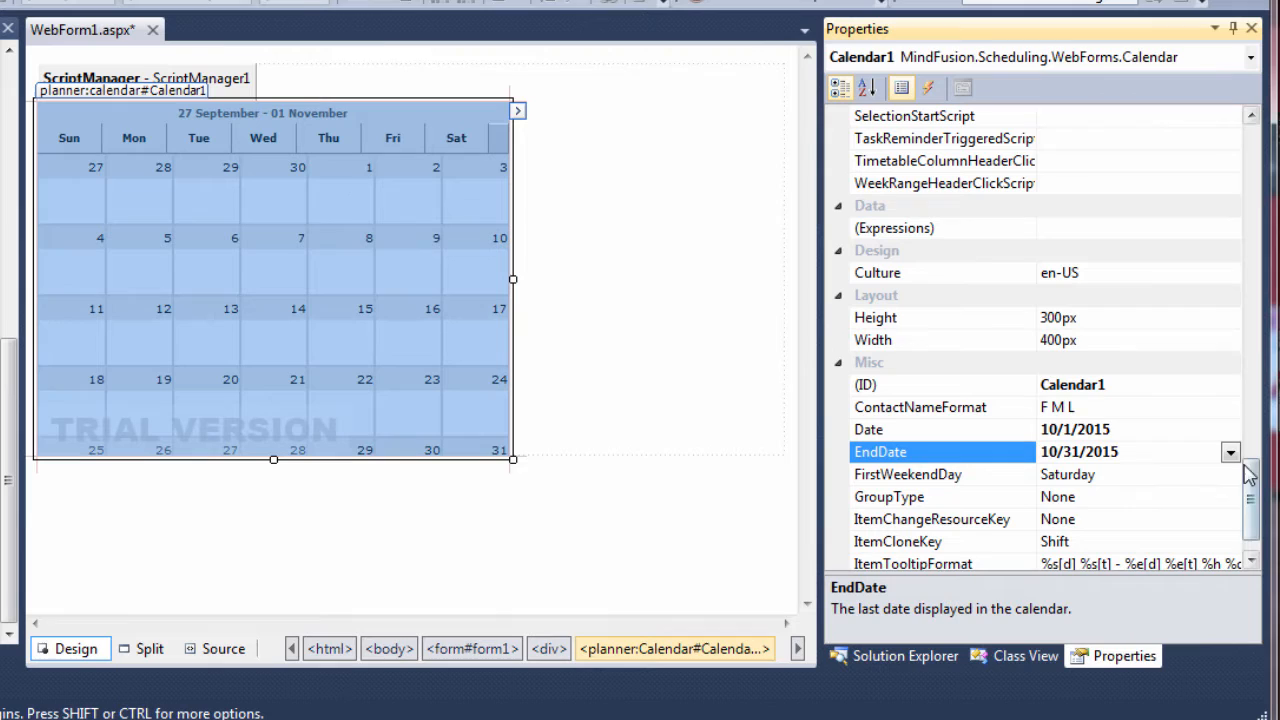
{"action": "left_click", "coordinate": [1230, 452]}
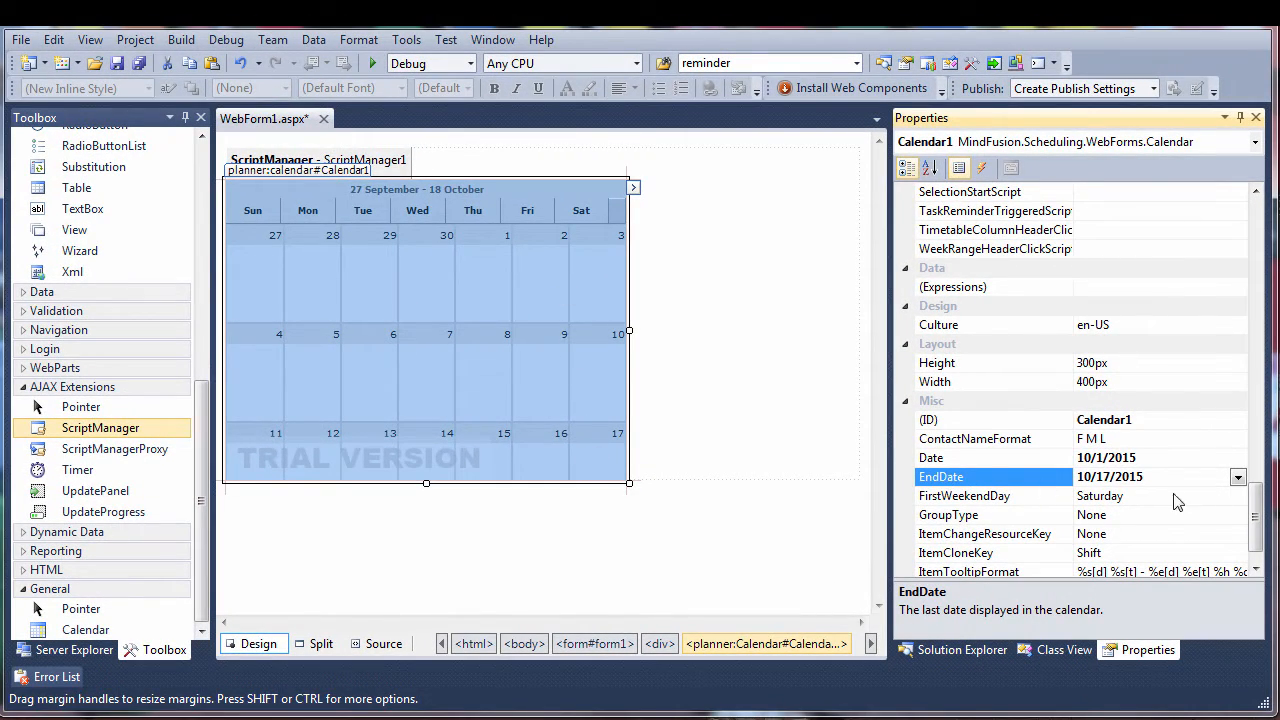
{"action": "left_click", "coordinate": [1238, 476]}
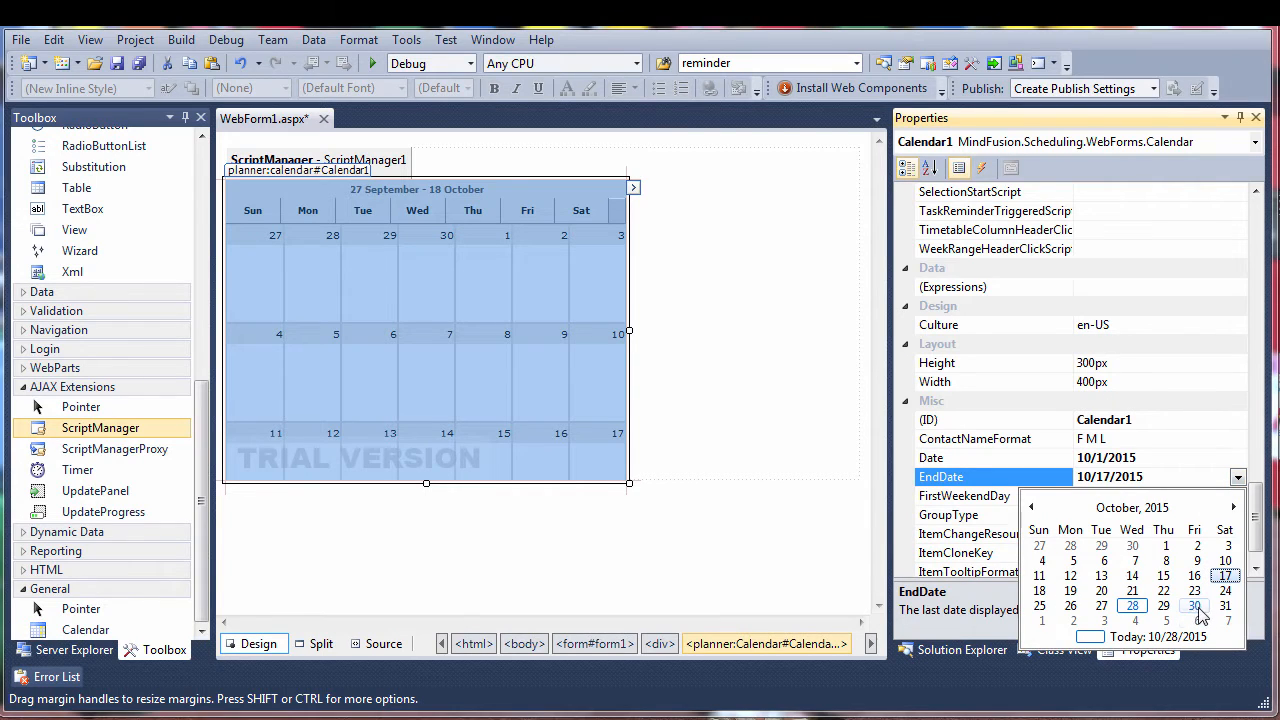
{"action": "left_click", "coordinate": [1225, 605]}
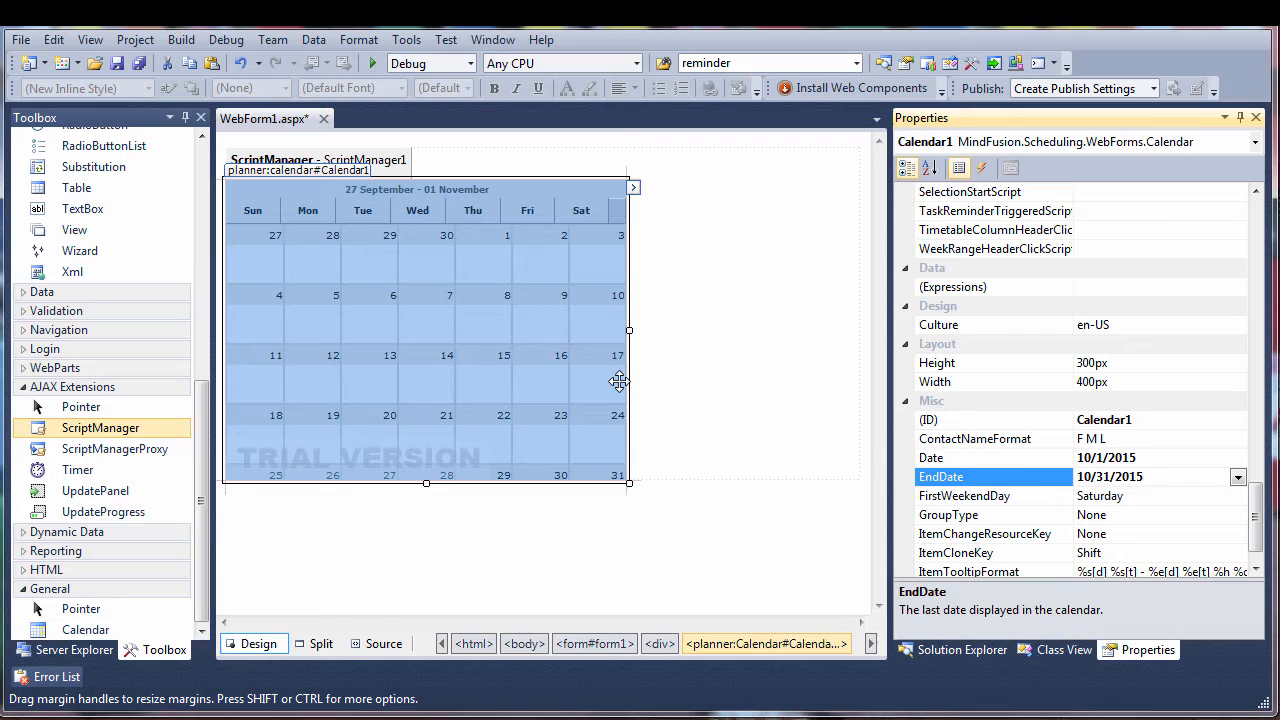
Step: Set the calendar's VisibleRows property to 3
{"action": "scroll", "scroll_direction": "down", "scroll_amount": 3}
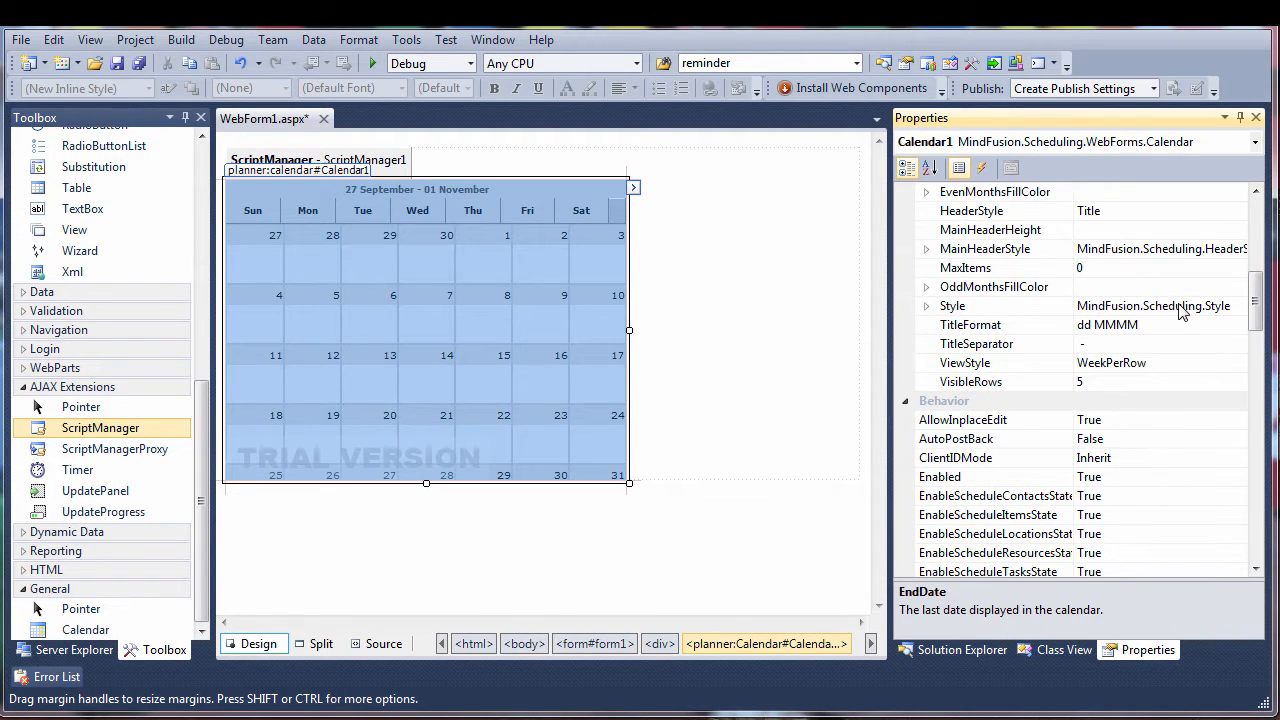
{"action": "left_click", "coordinate": [970, 381]}
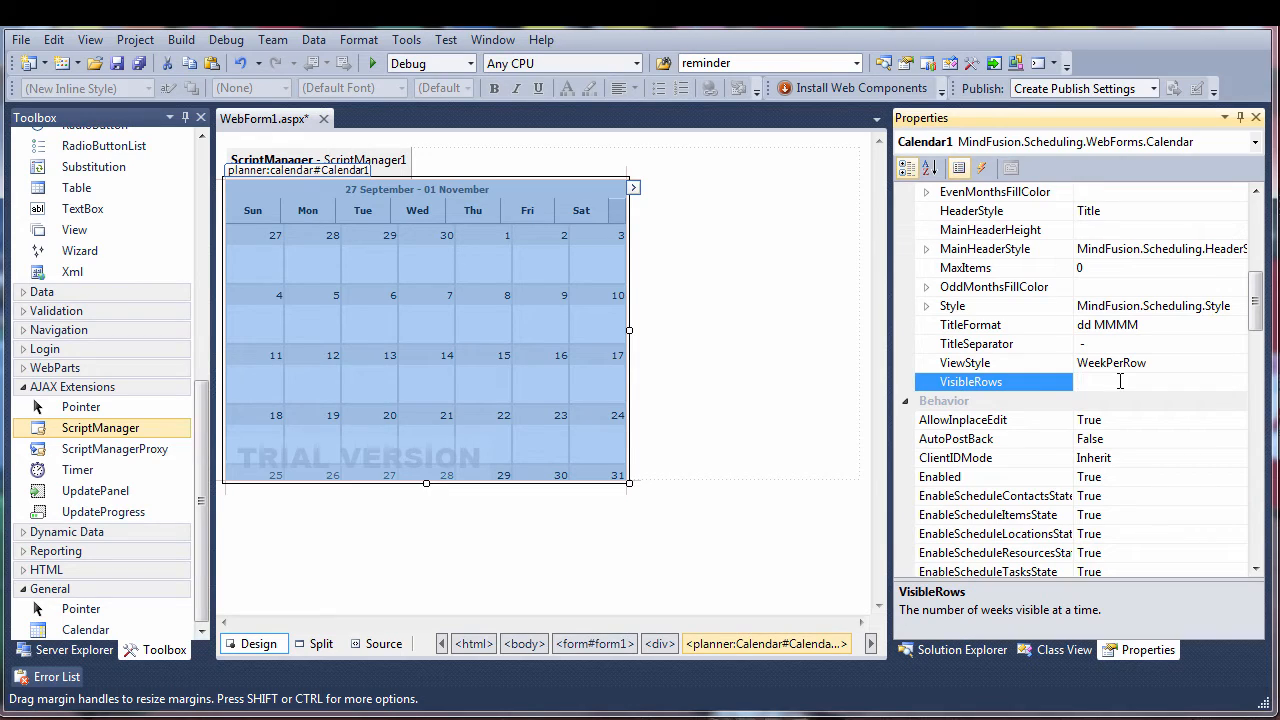
{"action": "type", "text": "3"}
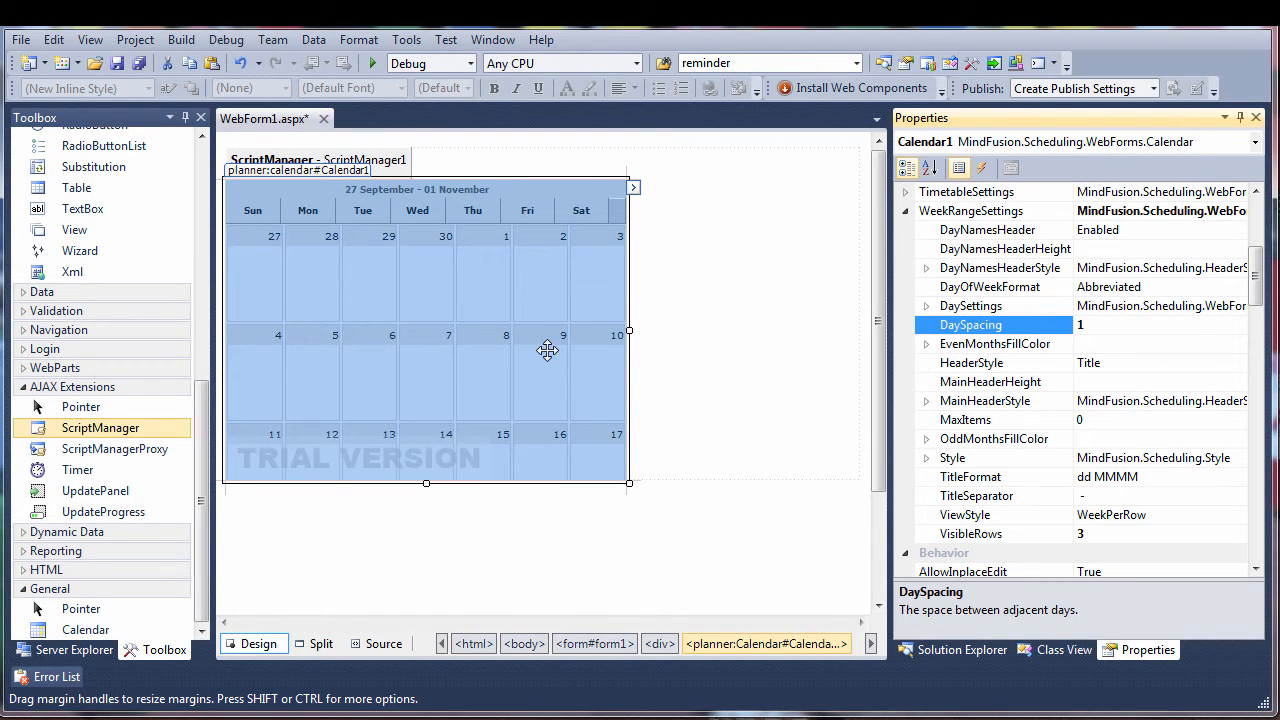
{"action": "mouse_move", "coordinate": [405, 599]}
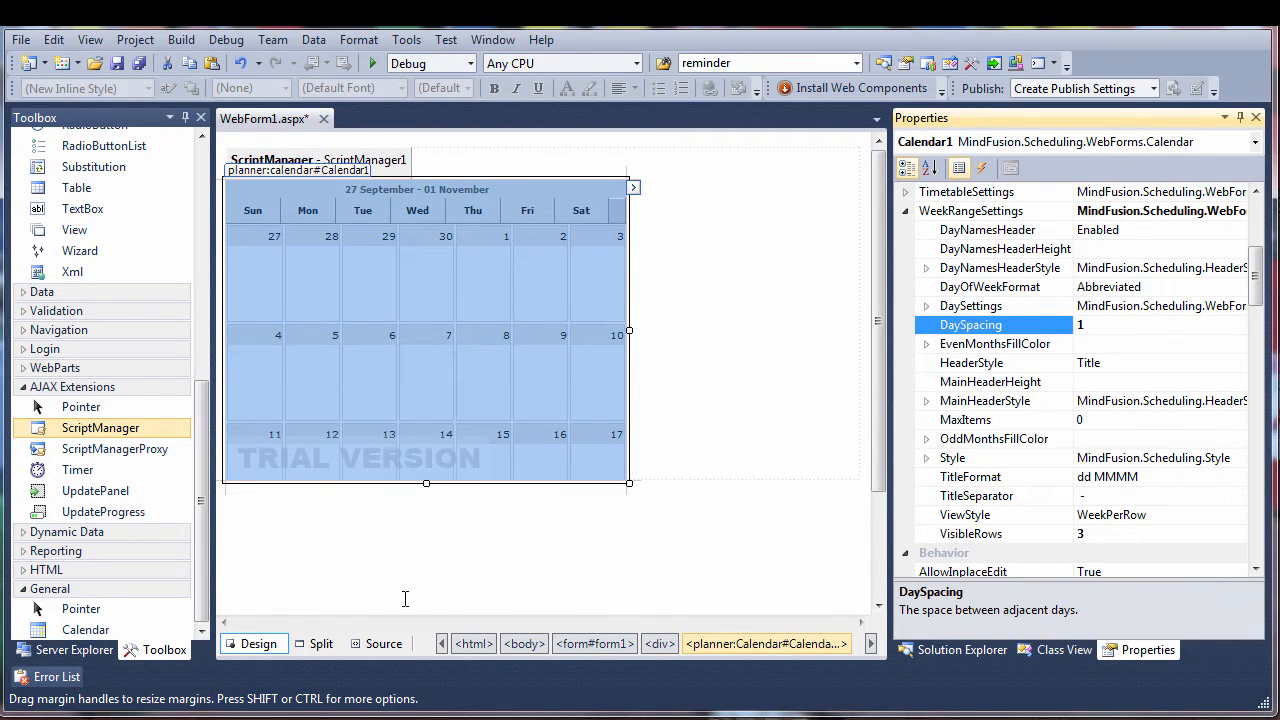
{"action": "right_click", "coordinate": [1005, 558]}
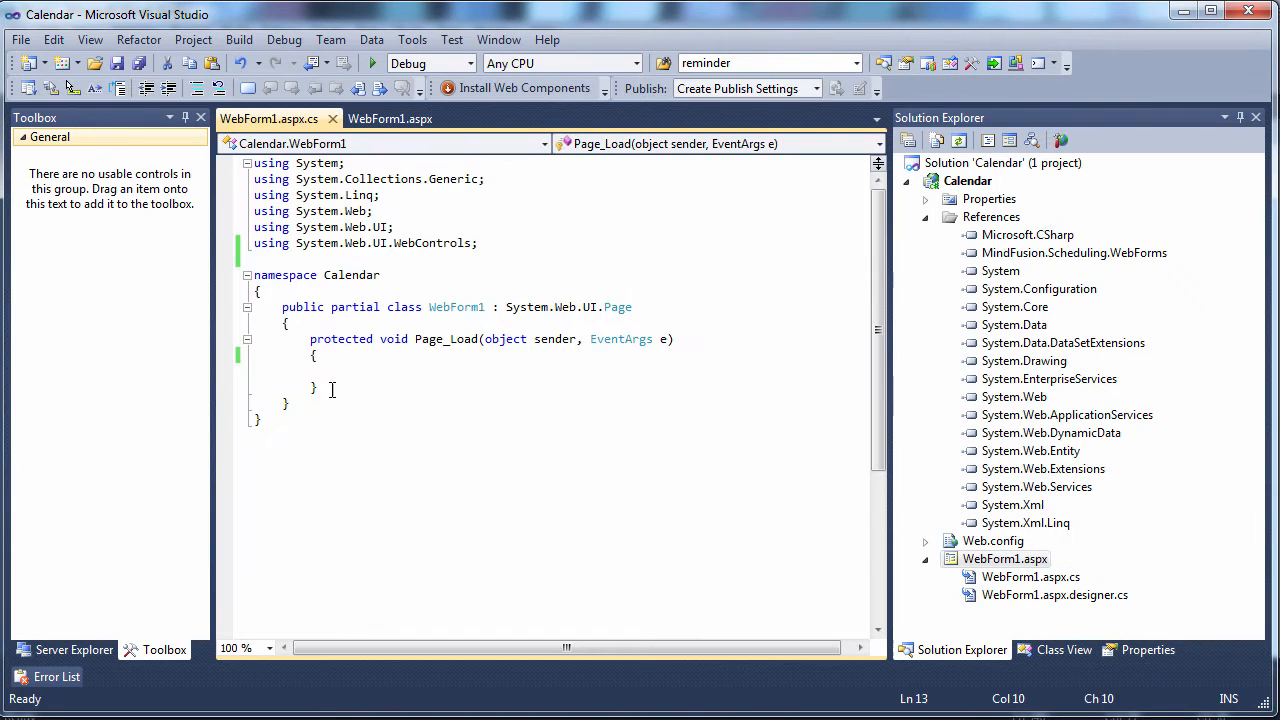
Step: Write 'Appointment app = new Appointment();' in Page_Load and add using MindFusion.Scheduling
{"action": "type", "text": "Appointment app ="}
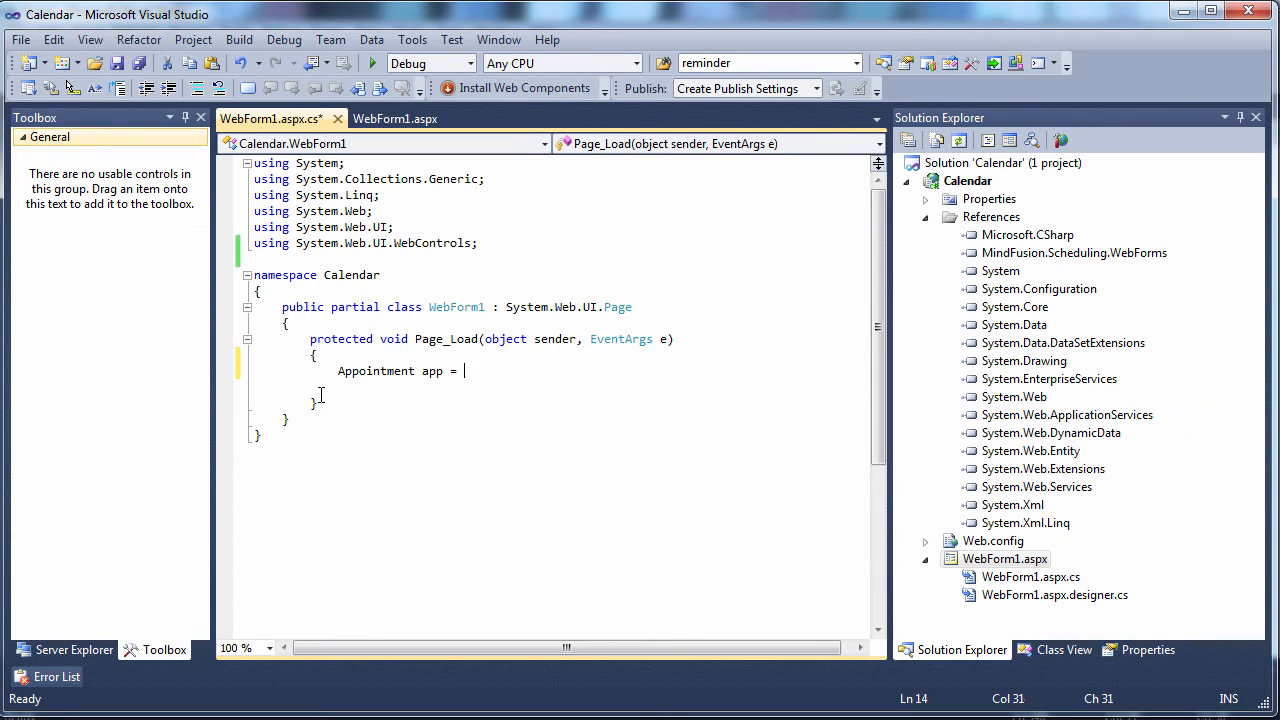
{"action": "type", "text": "new Appointme"}
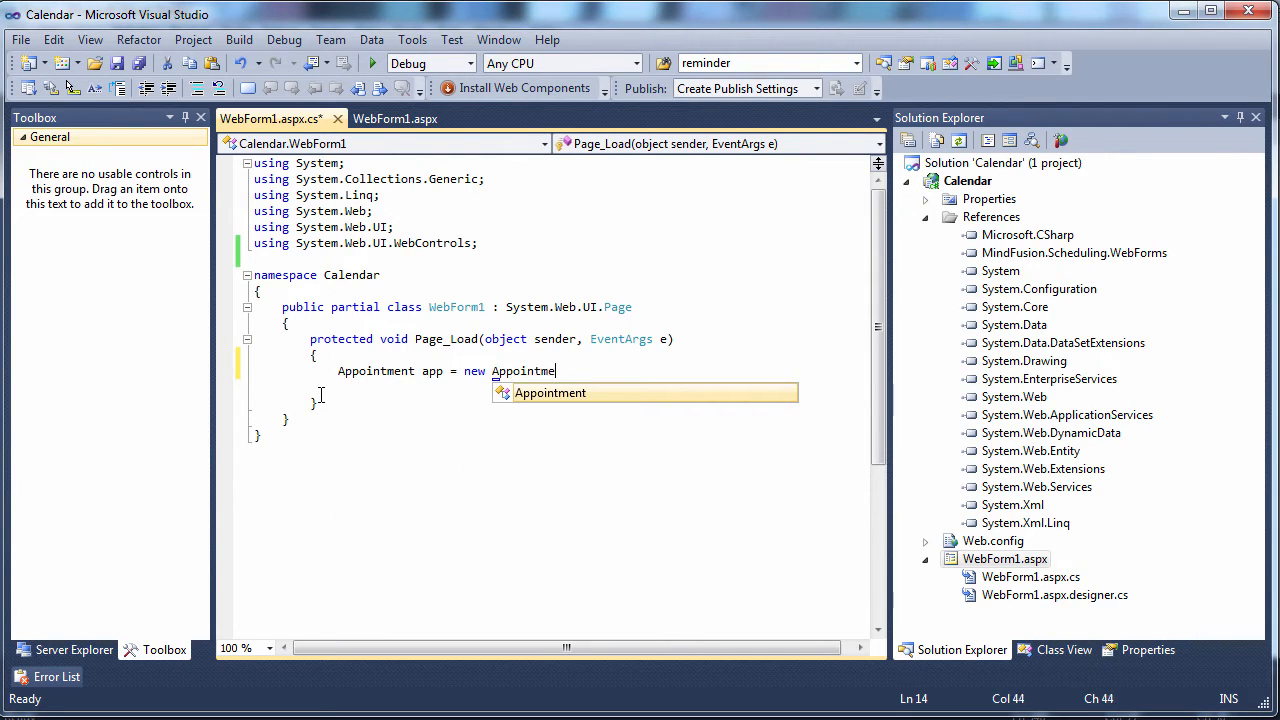
{"action": "type", "text": "nt();"}
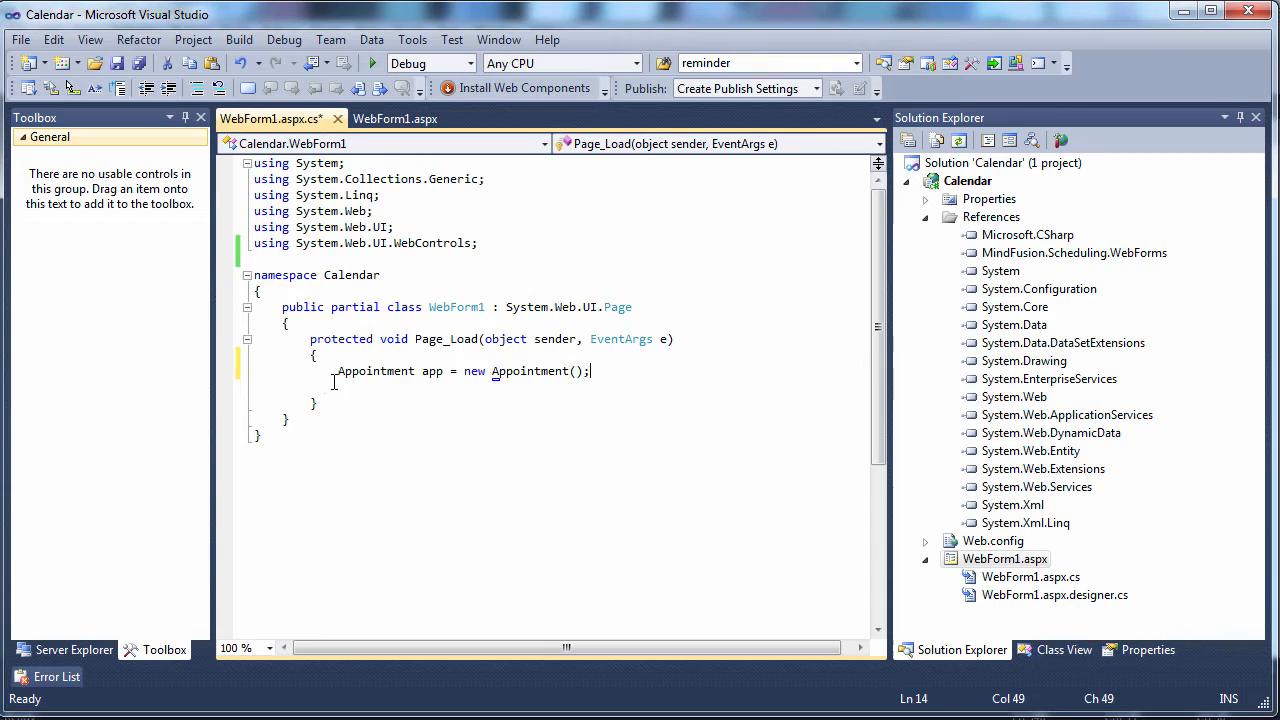
{"action": "mouse_move", "coordinate": [375, 371]}
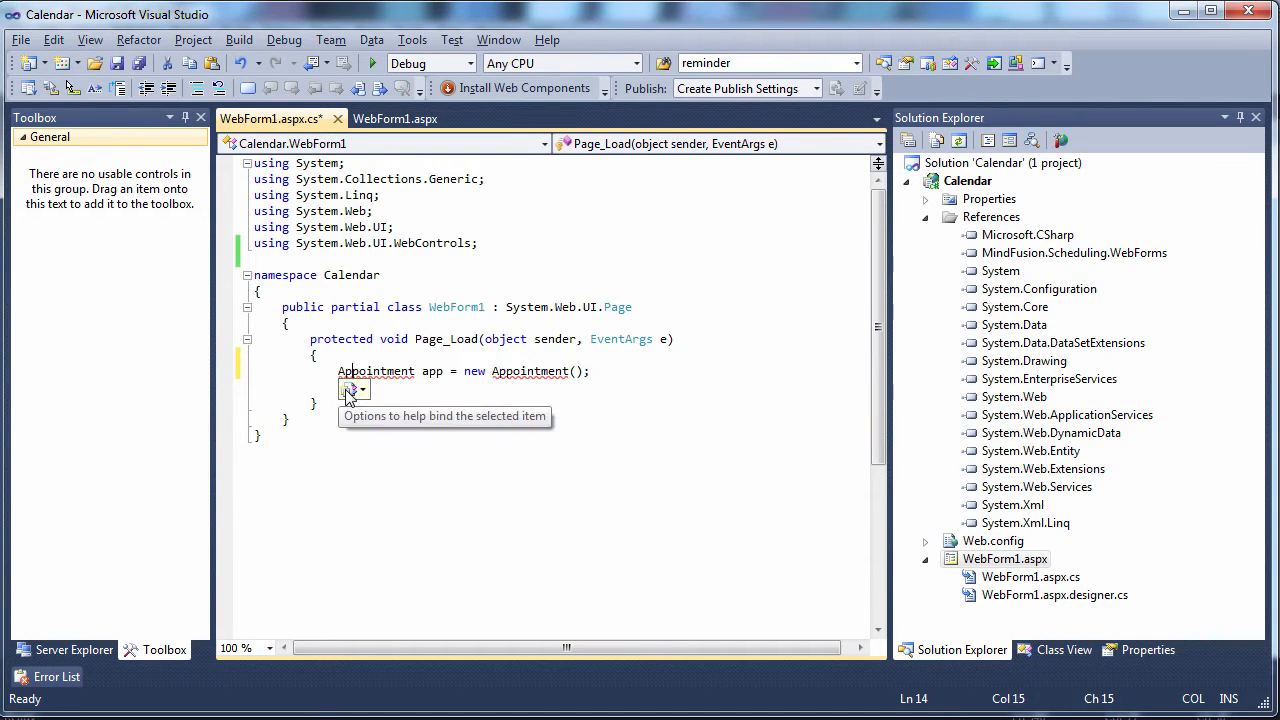
{"action": "left_click", "coordinate": [360, 389]}
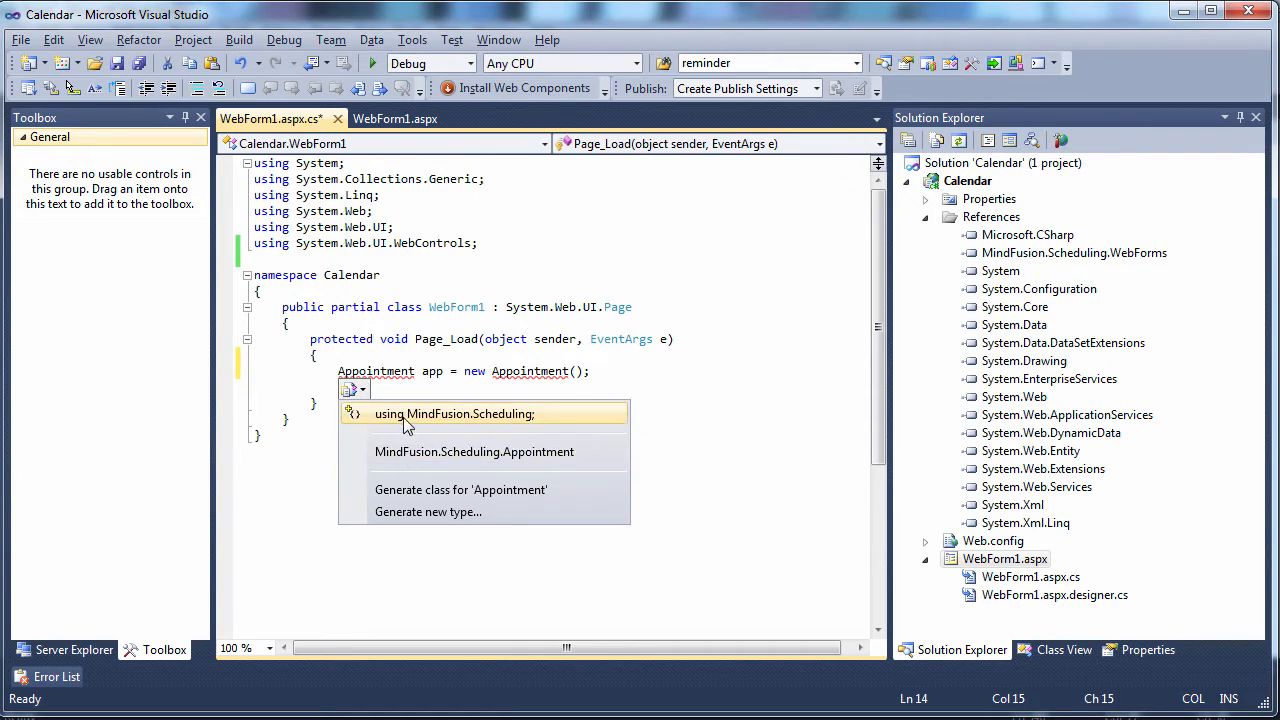
{"action": "left_click", "coordinate": [455, 413]}
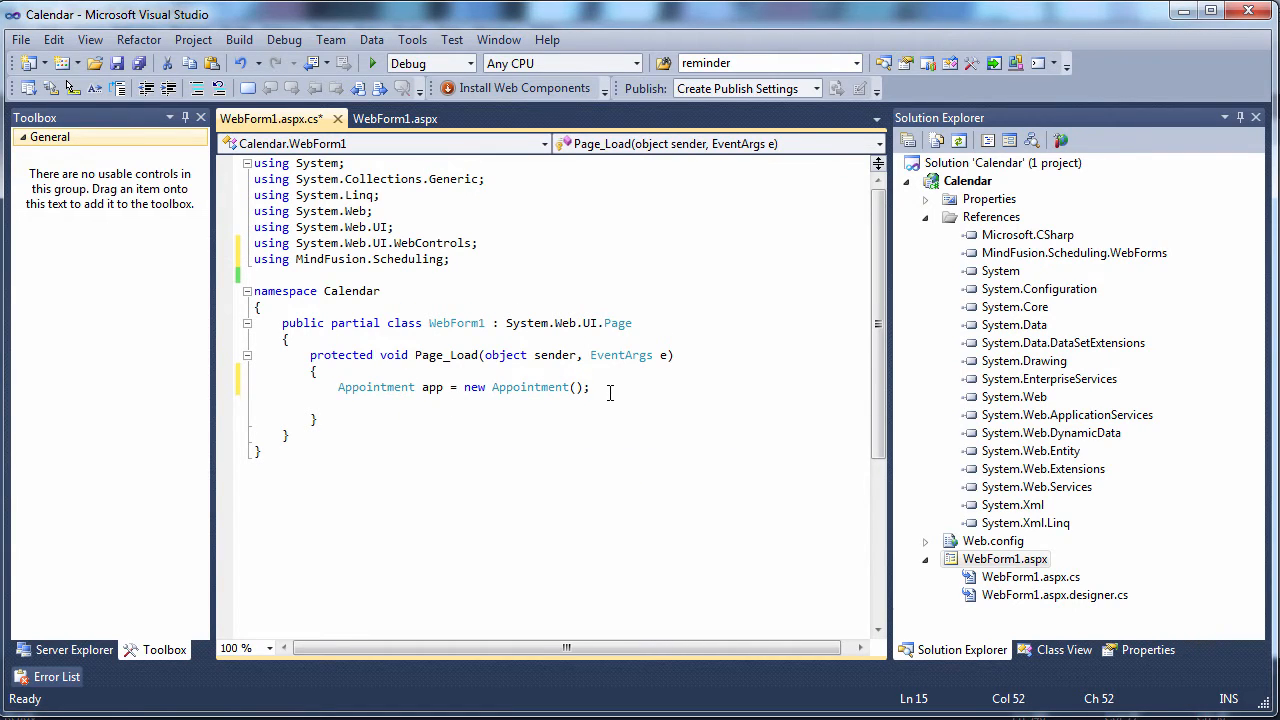
Step: Set the appointment's StartTime to October 15, 2015 and HeaderText to 'Meet George'
{"action": "type", "text": "app."}
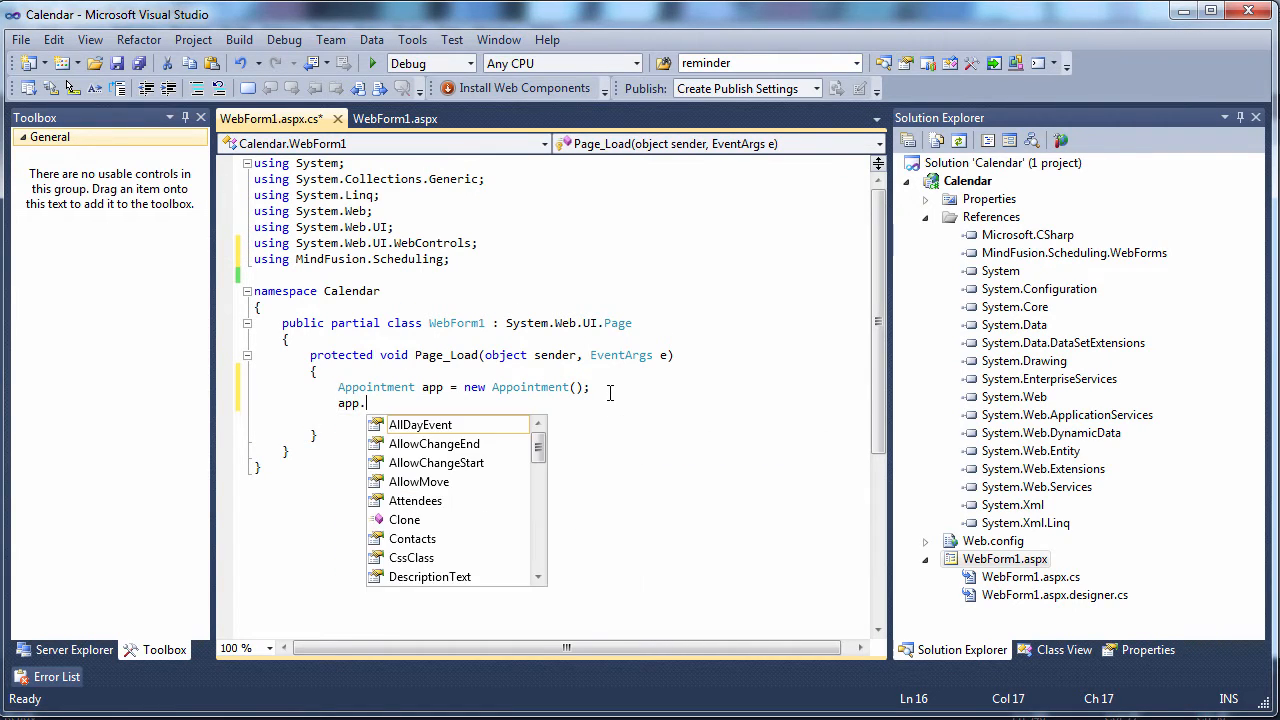
{"action": "type", "text": "StartTime ="}
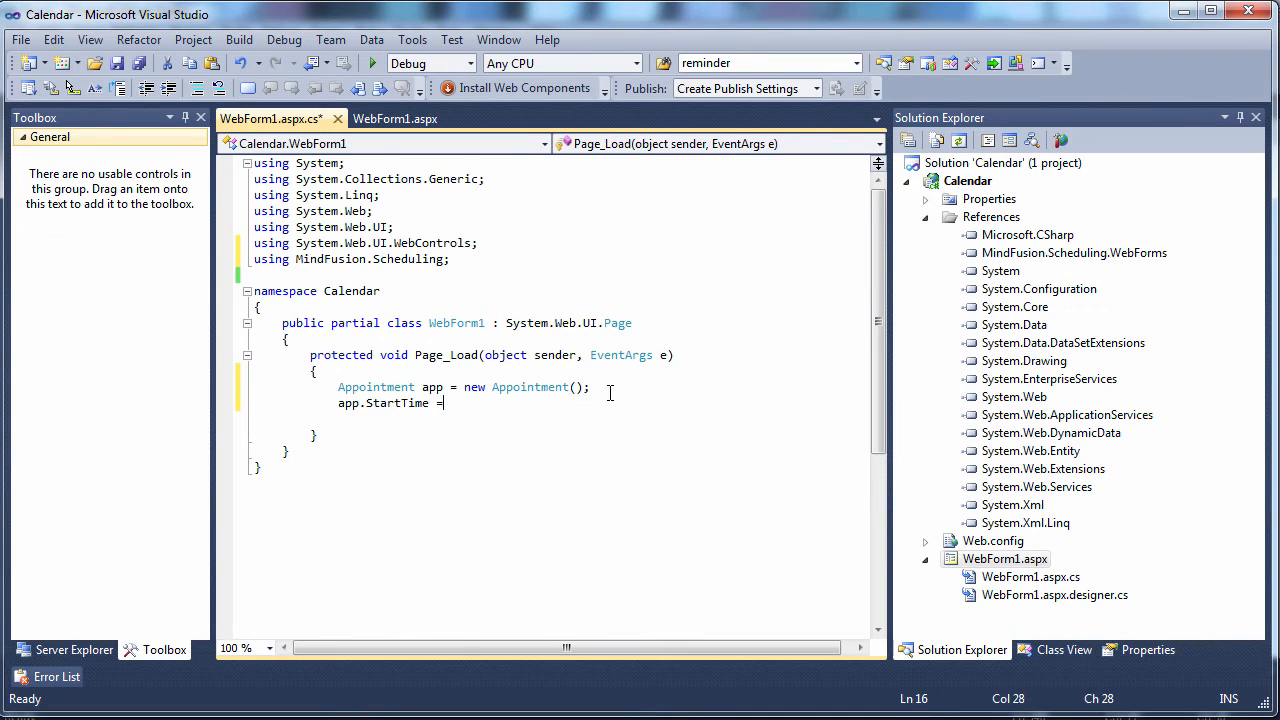
{"action": "type", "text": "new"}
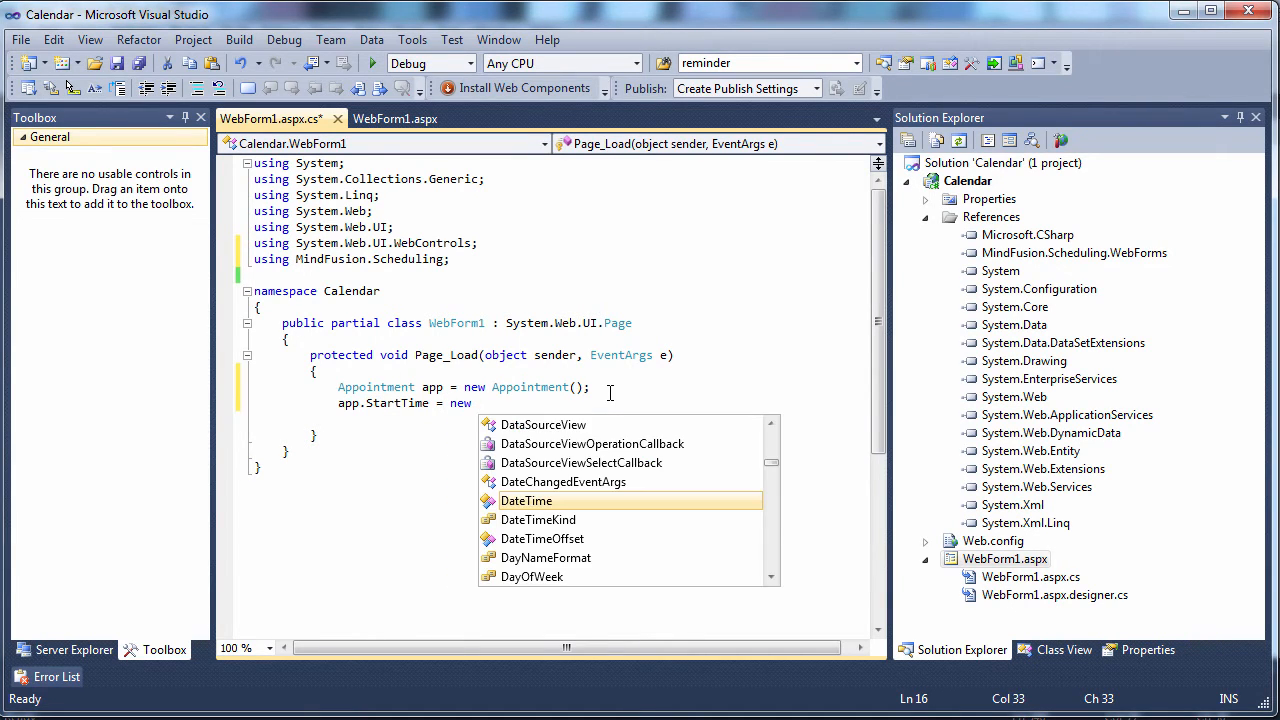
{"action": "type", "text": "DateTime(201"}
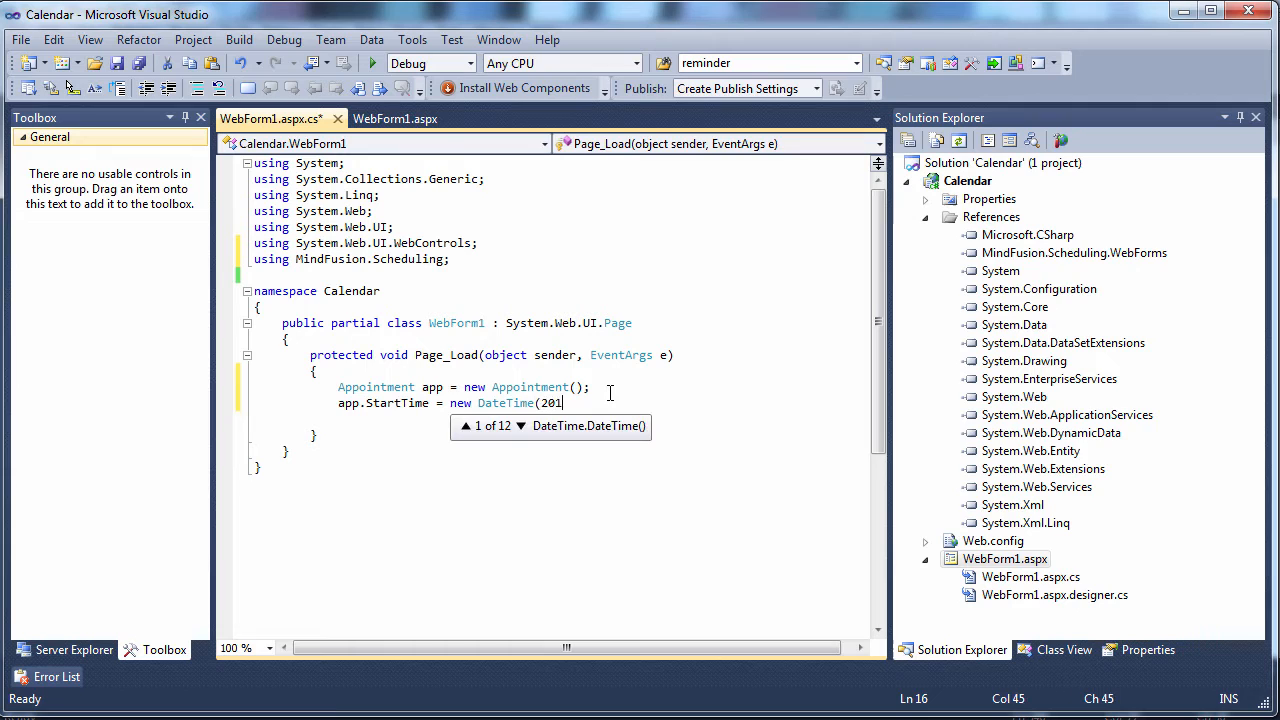
{"action": "type", "text": "5, 10, 15);"}
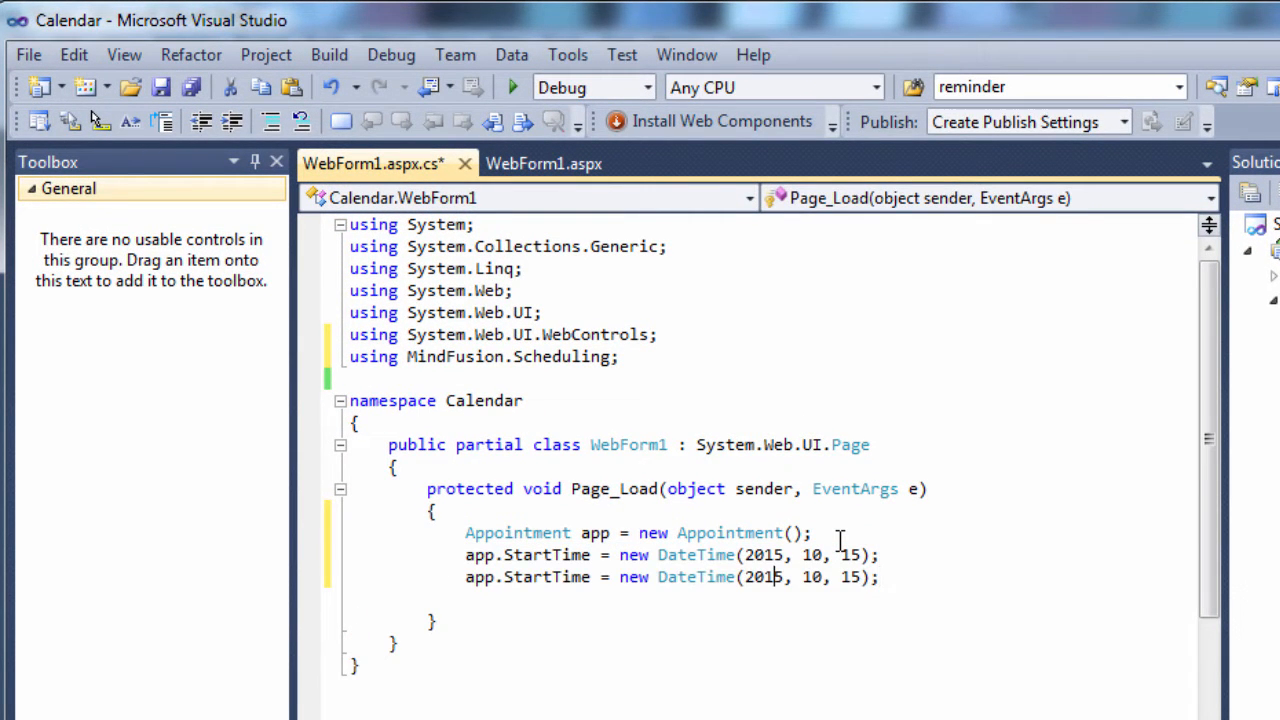
{"action": "double_click", "coordinate": [527, 577]}
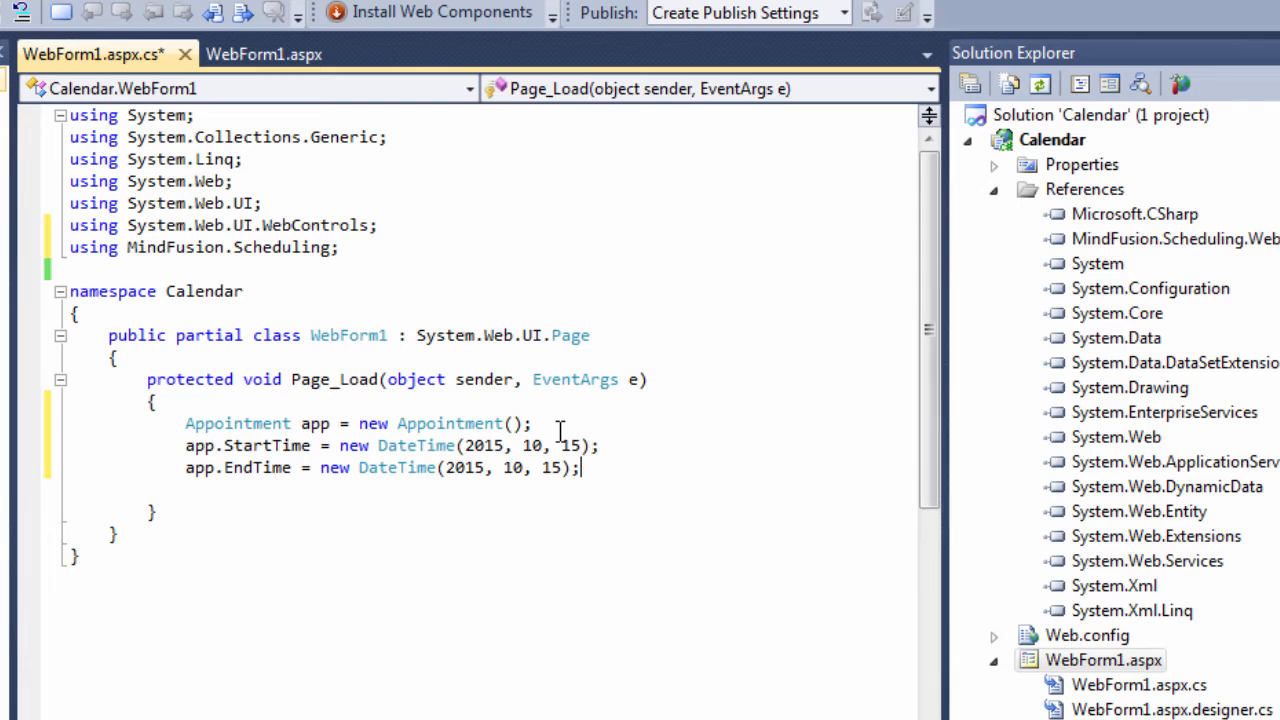
{"action": "type", "text": "app.headerText = \""}
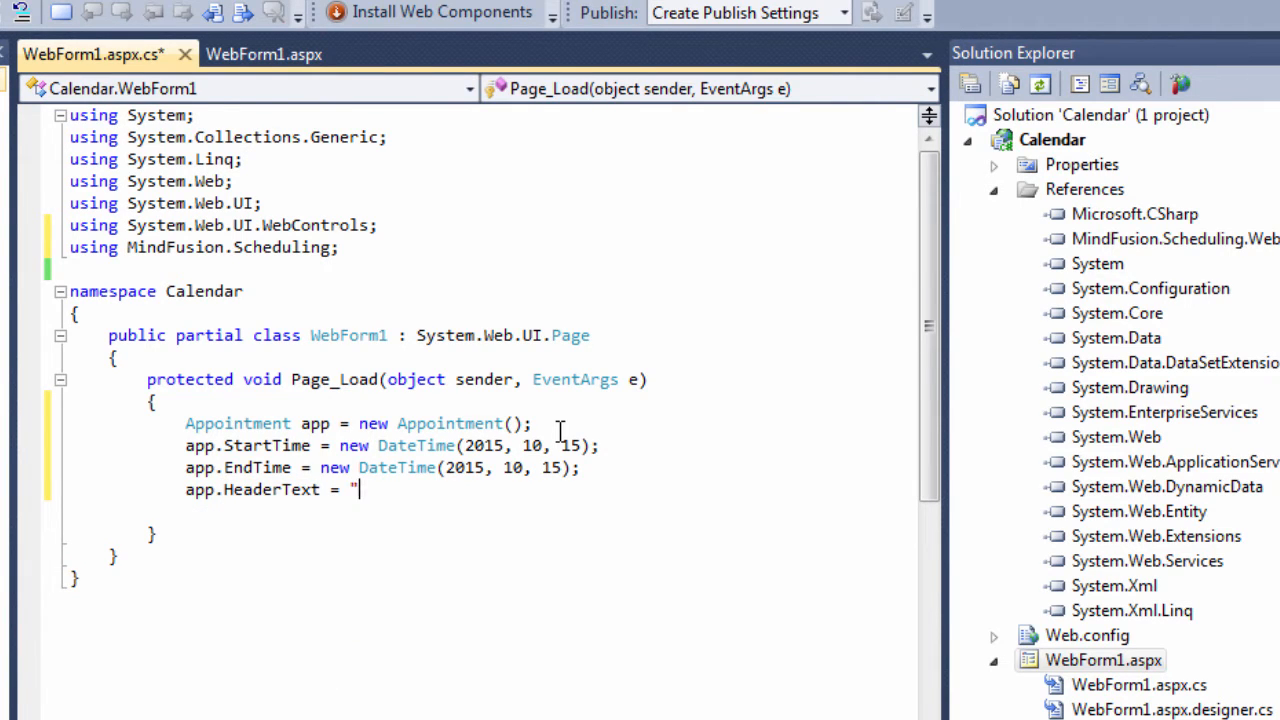
{"action": "type", "text": "Meet Geo"}
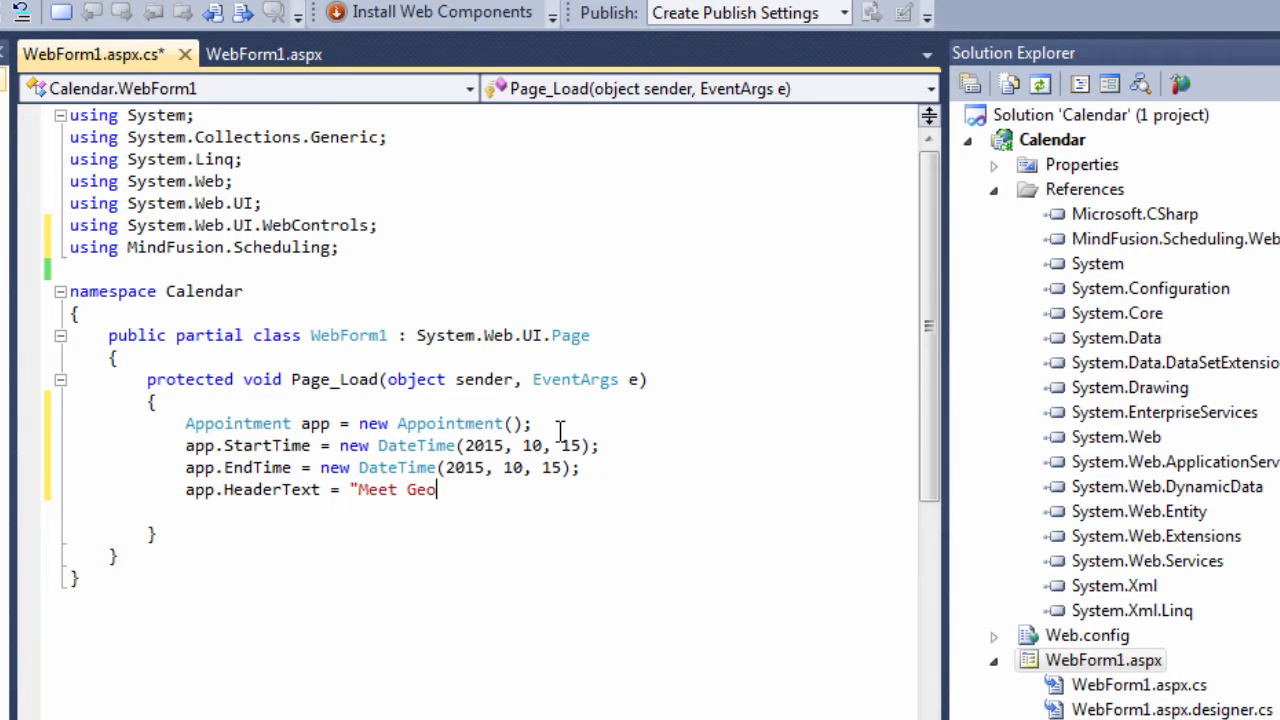
{"action": "type", "text": "rge\";"}
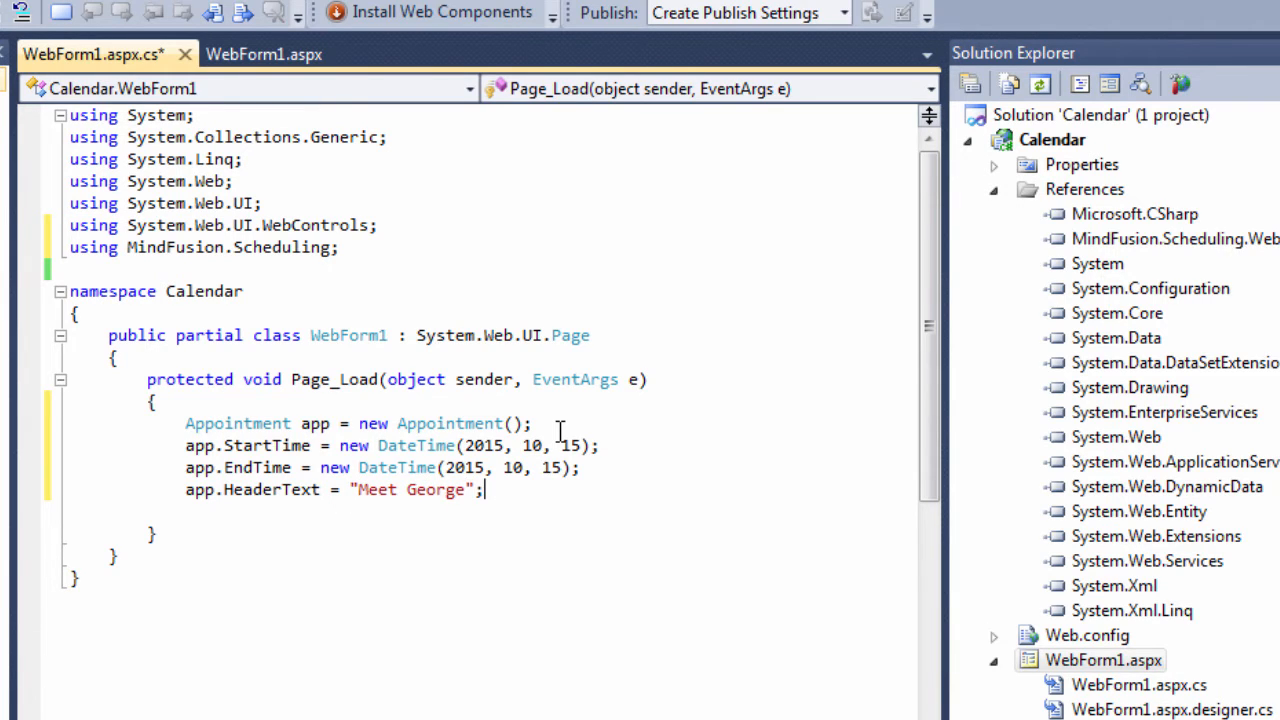
Step: Set app.DescriptionText to "That's our team coach."
{"action": "type", "text": "ap"}
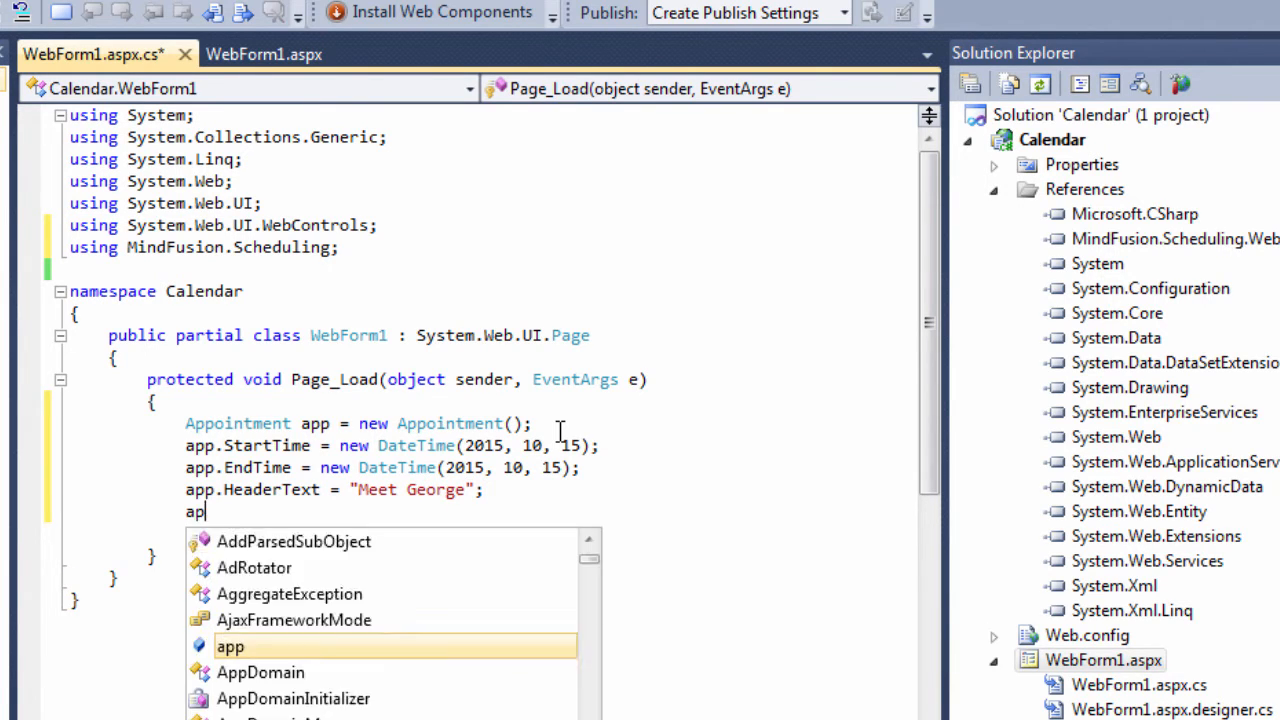
{"action": "type", "text": "p.DescriptionText"}
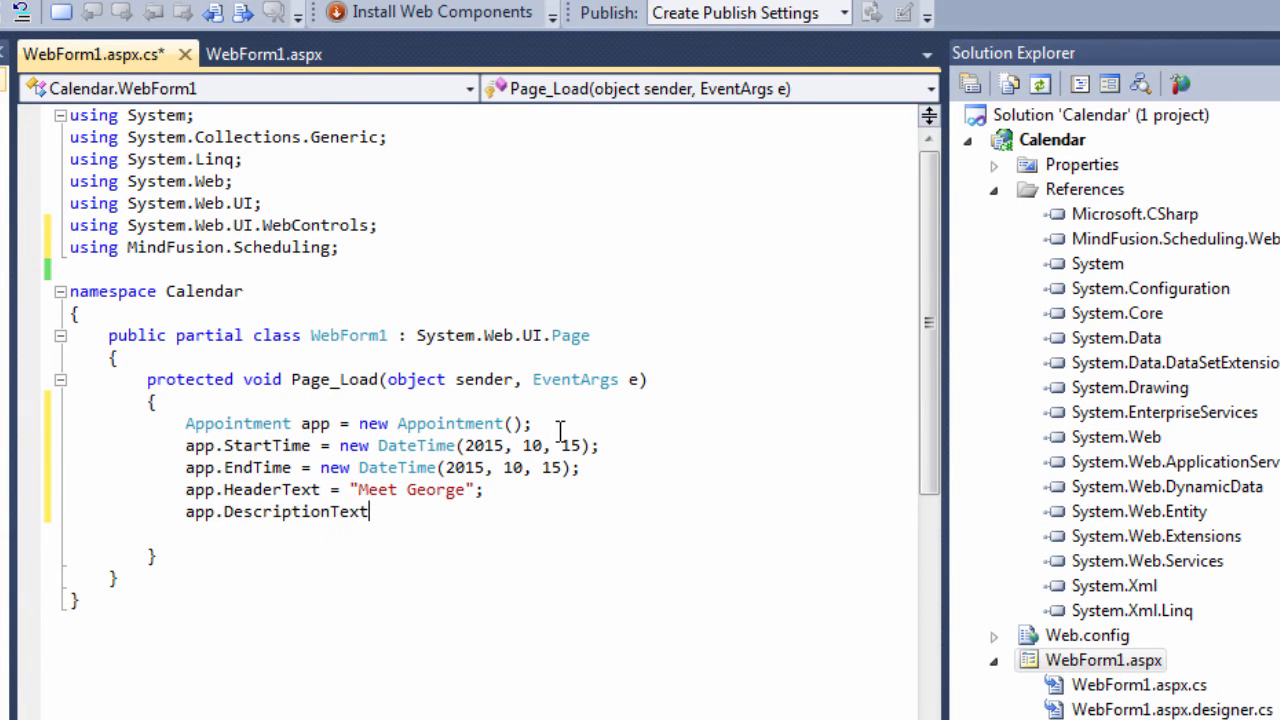
{"action": "type", "text": "= \"\";"}
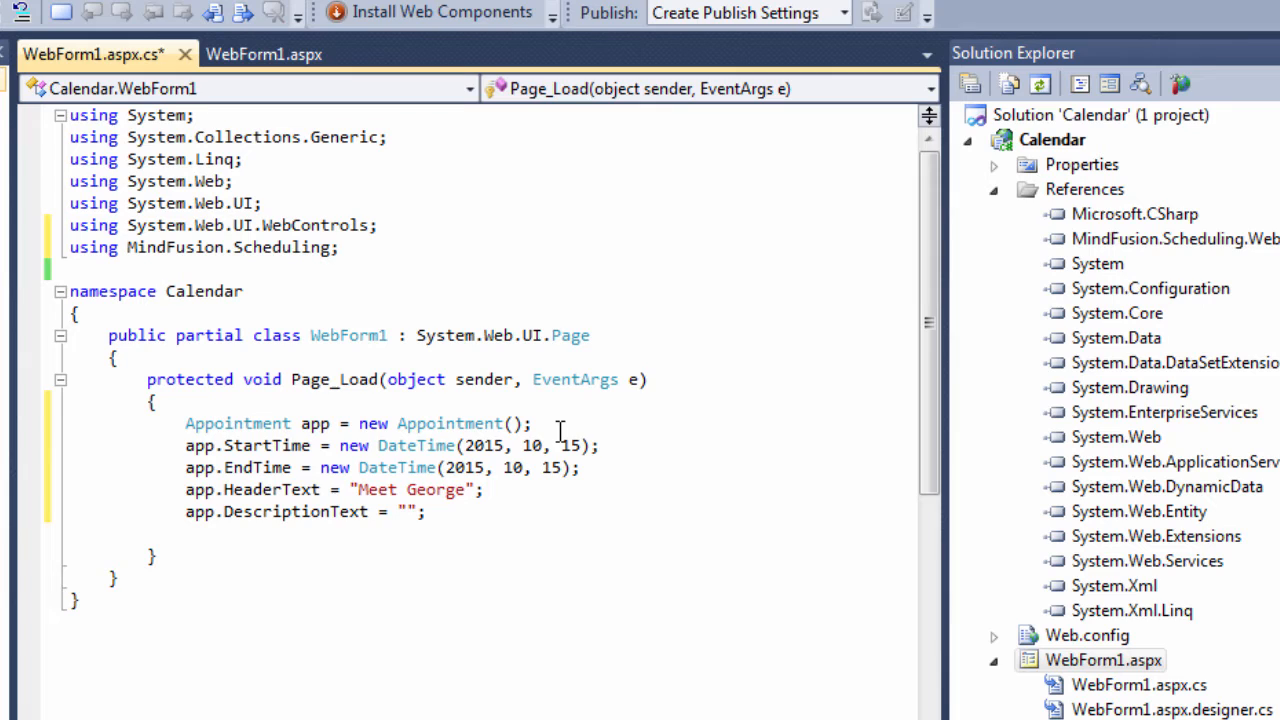
{"action": "type", "text": "That's o"}
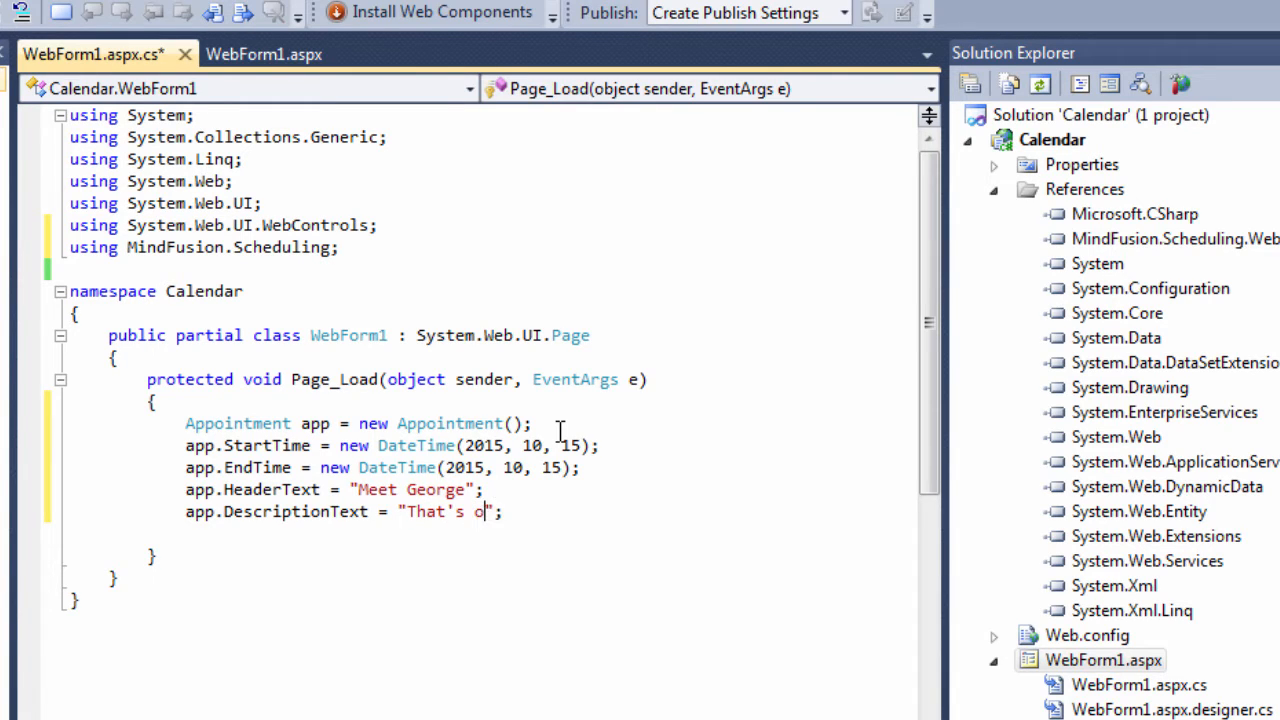
{"action": "type", "text": "ur team"}
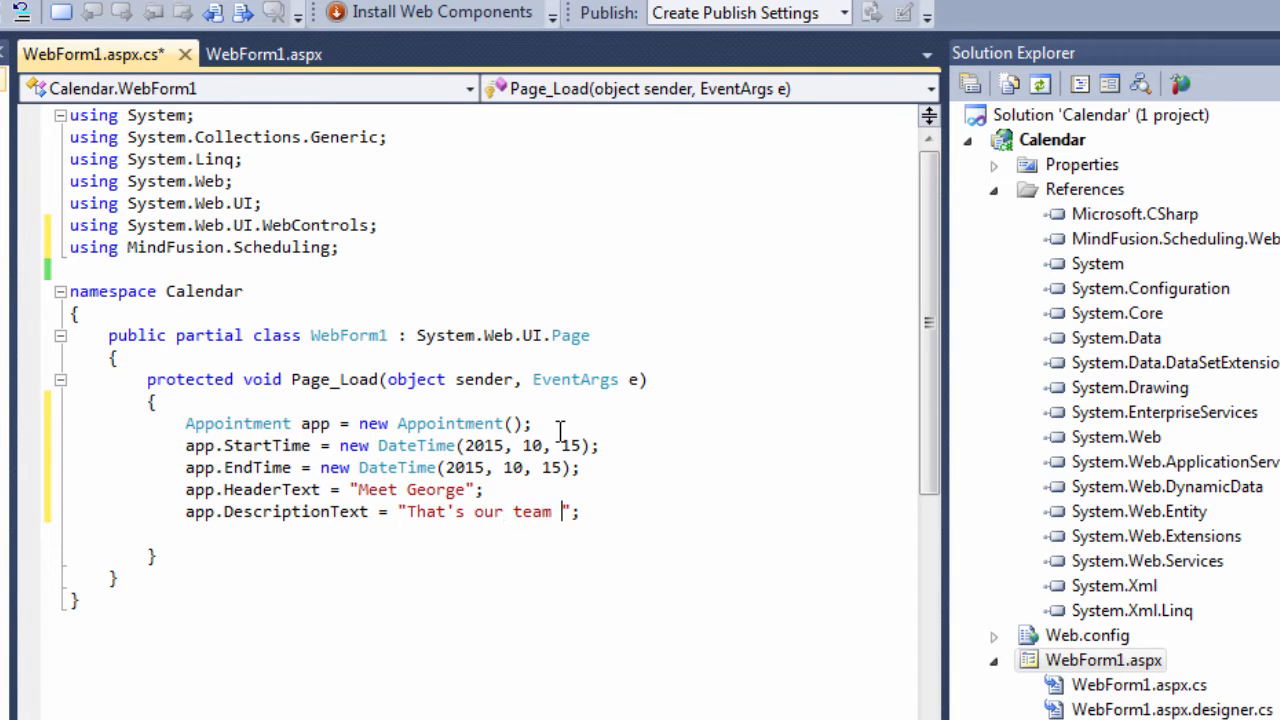
{"action": "type", "text": "coach."}
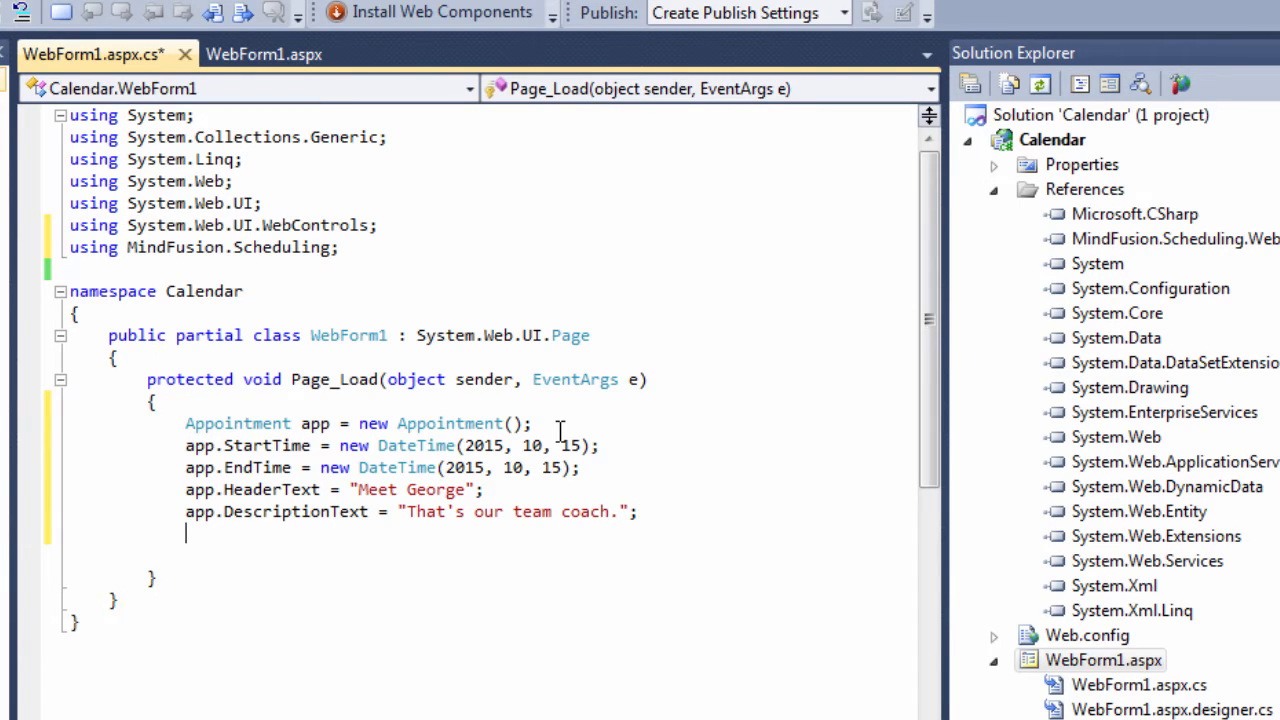
Step: Write 'Calendar1.Schedule.Items.Add(app);' and insert a blank line after the description line
{"action": "type", "text": "cal"}
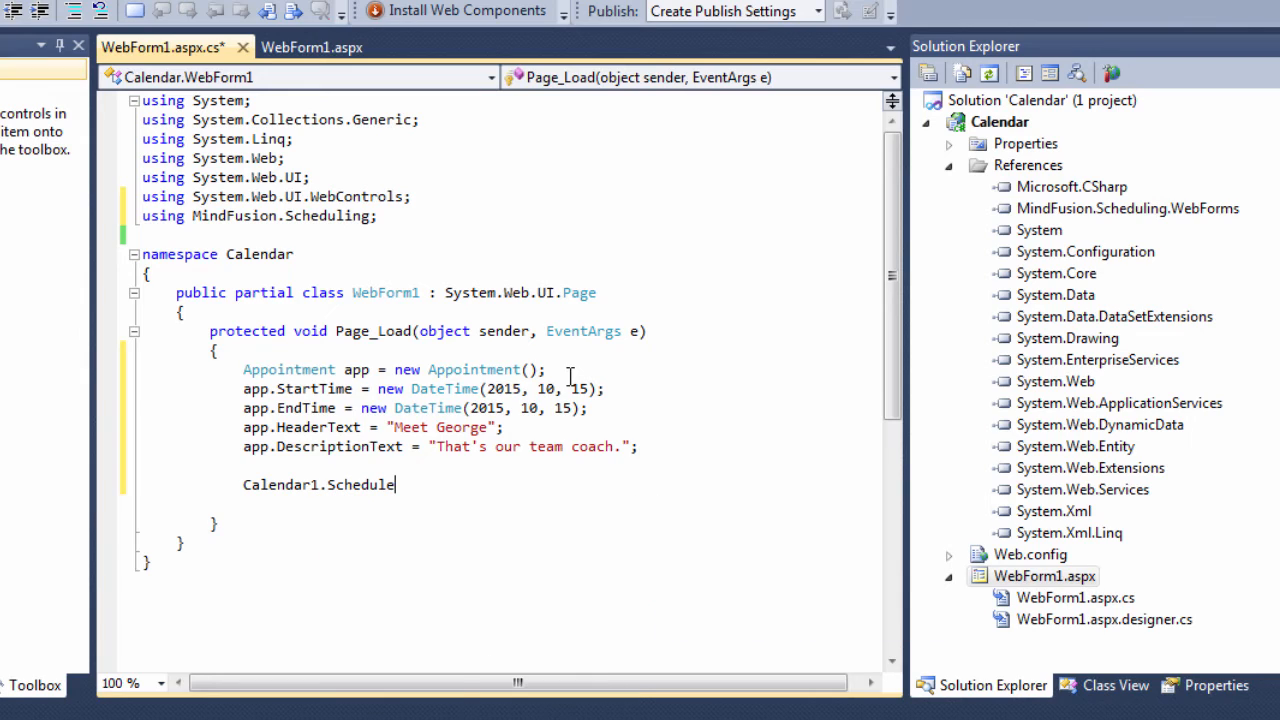
{"action": "type", "text": ".Items.a"}
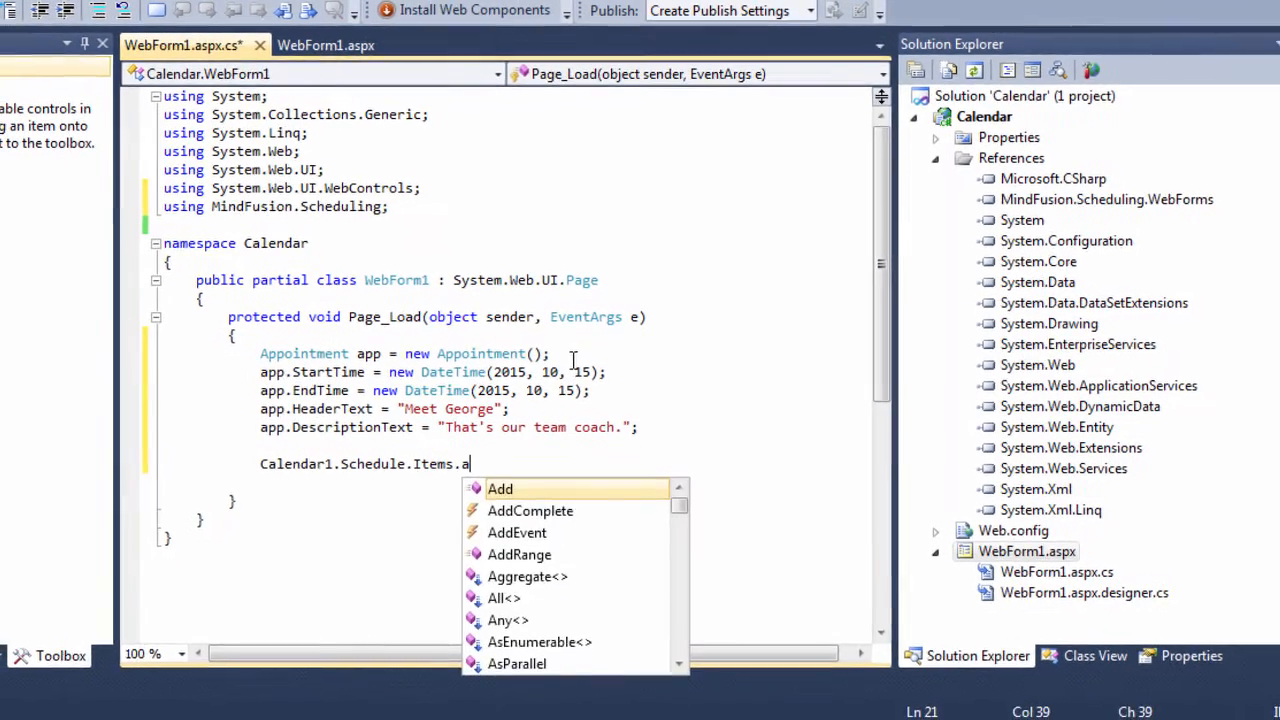
{"action": "type", "text": "dd(a"}
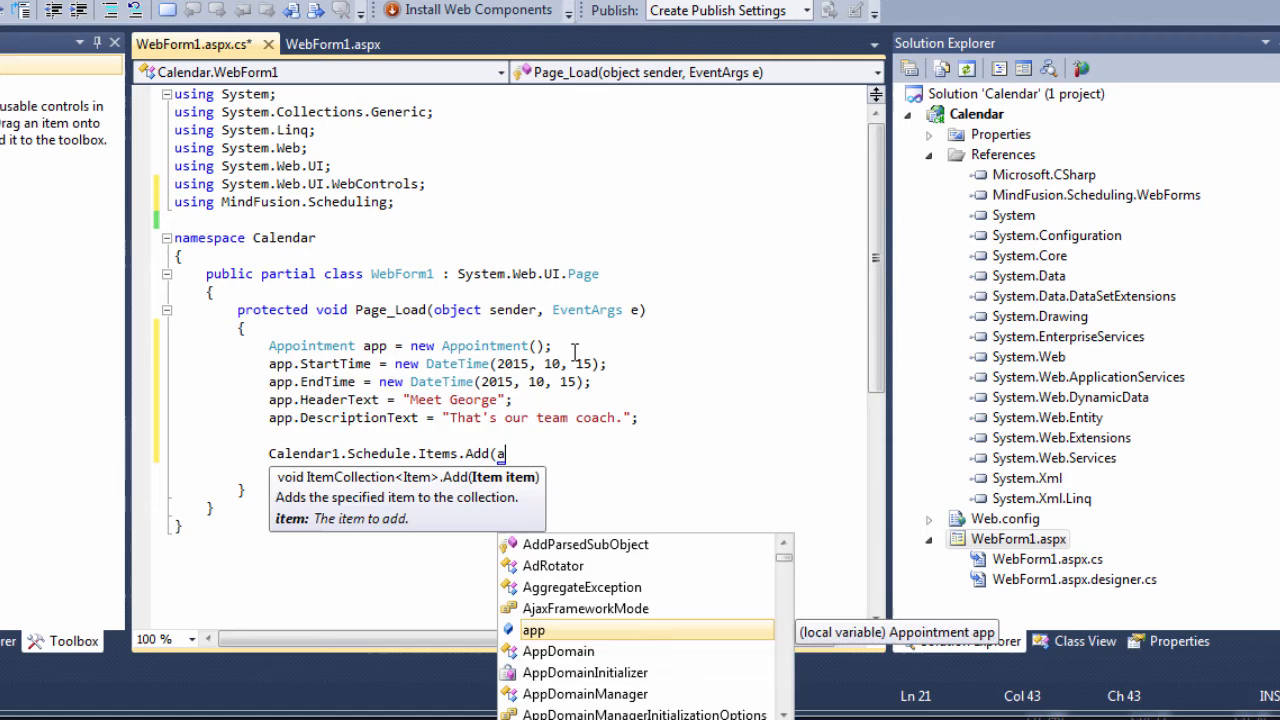
{"action": "type", "text": "pp);"}
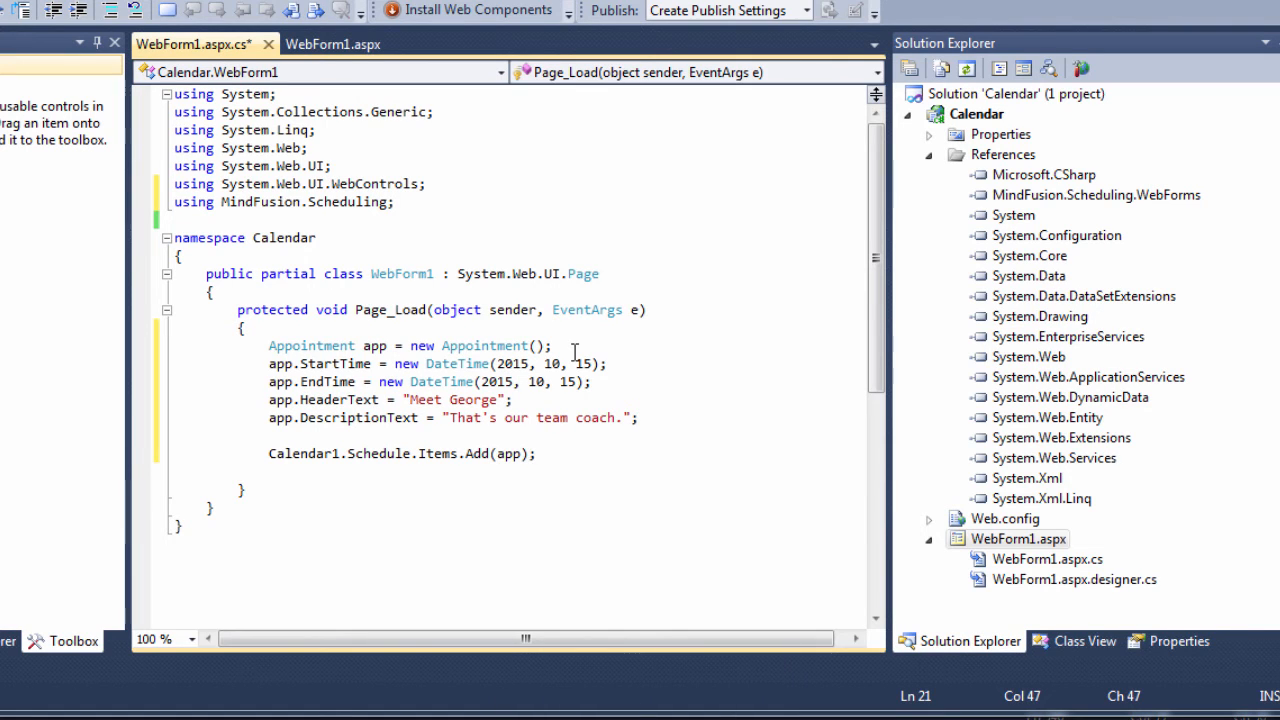
{"action": "left_click", "coordinate": [637, 417]}
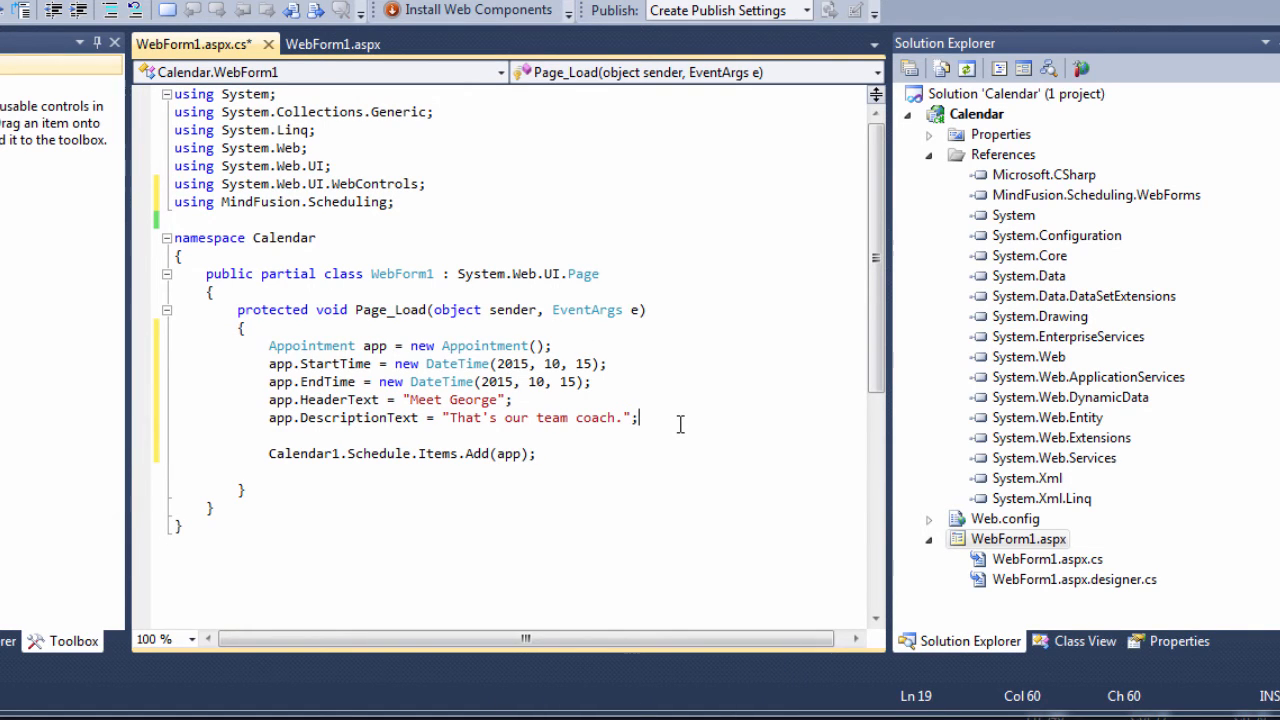
{"action": "key", "text": "Enter"}
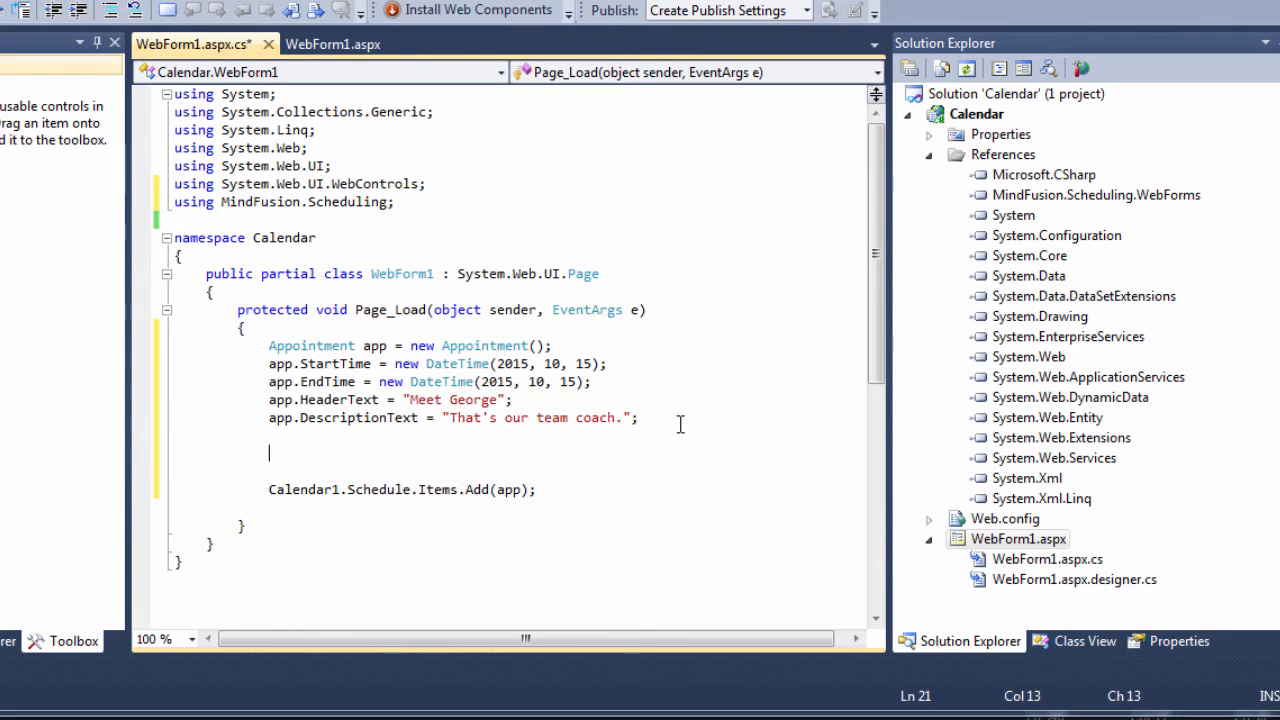
Step: Create Reminder r with message "It's time to " plus the appointment's HeaderText
{"action": "type", "text": "Reminder r = new"}
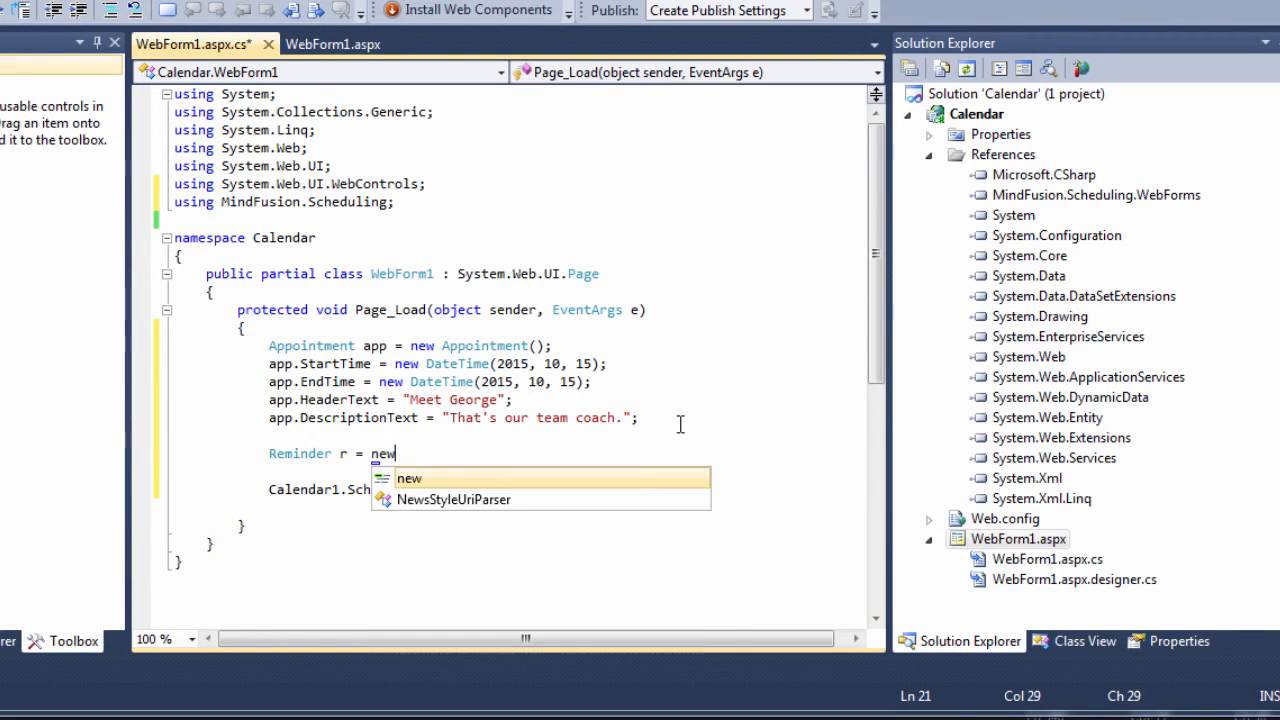
{"action": "type", "text": "eminder();"}
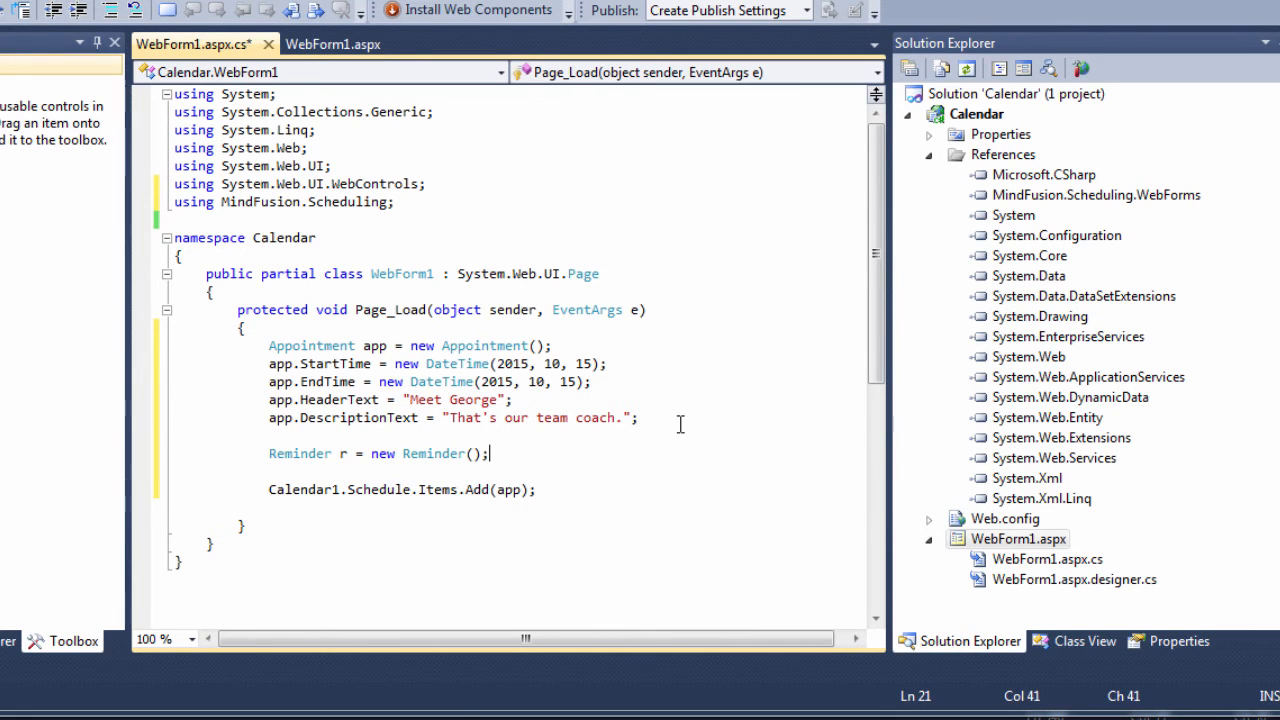
{"action": "type", "text": "r.me"}
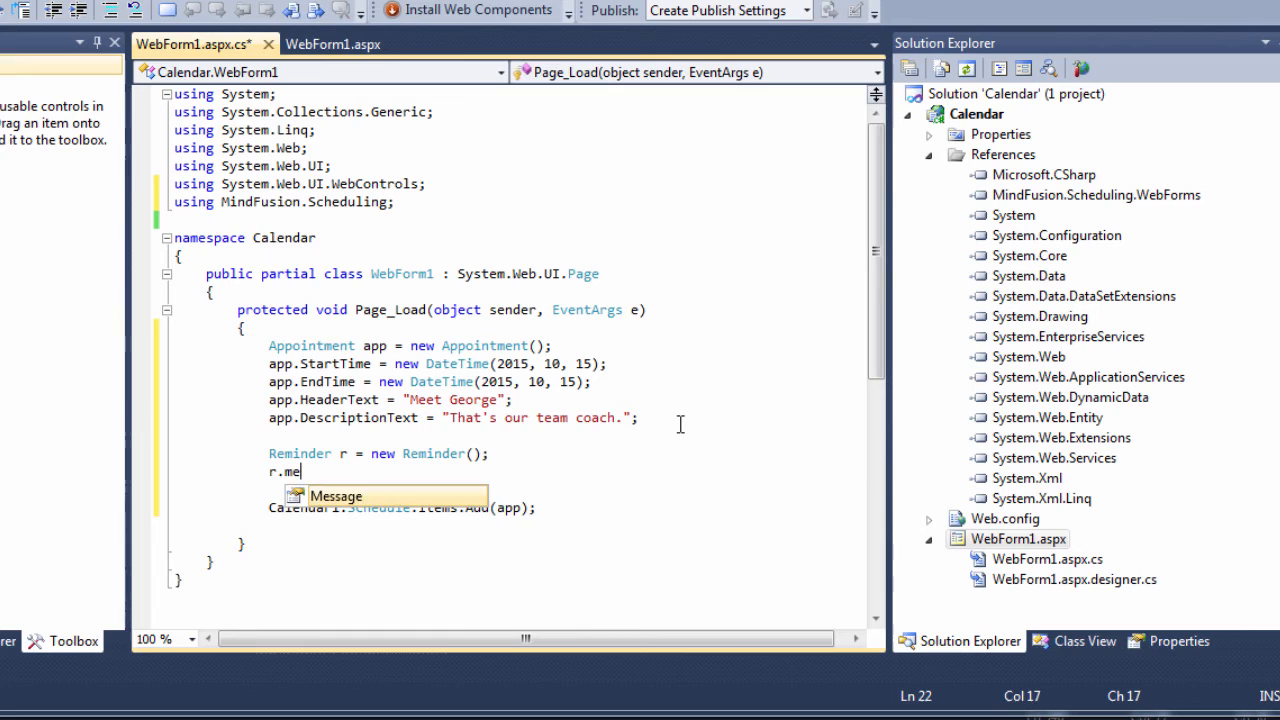
{"action": "type", "text": "ssage = \""}
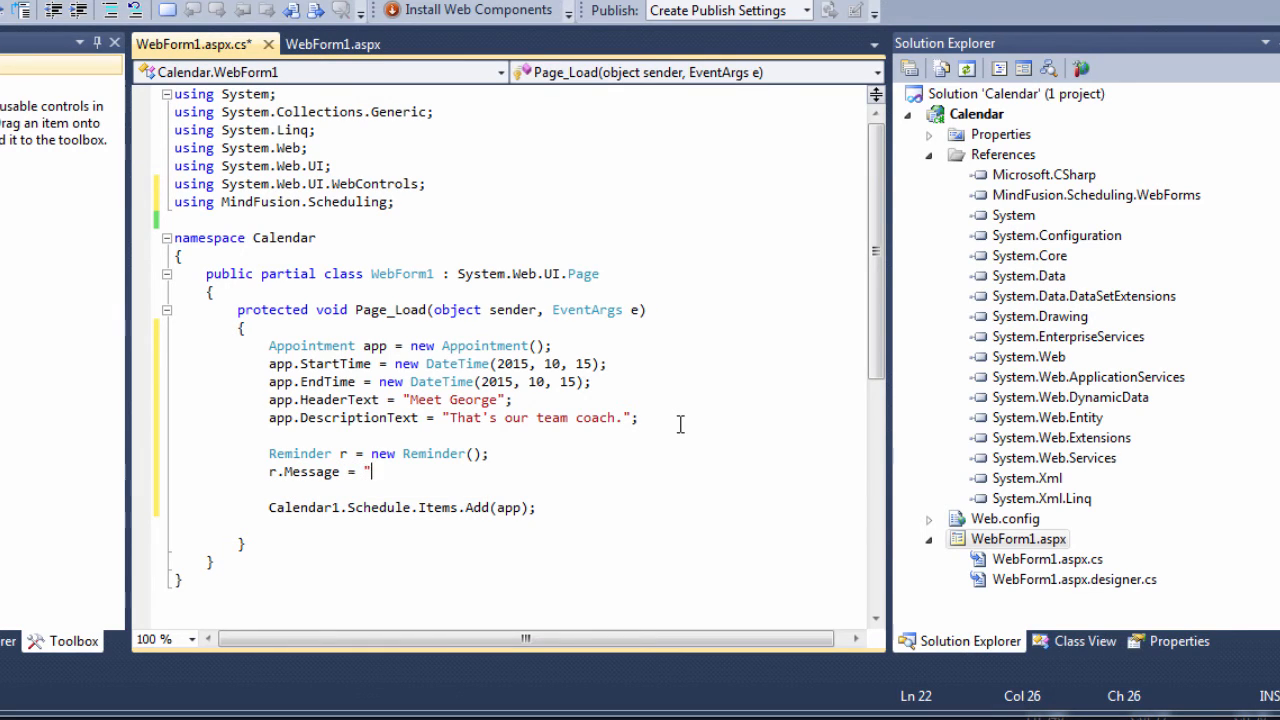
{"action": "type", "text": "It's time"}
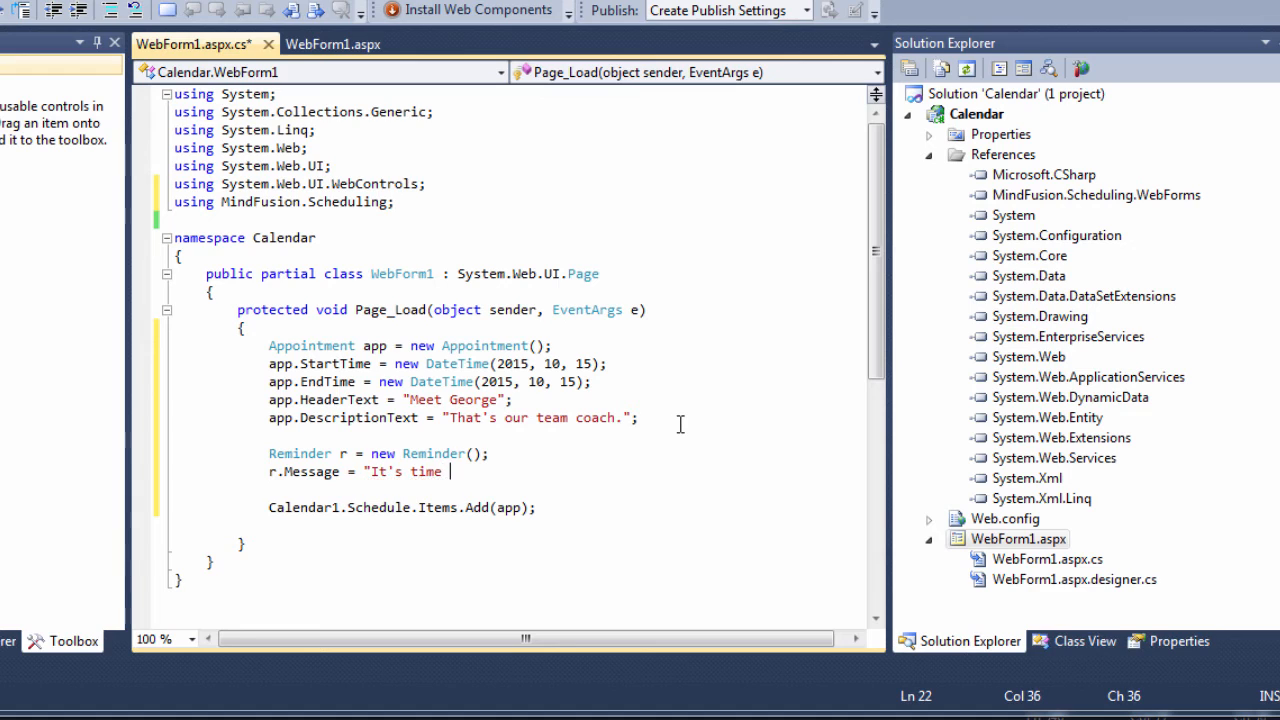
{"action": "type", "text": "to"}
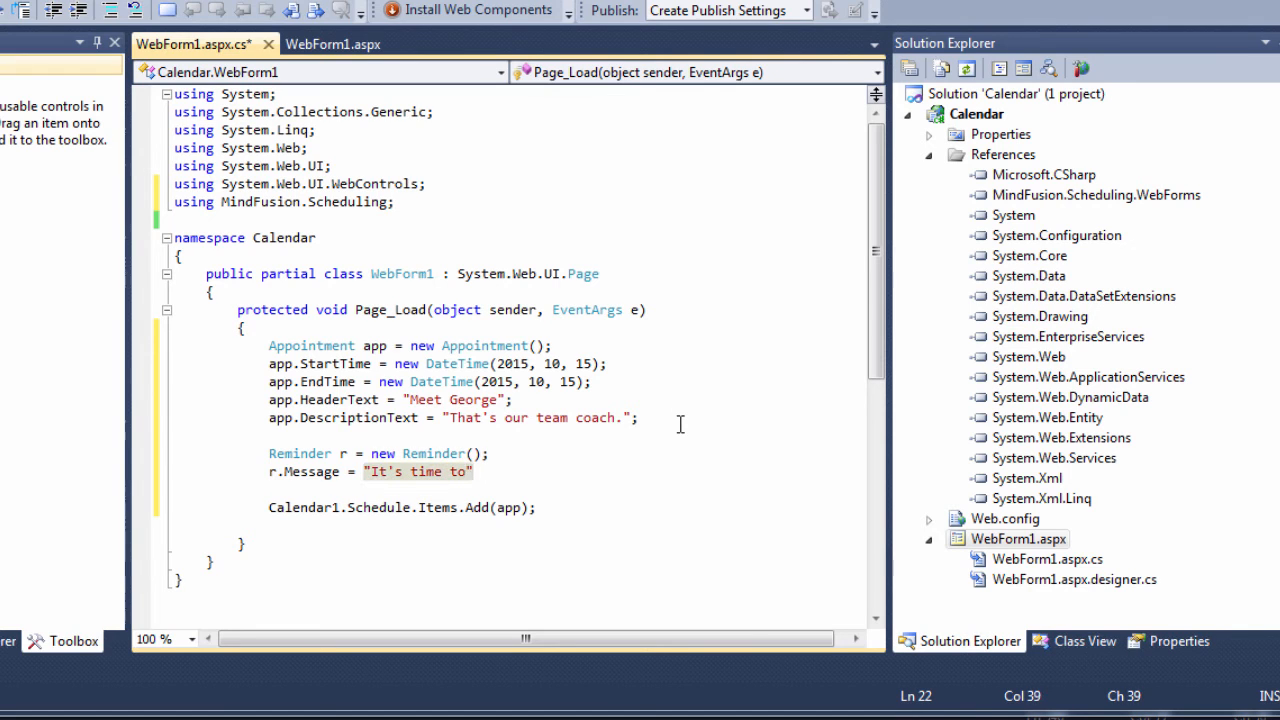
{"action": "type", "text": "+ app"}
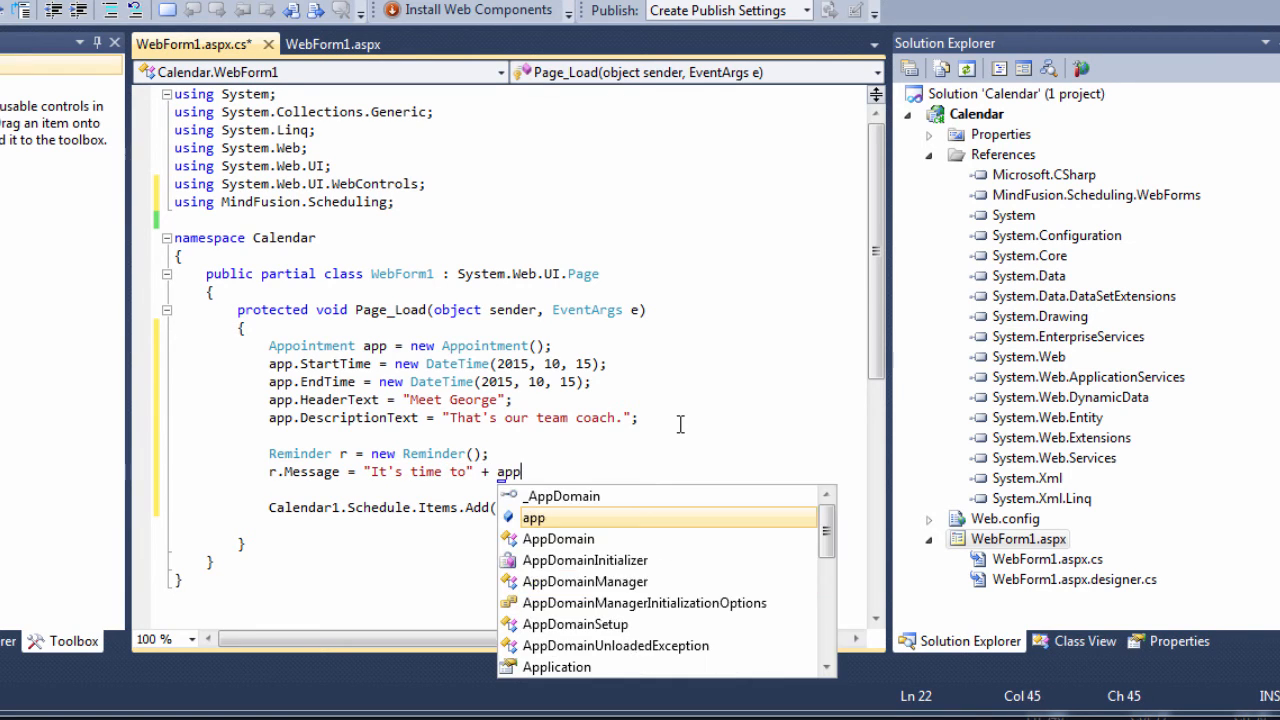
{"action": "type", "text": ".HeaderText;"}
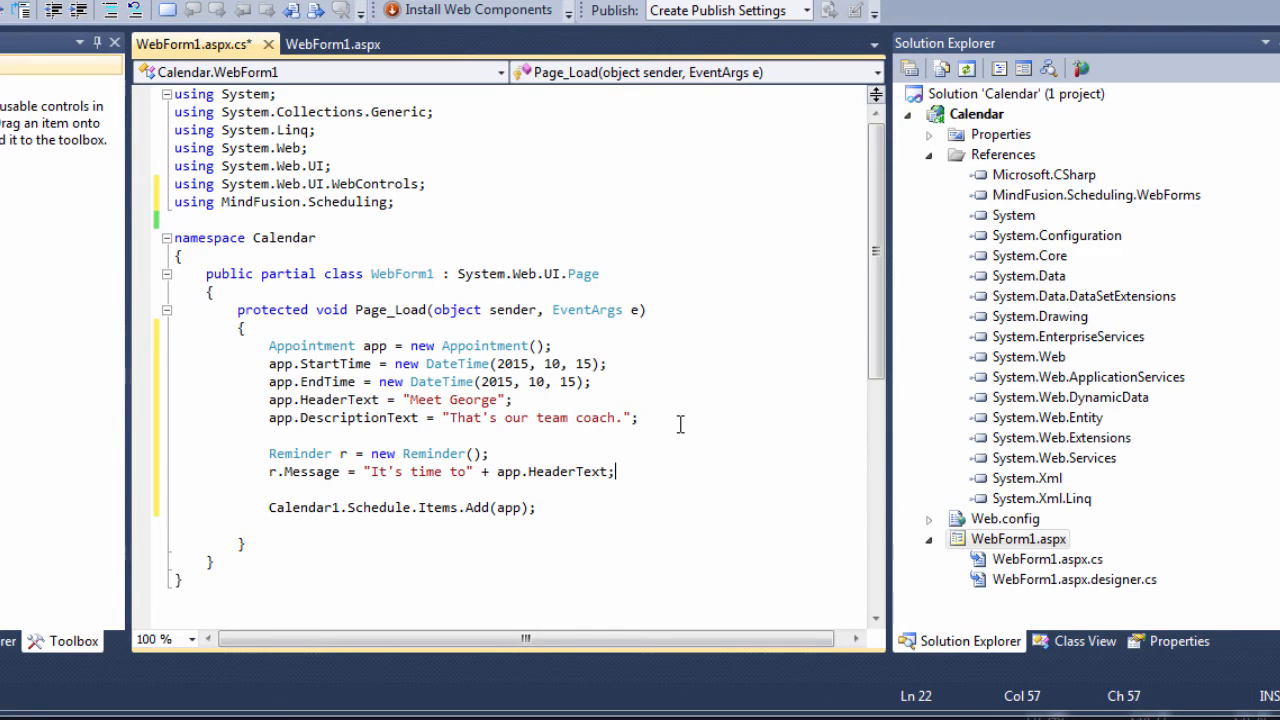
Step: Give the reminder a one-hour Leading interval, assign it to app.Reminder, and run the form
{"action": "type", "text": "r.i"}
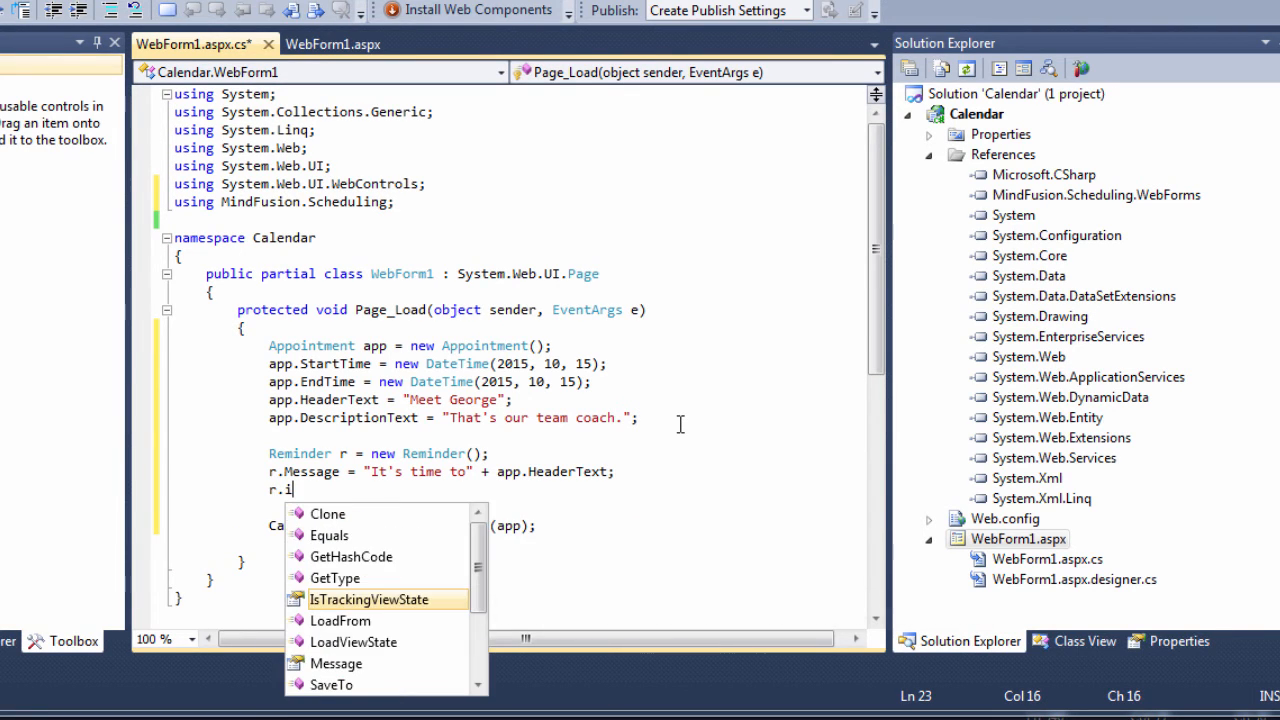
{"action": "type", "text": "nterval = T"}
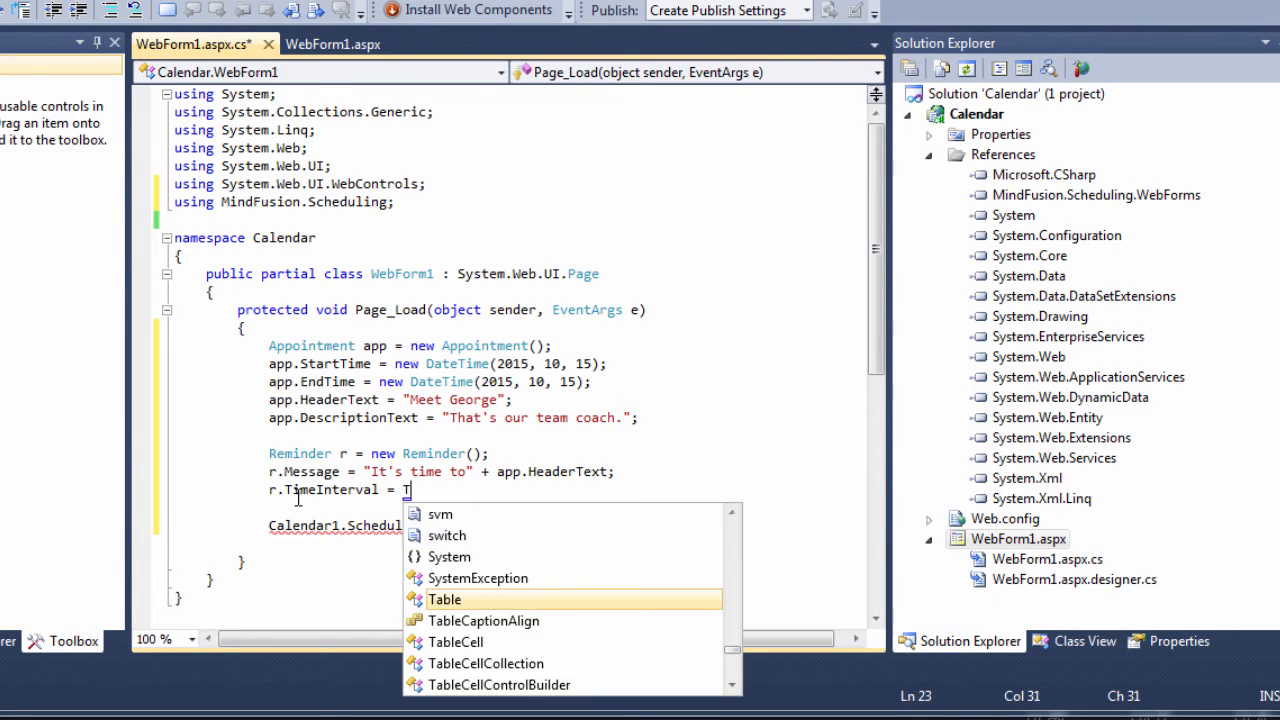
{"action": "type", "text": "imeSpan."}
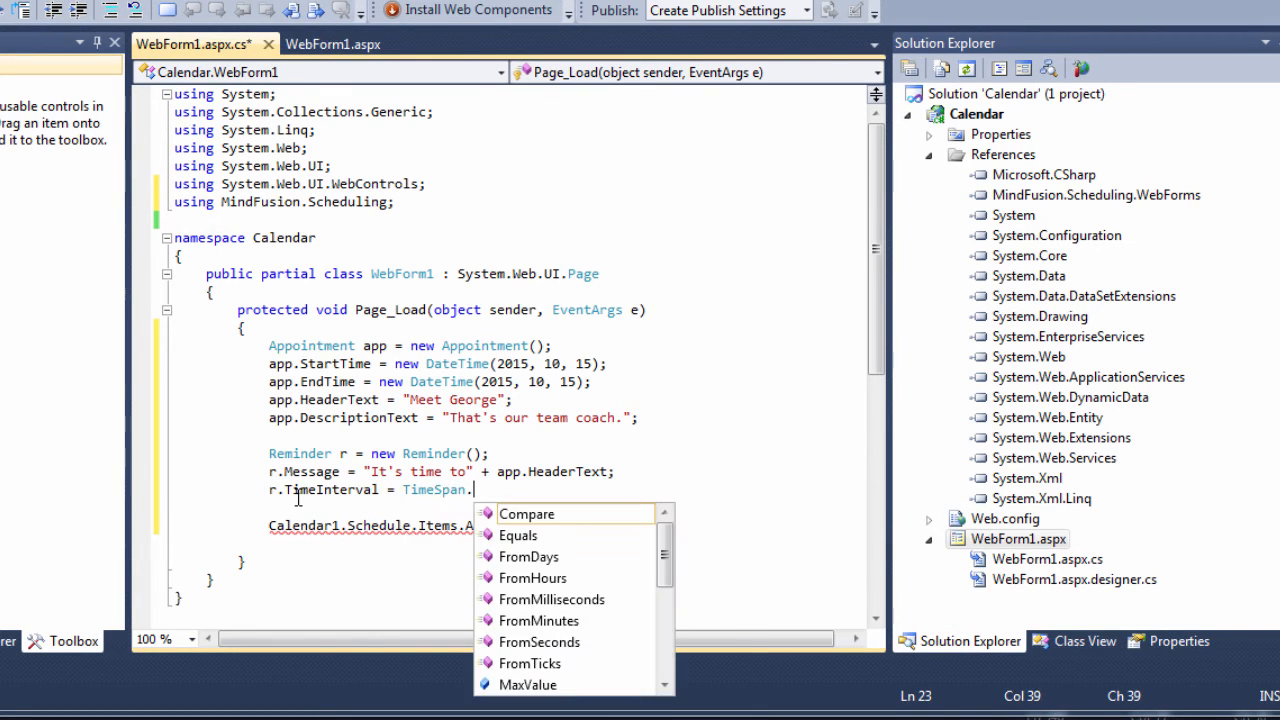
{"action": "type", "text": "fr"}
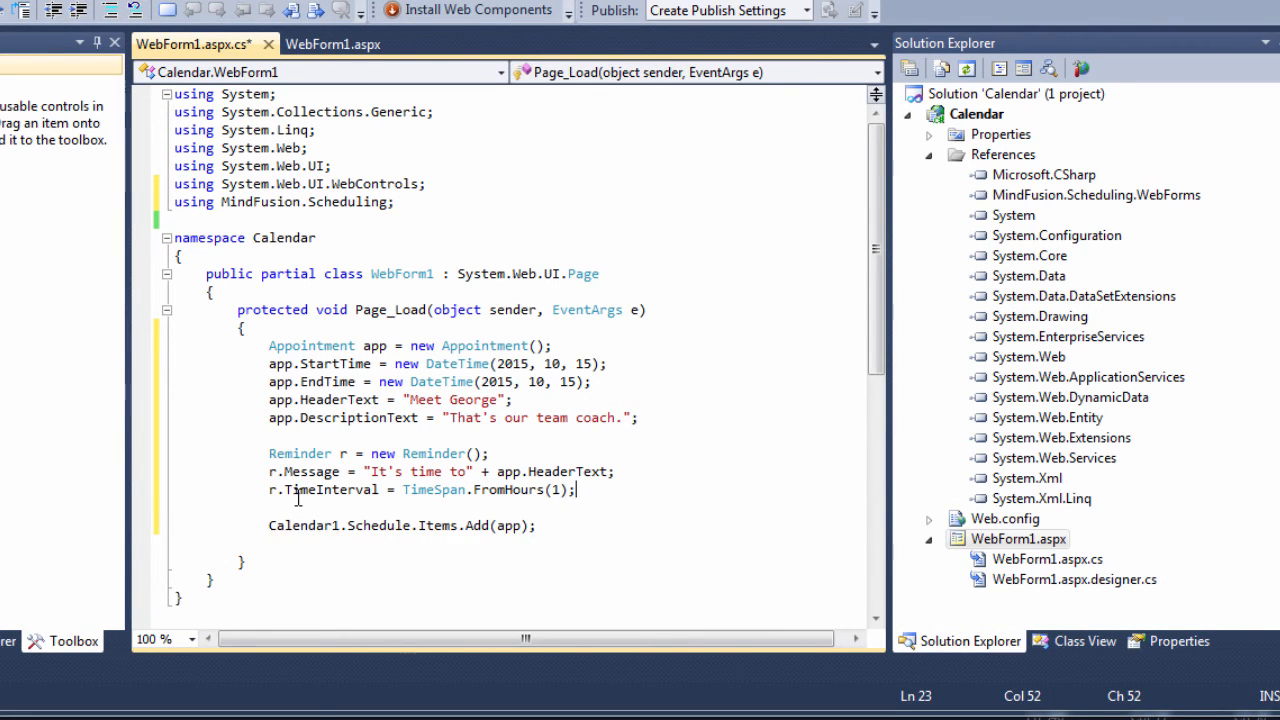
{"action": "type", "text": "r."}
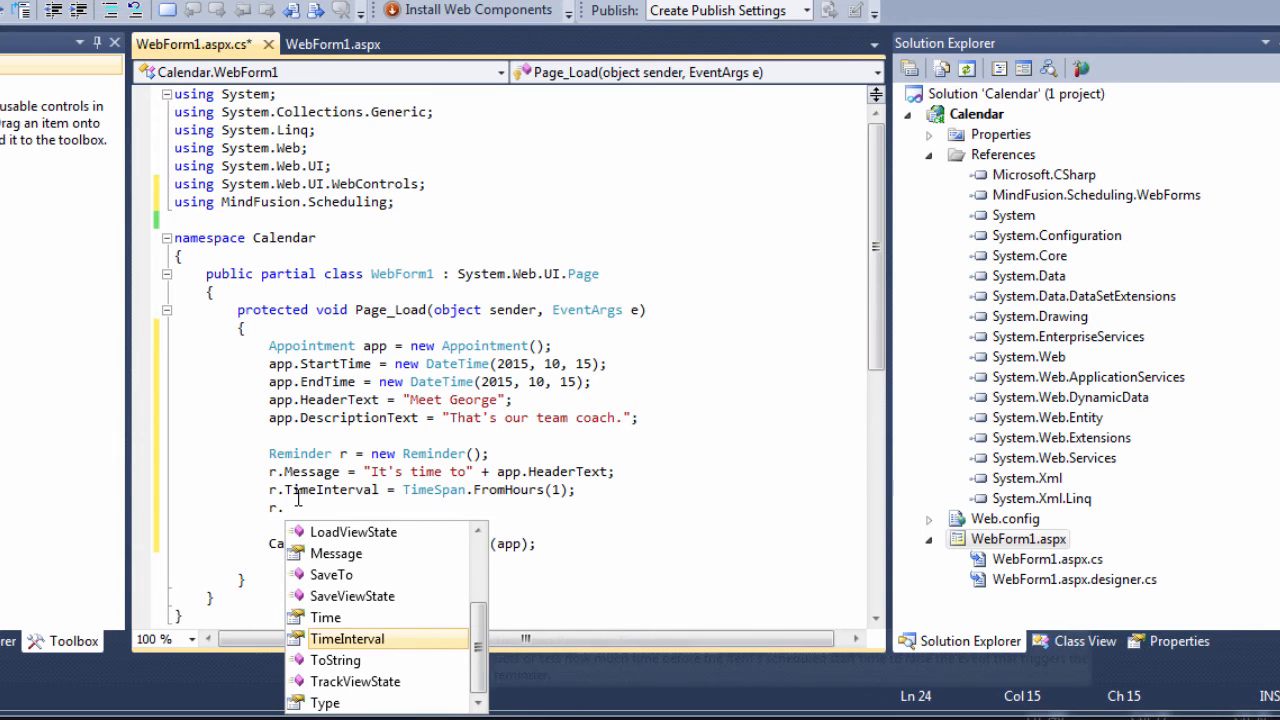
{"action": "type", "text": "Type = ReminderType.Leading;"}
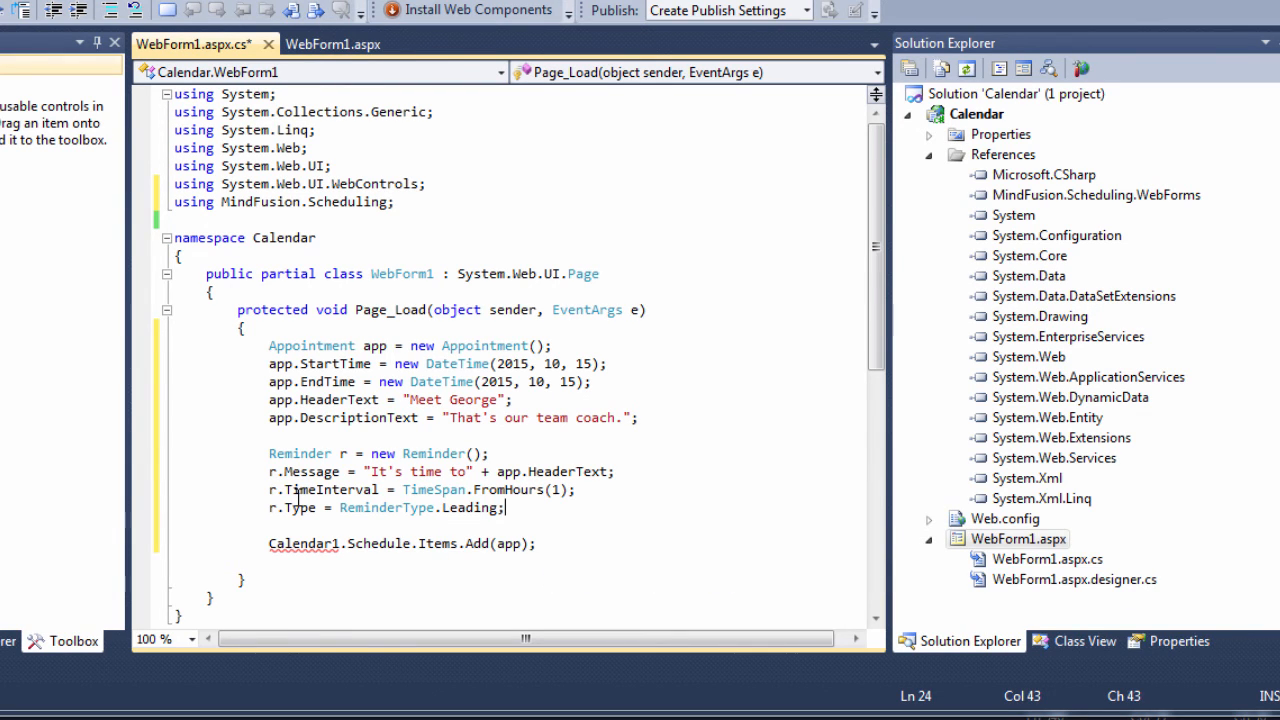
{"action": "type", "text": "app.Reminde"}
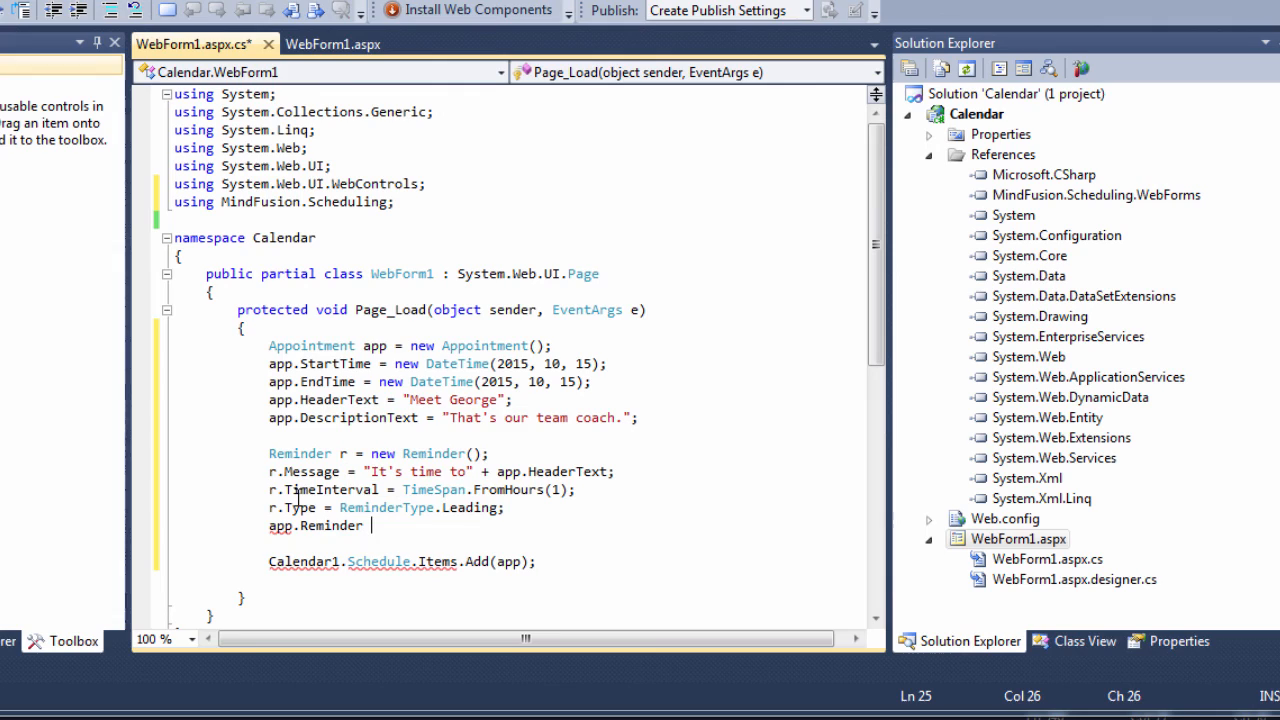
{"action": "type", "text": "r;"}
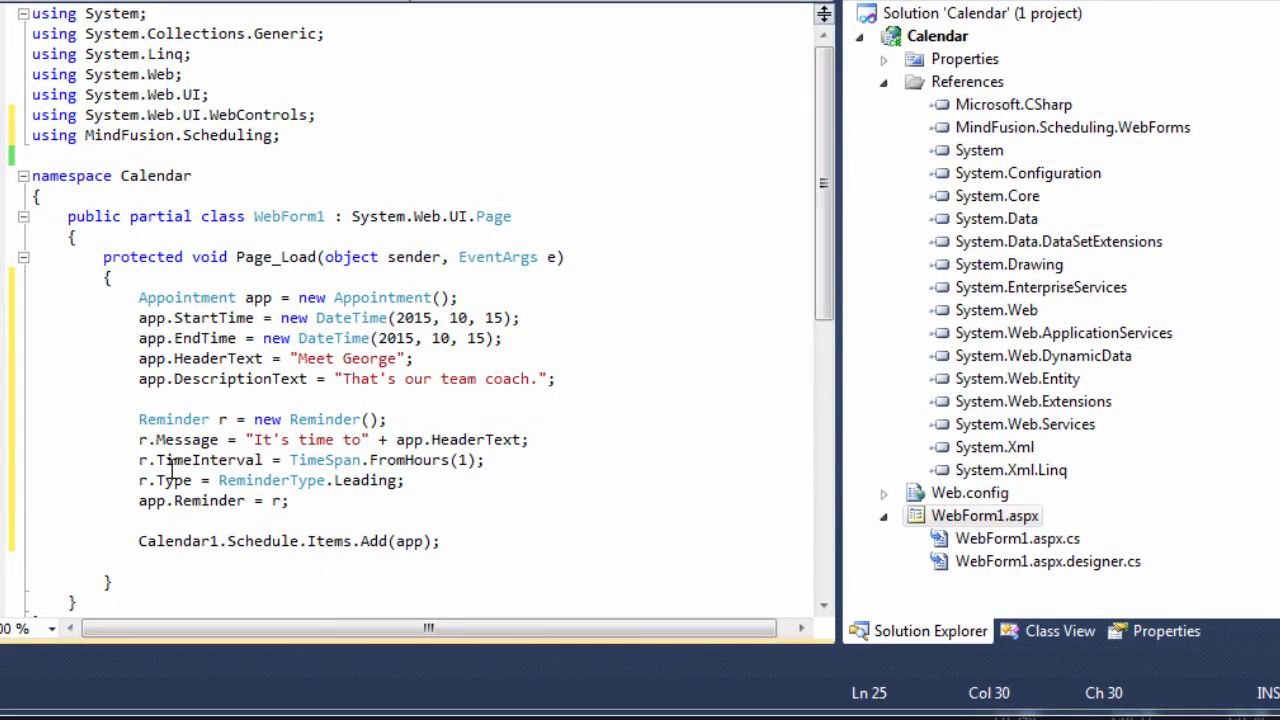
{"action": "left_click", "coordinate": [288, 500]}
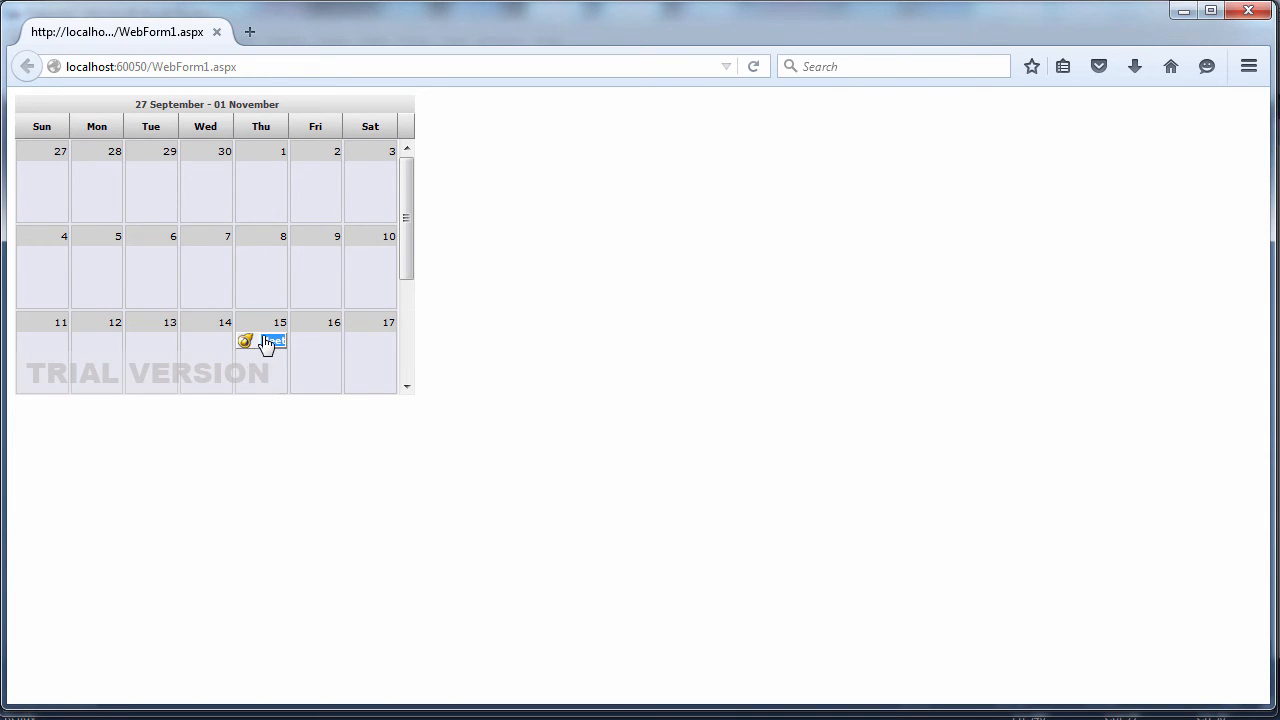
Step: Open the Meet George appointment on October 15, confirm its 1-hour reminder, then close it
{"action": "double_click", "coordinate": [270, 341]}
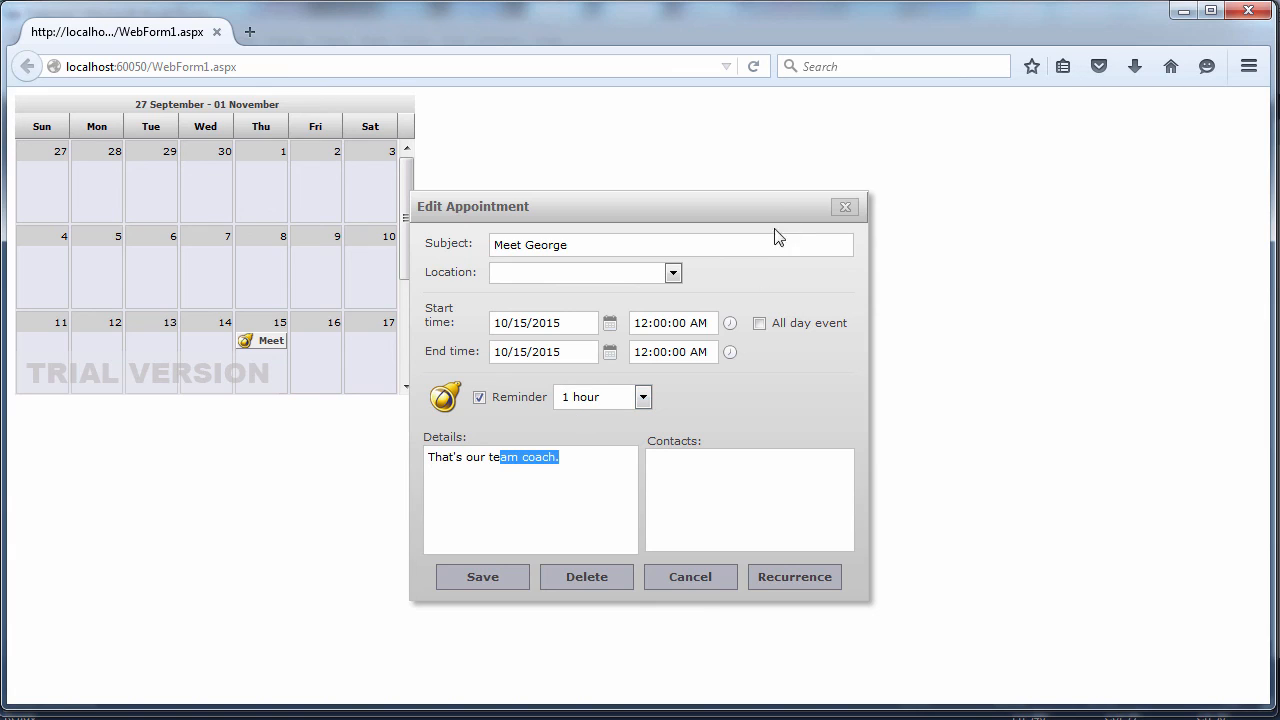
{"action": "left_click", "coordinate": [845, 207]}
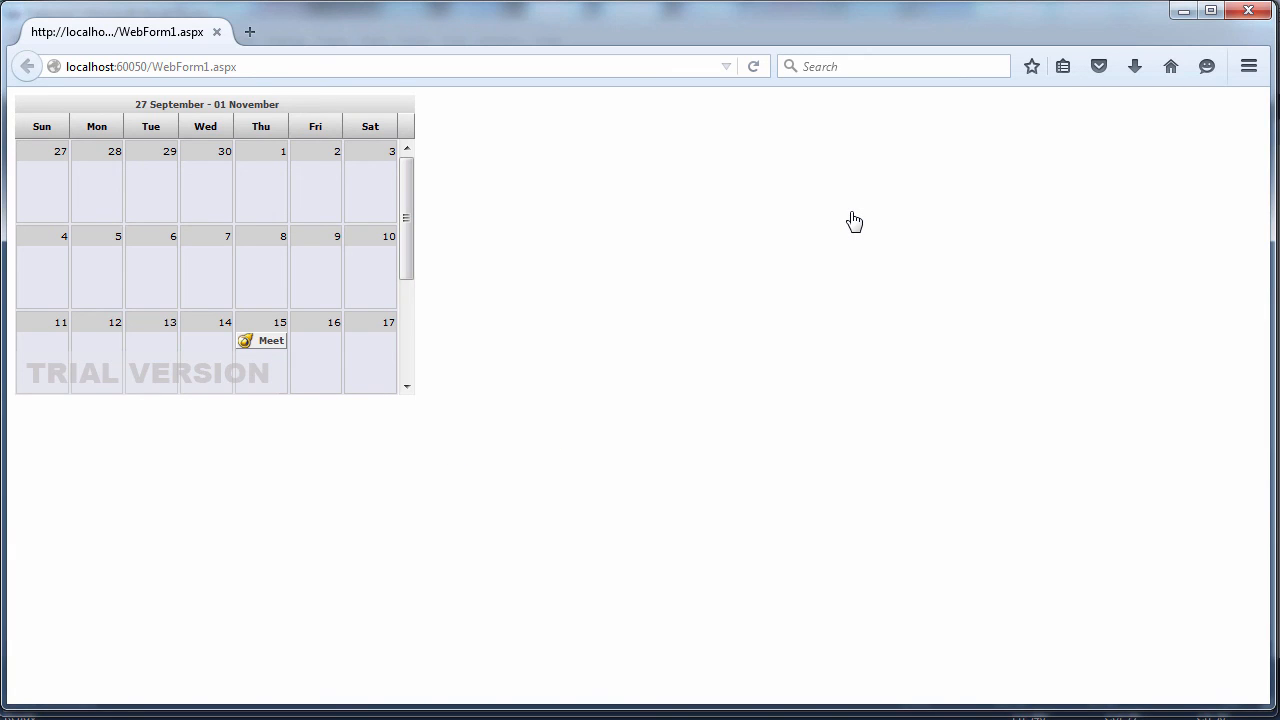